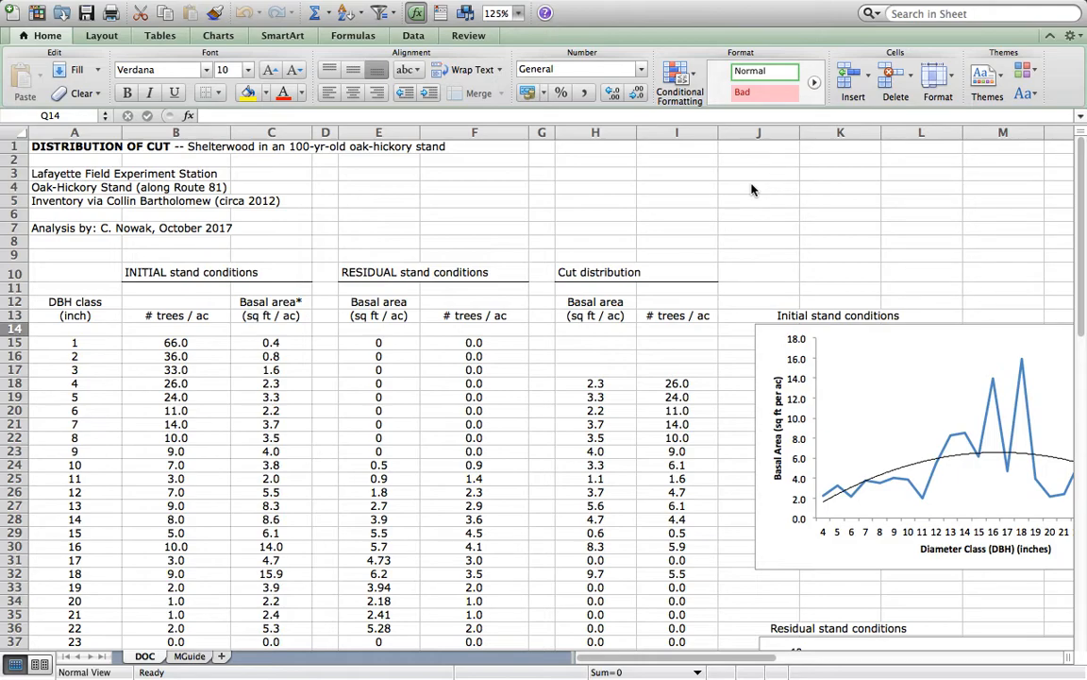
{"action": "mouse_move", "coordinate": [72, 276]}
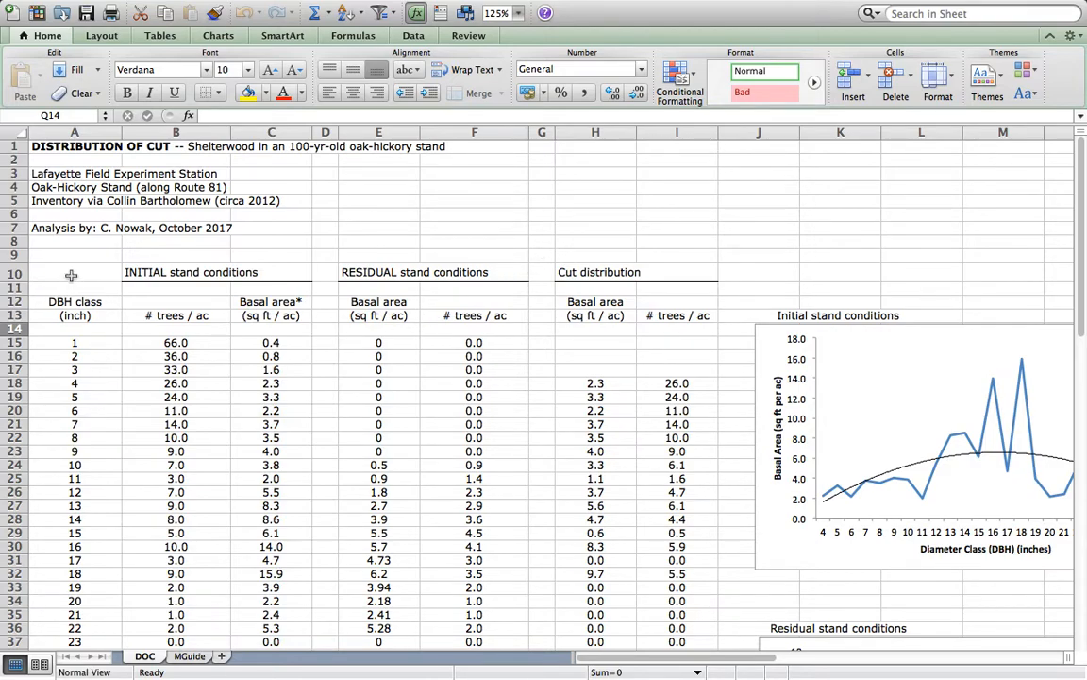
Review the initial stand conditions table and its trees per acre, QSD and relative density formulas
{"action": "left_click_drag", "start_coordinate": [72, 276], "coordinate": [253, 619]}
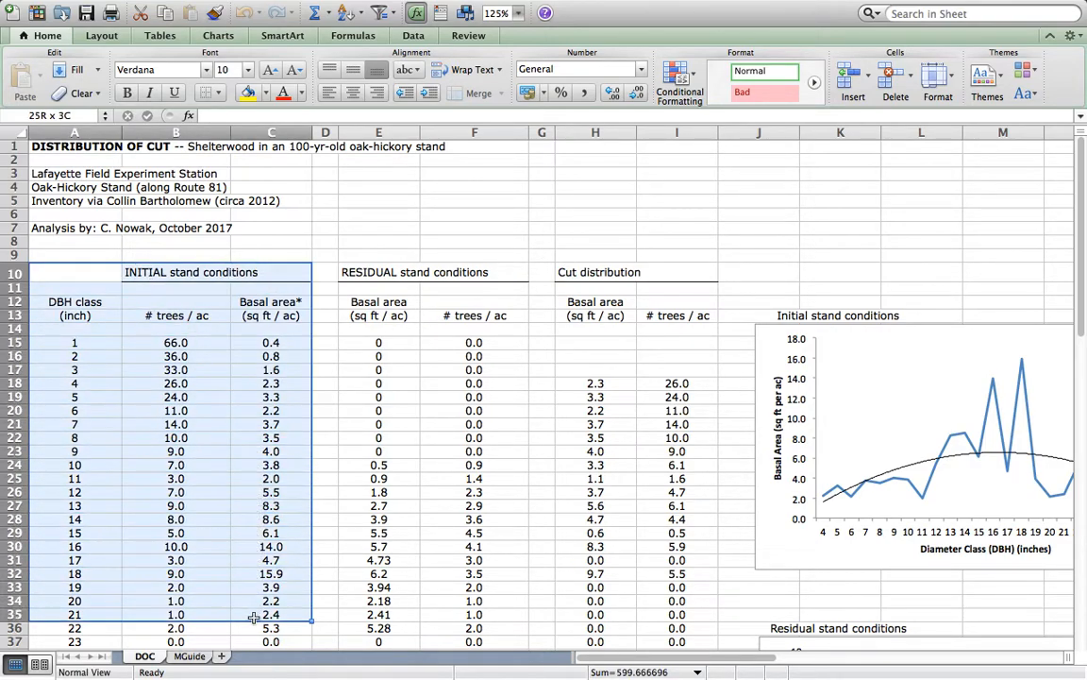
{"action": "scroll", "scroll_direction": "down", "scroll_amount": 3}
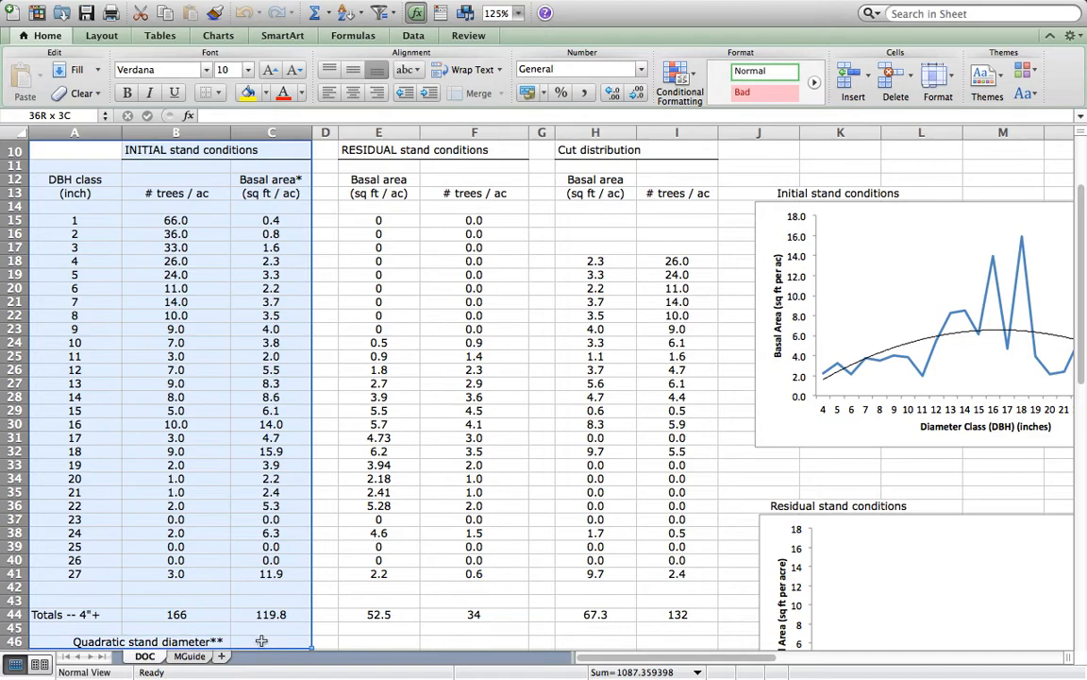
{"action": "scroll", "scroll_direction": "down", "scroll_amount": 3}
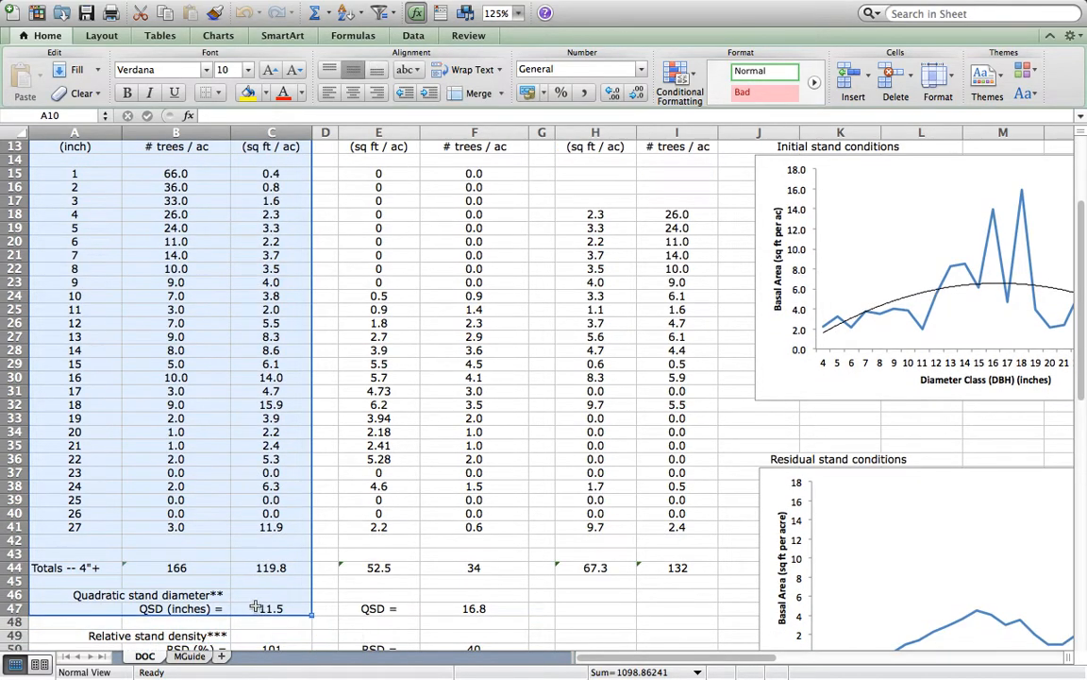
{"action": "mouse_move", "coordinate": [312, 562]}
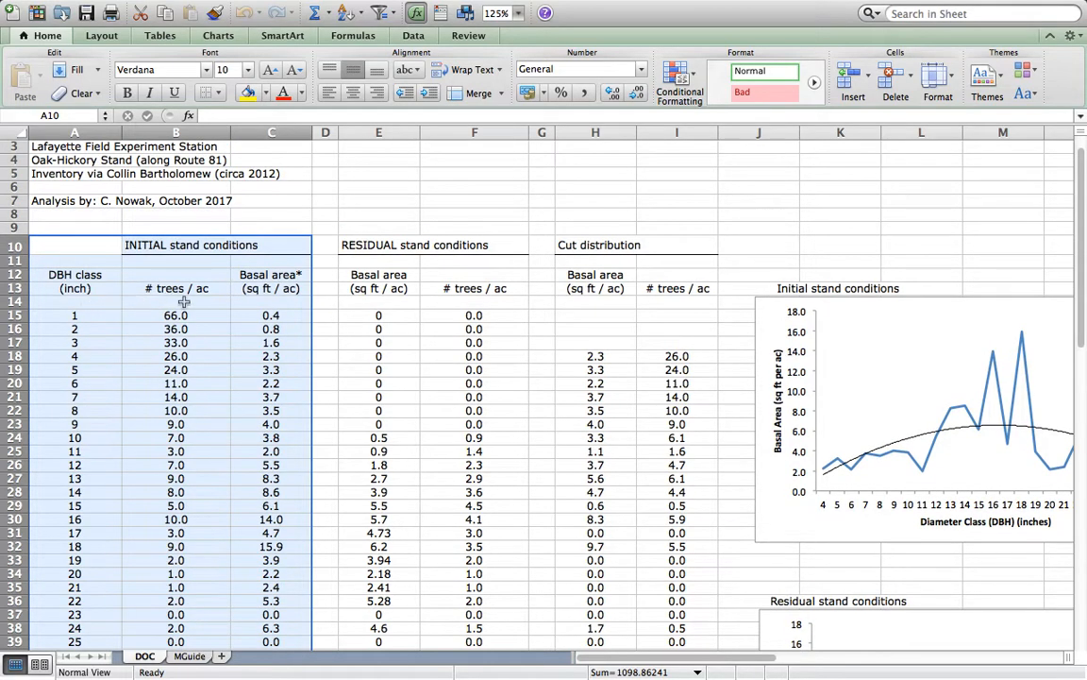
{"action": "mouse_move", "coordinate": [272, 317]}
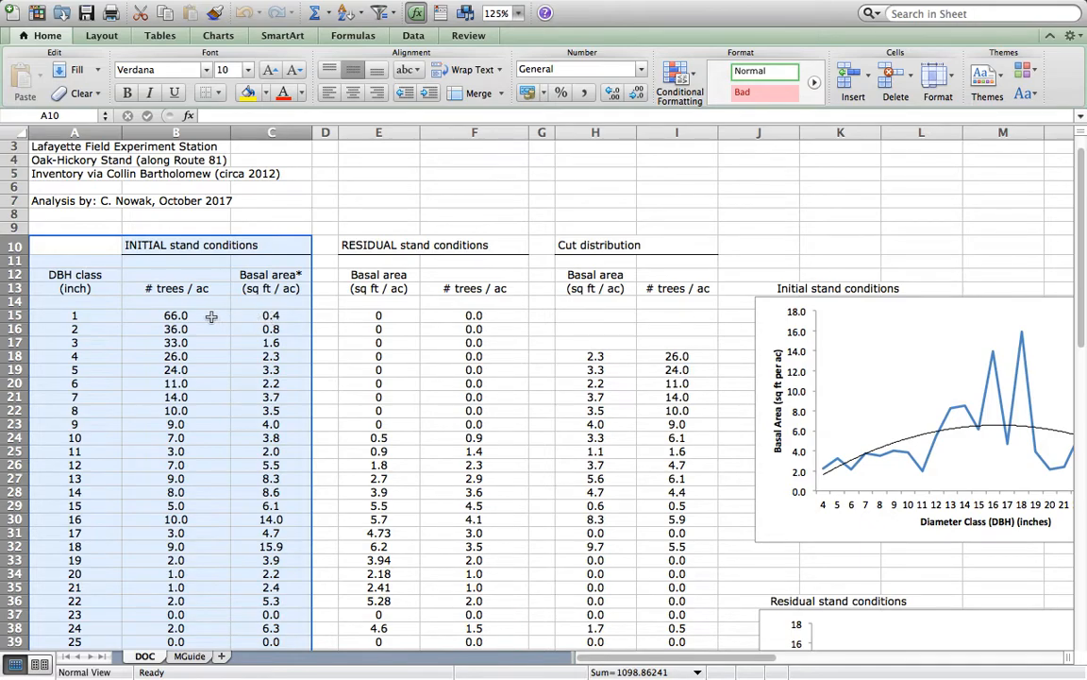
{"action": "mouse_move", "coordinate": [264, 353]}
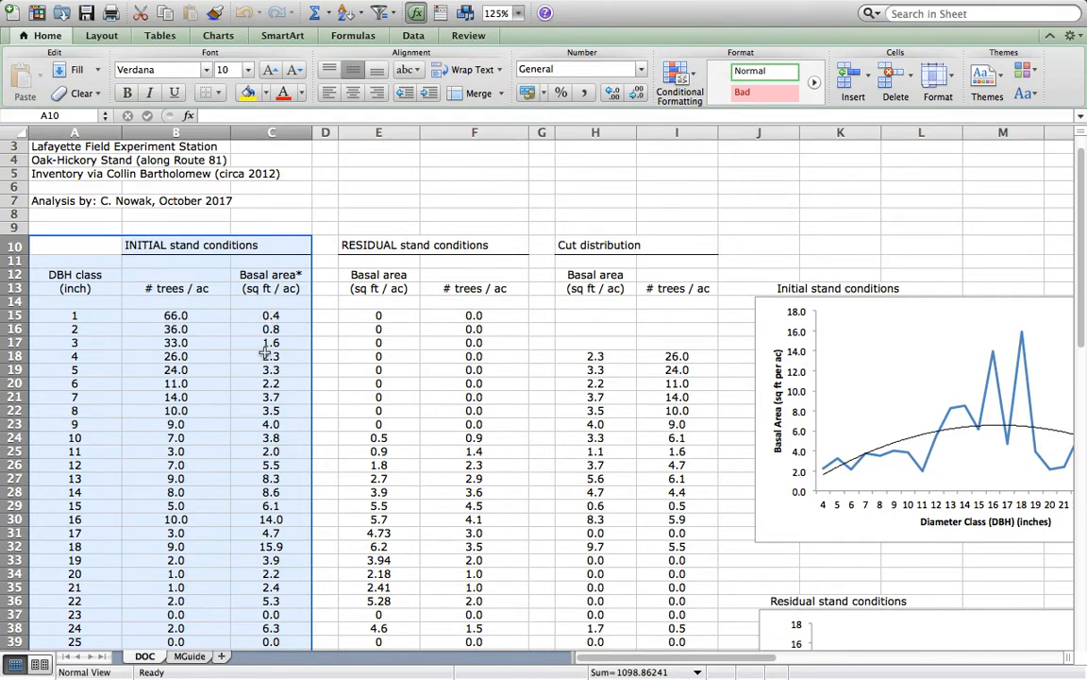
{"action": "scroll", "scroll_direction": "down", "scroll_amount": 3}
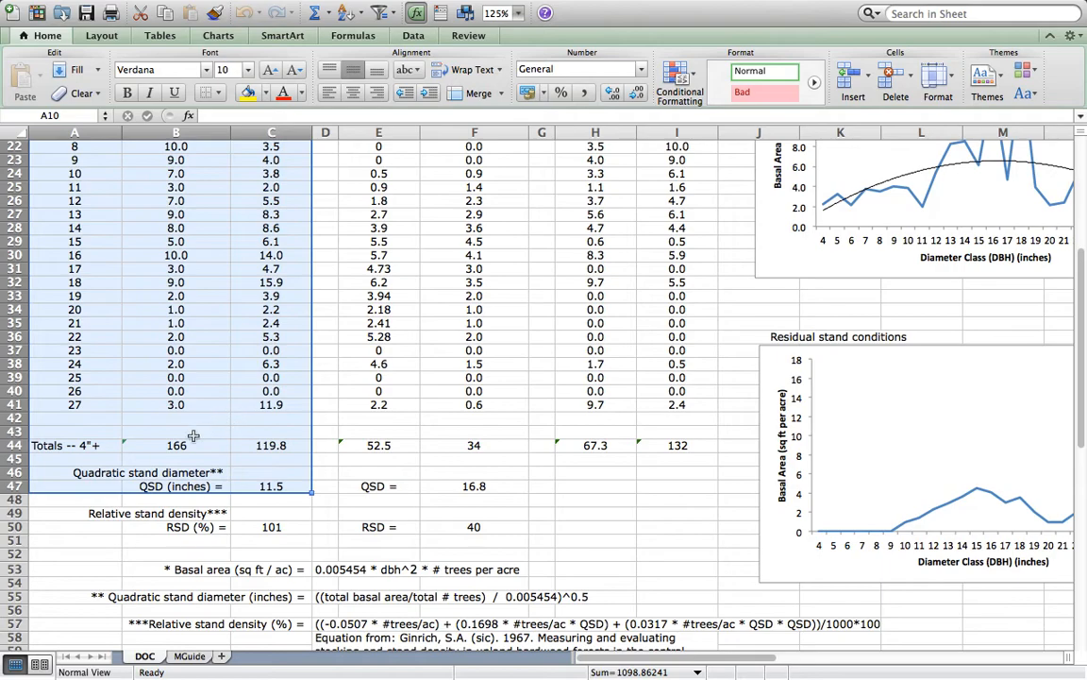
{"action": "mouse_move", "coordinate": [234, 447]}
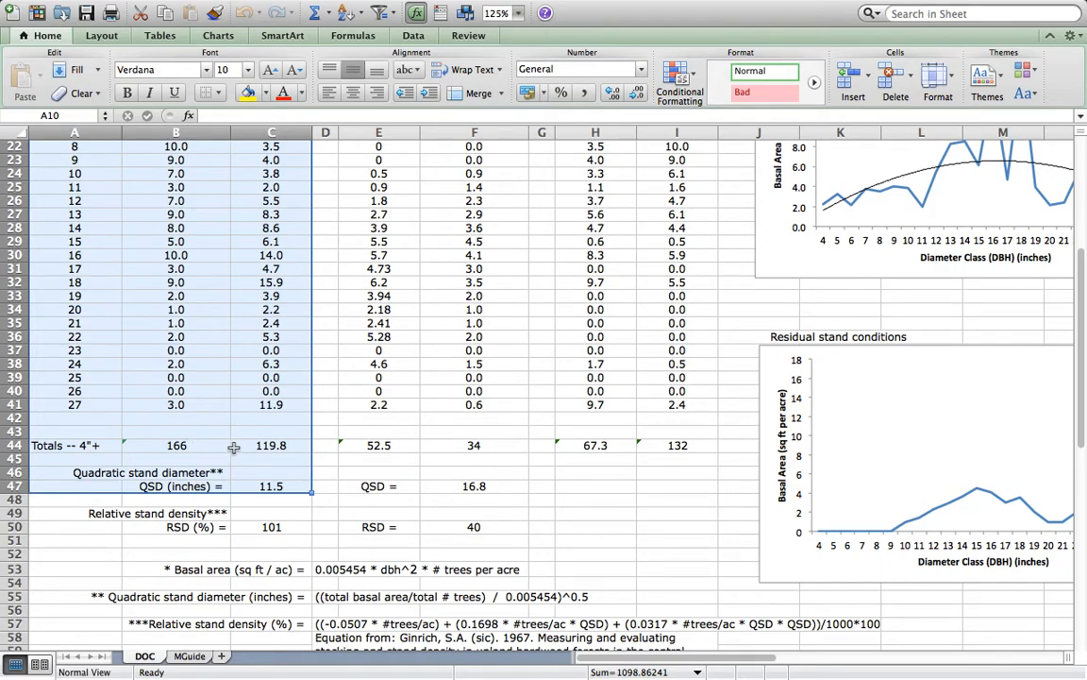
{"action": "left_click", "coordinate": [176, 445]}
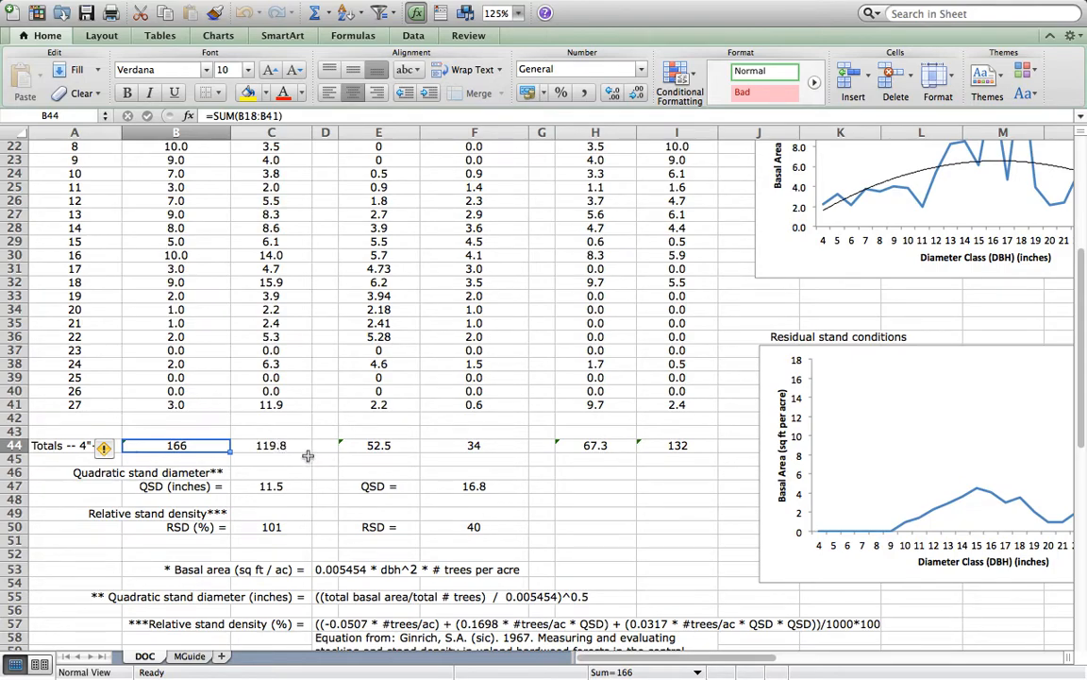
{"action": "mouse_move", "coordinate": [284, 483]}
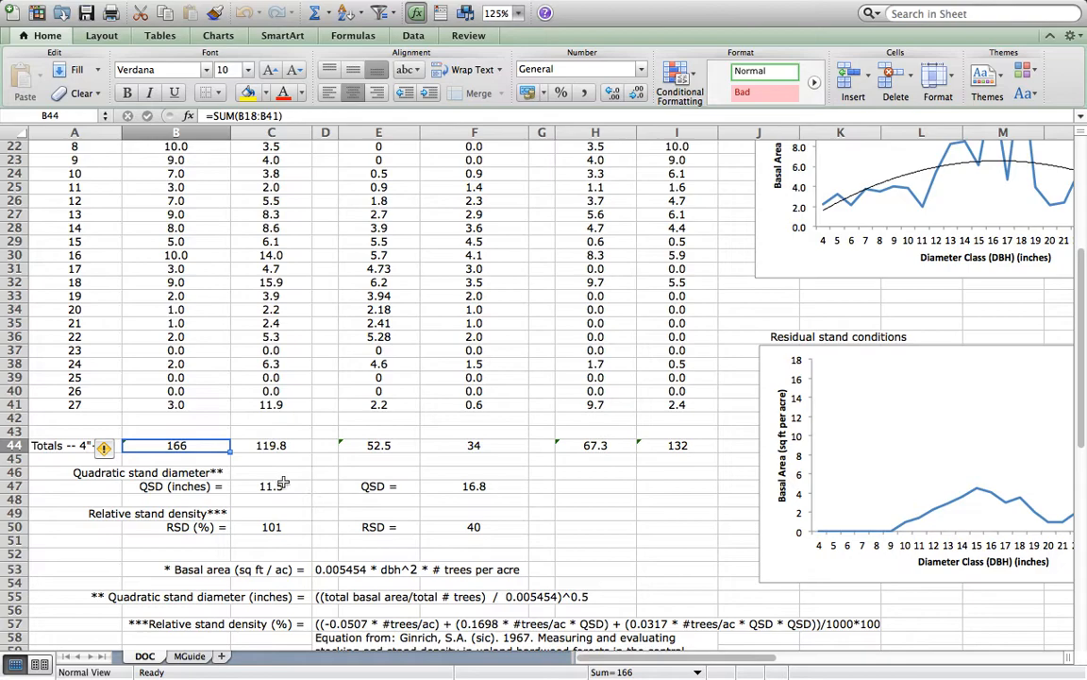
{"action": "left_click", "coordinate": [272, 487]}
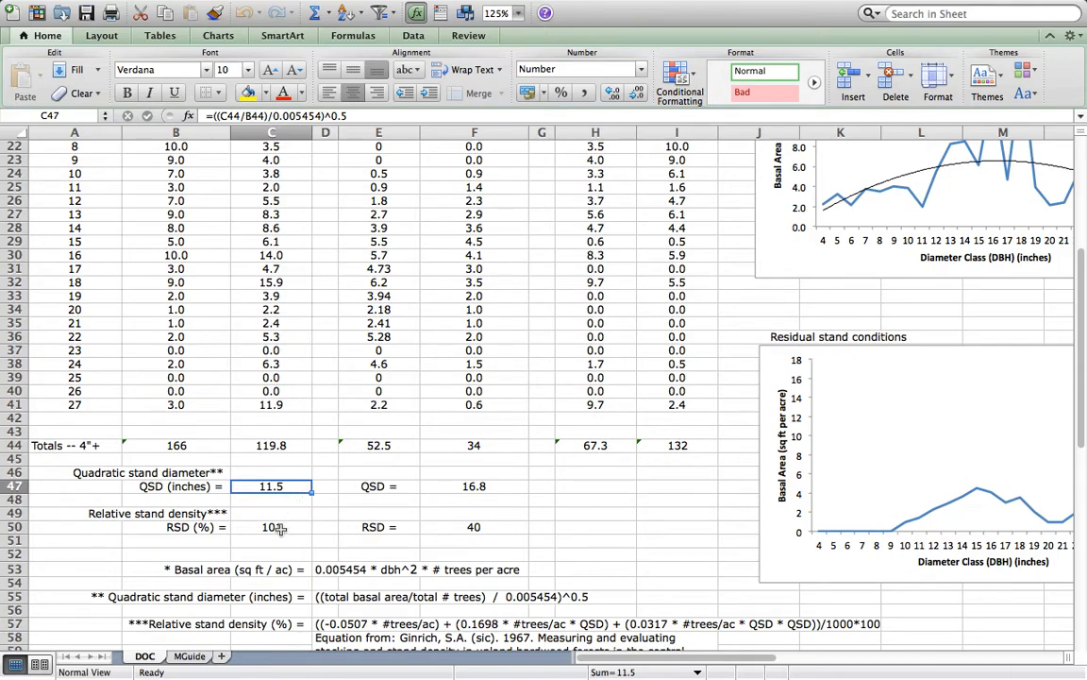
{"action": "left_click", "coordinate": [272, 527]}
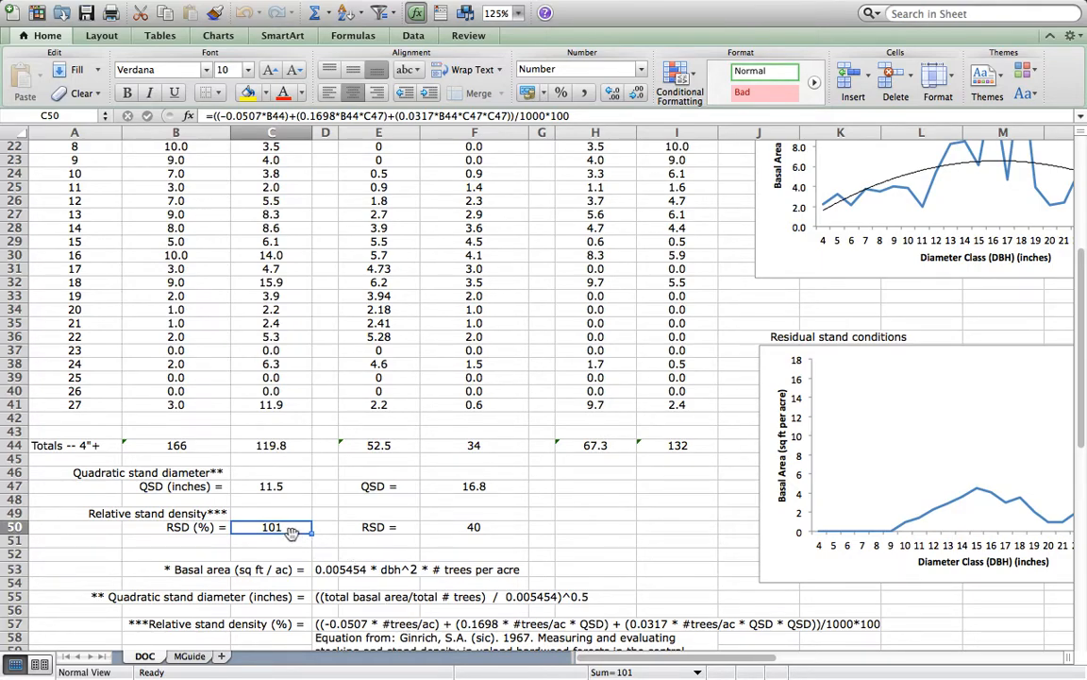
{"action": "mouse_move", "coordinate": [253, 461]}
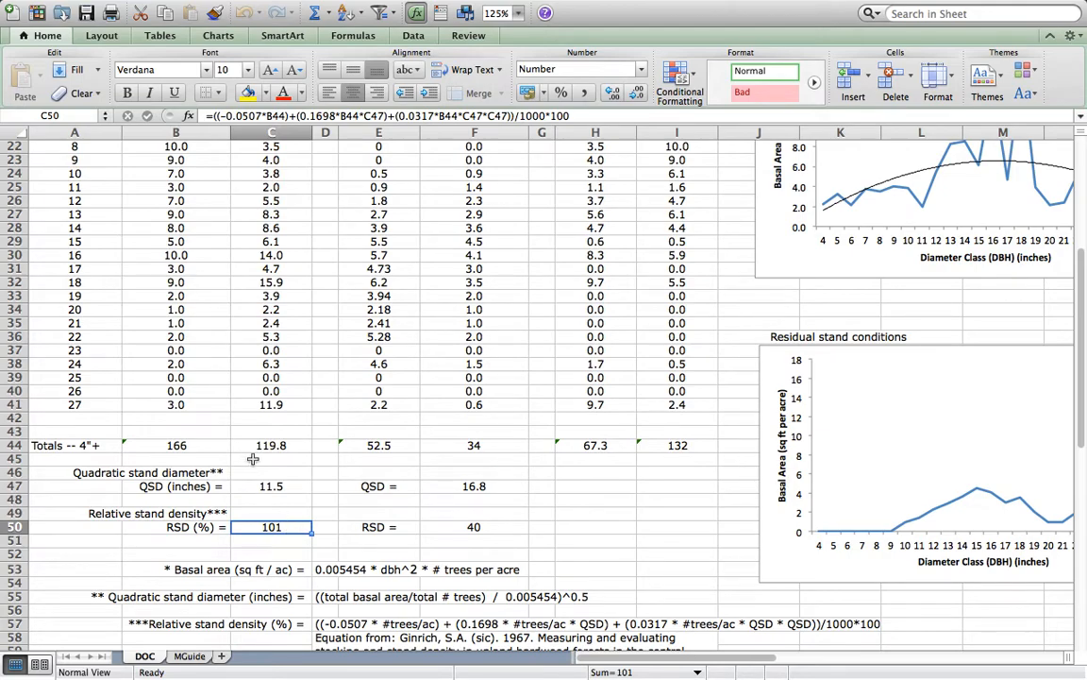
Check the basal area per acre formula and select the freehand curve beside the chart
{"action": "scroll", "scroll_direction": "down", "scroll_amount": 3}
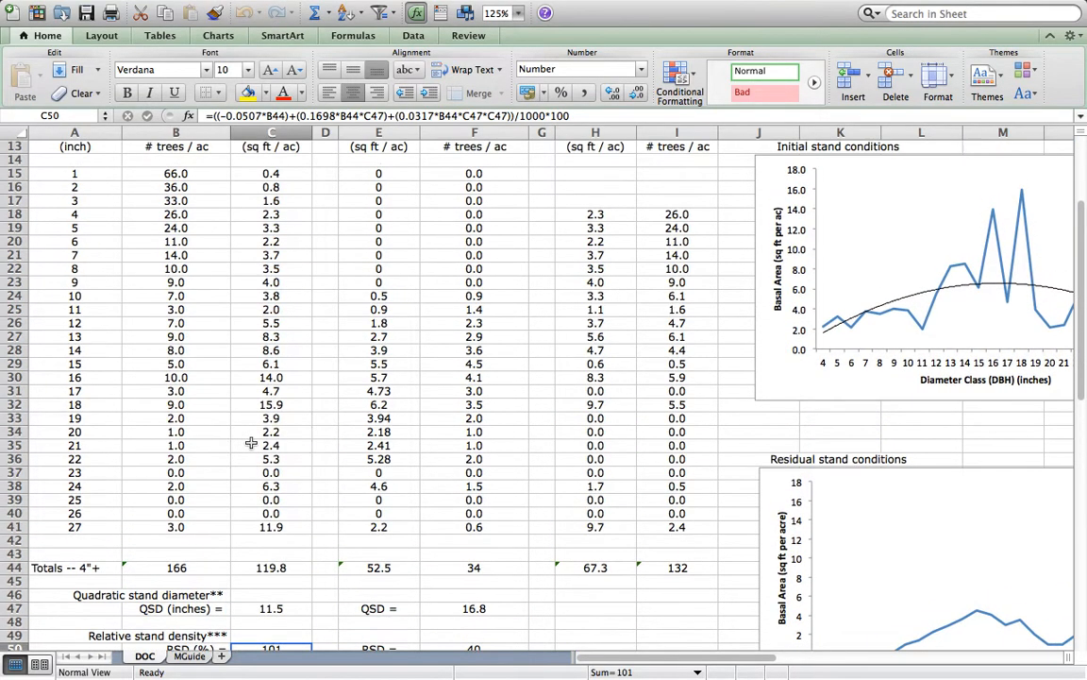
{"action": "left_click", "coordinate": [272, 214]}
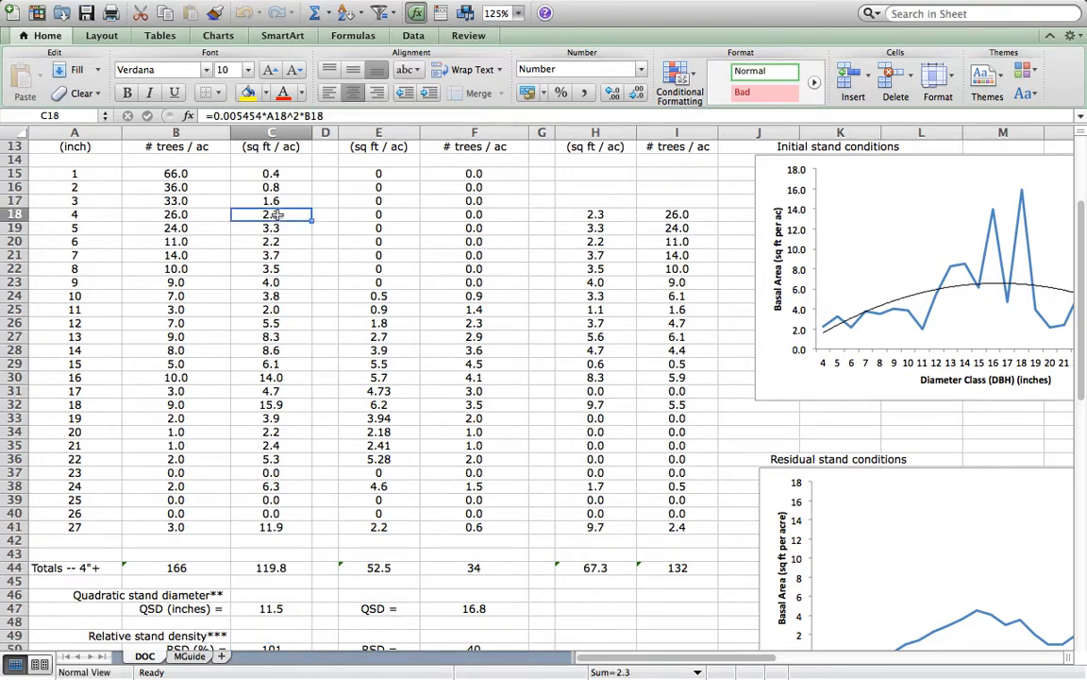
{"action": "mouse_move", "coordinate": [320, 247]}
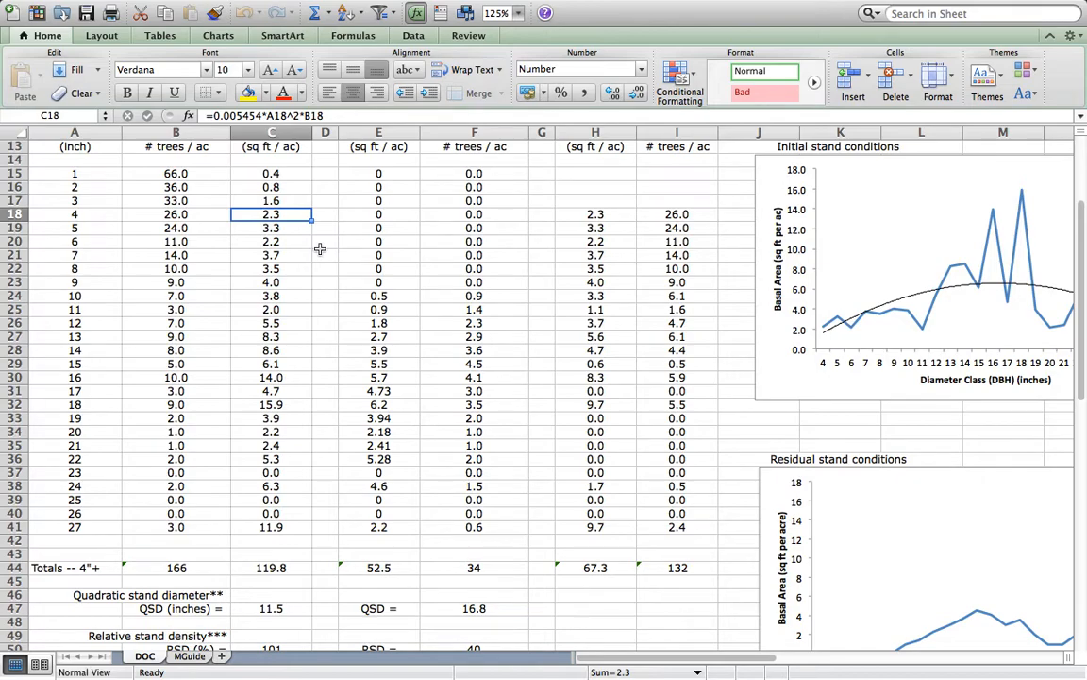
{"action": "mouse_move", "coordinate": [332, 253]}
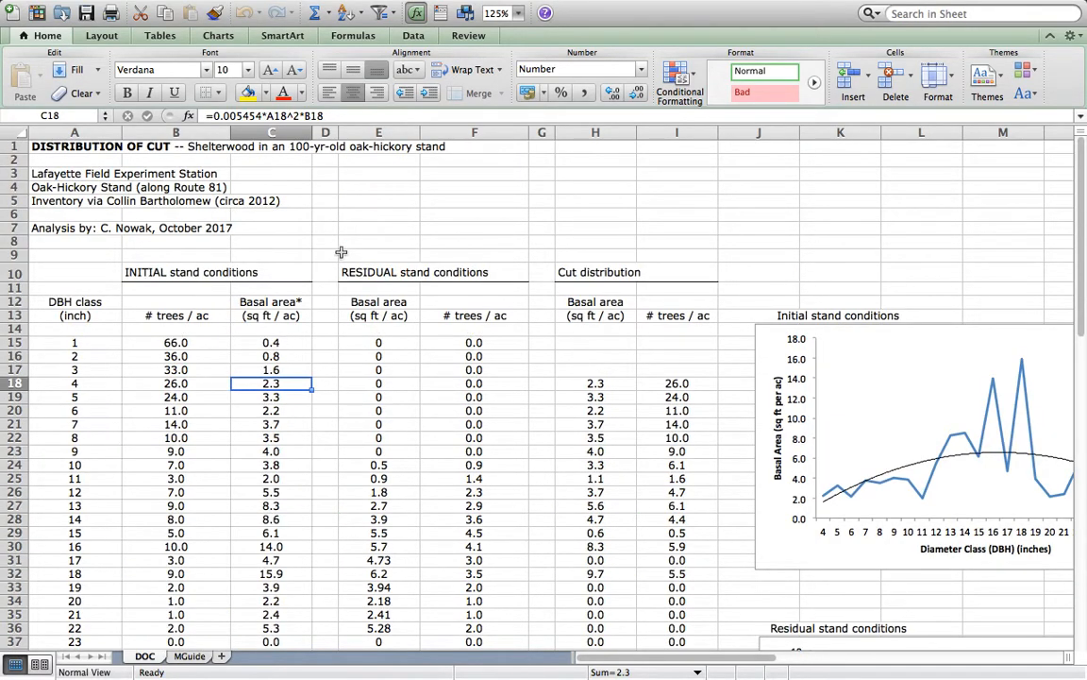
{"action": "mouse_move", "coordinate": [552, 611]}
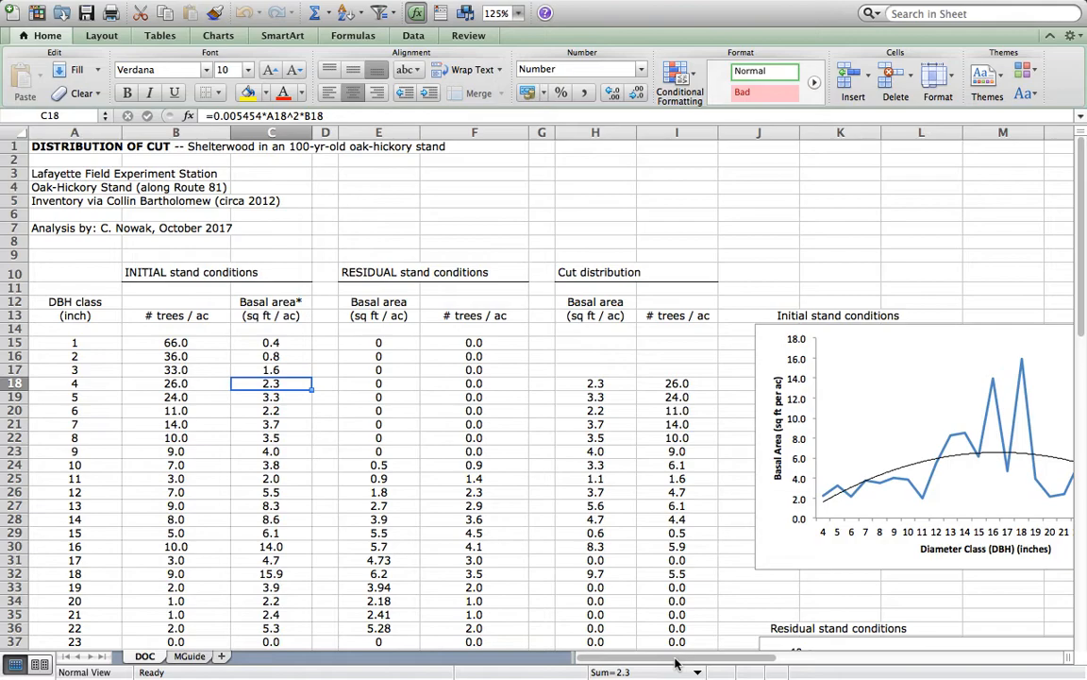
{"action": "mouse_move", "coordinate": [465, 497]}
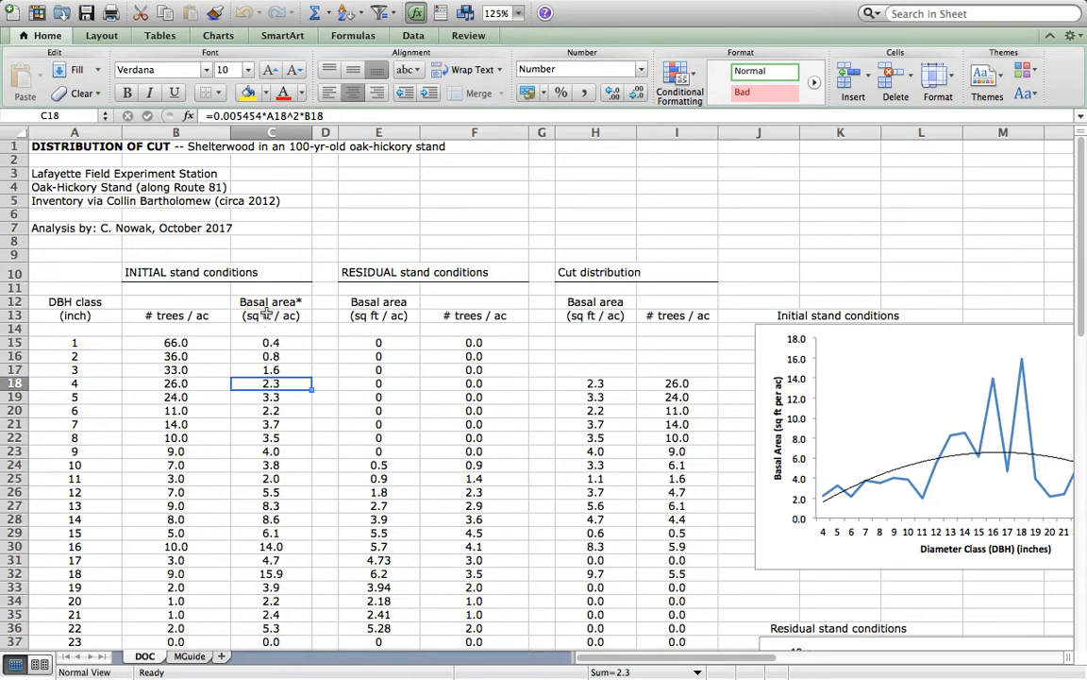
{"action": "mouse_move", "coordinate": [428, 453]}
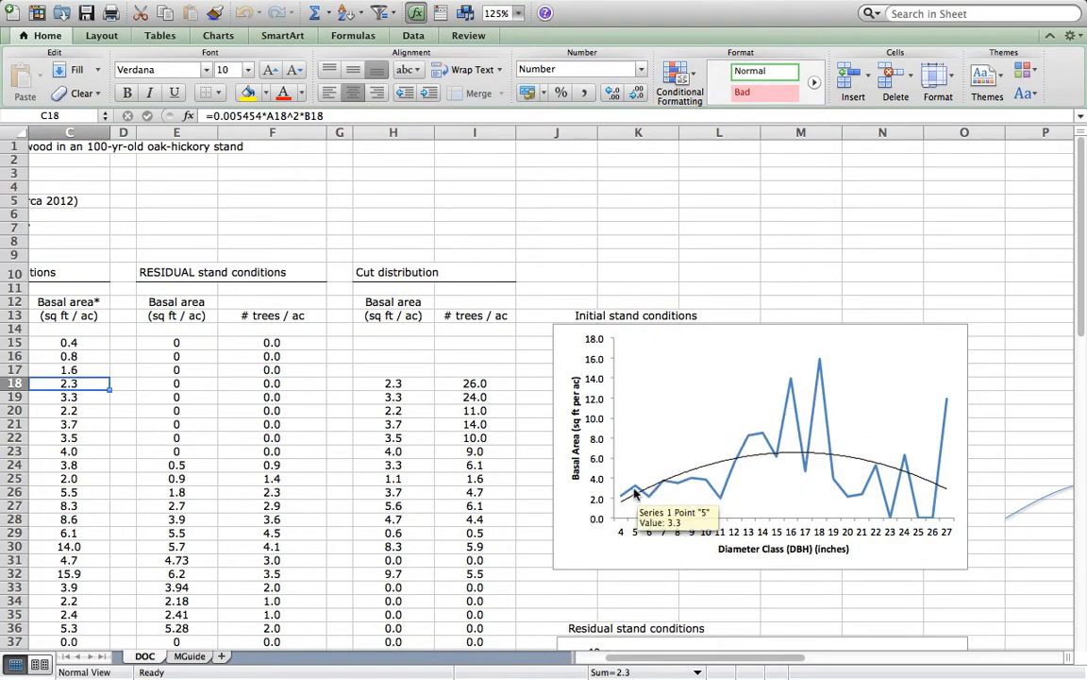
{"action": "mouse_move", "coordinate": [725, 544]}
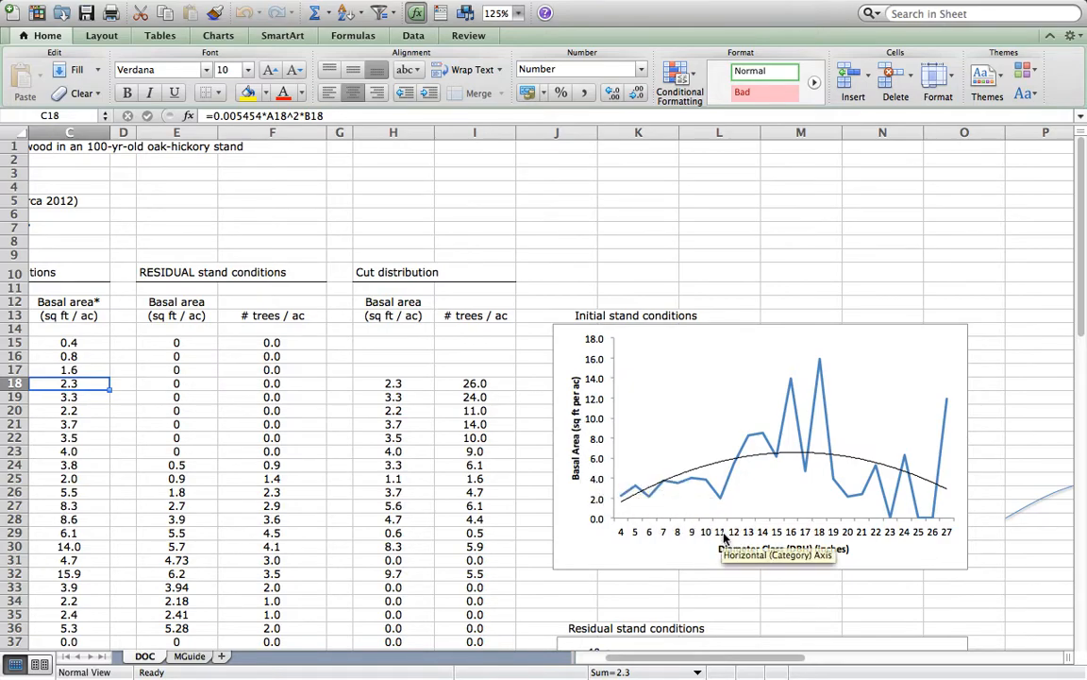
{"action": "mouse_move", "coordinate": [629, 506]}
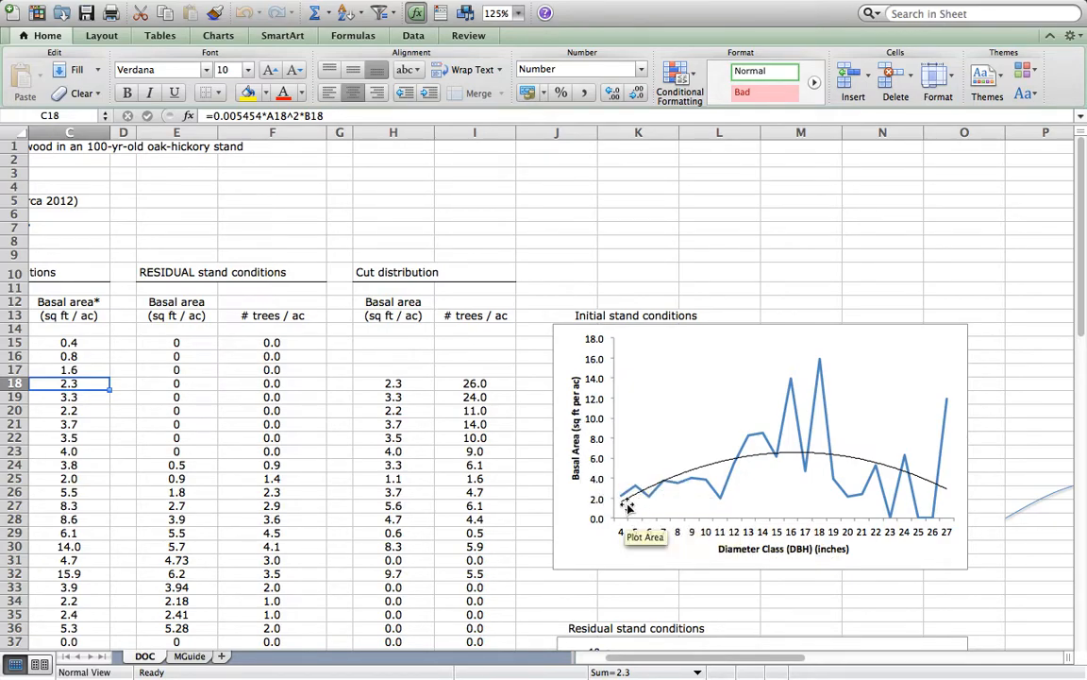
{"action": "mouse_move", "coordinate": [751, 442]}
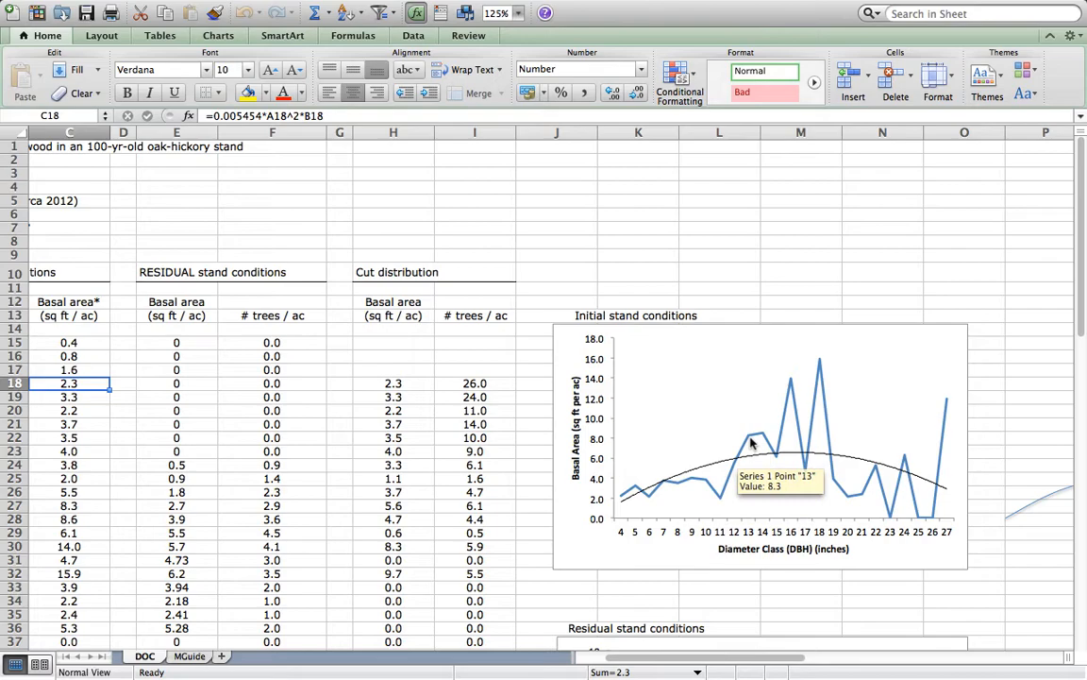
{"action": "mouse_move", "coordinate": [759, 442]}
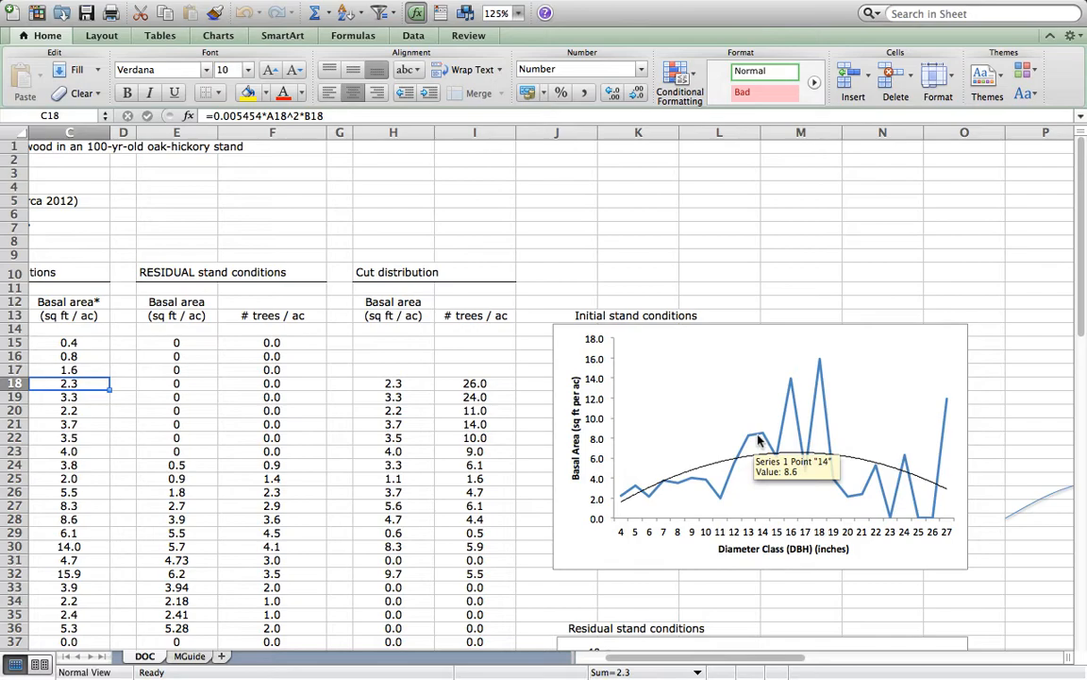
{"action": "mouse_move", "coordinate": [751, 449]}
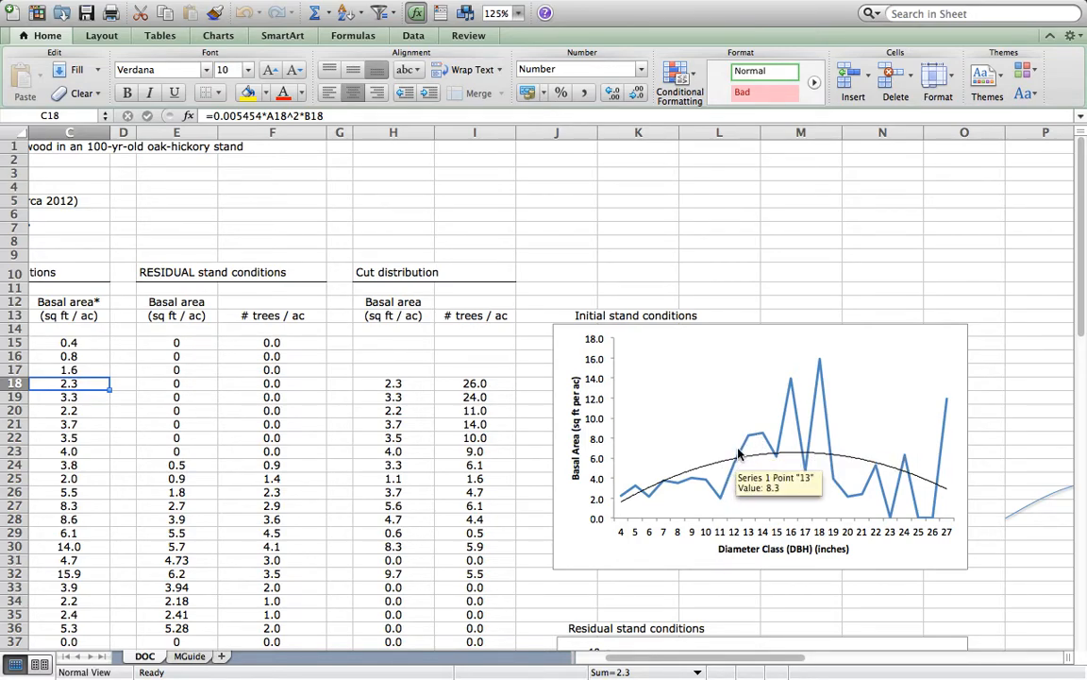
{"action": "mouse_move", "coordinate": [719, 473]}
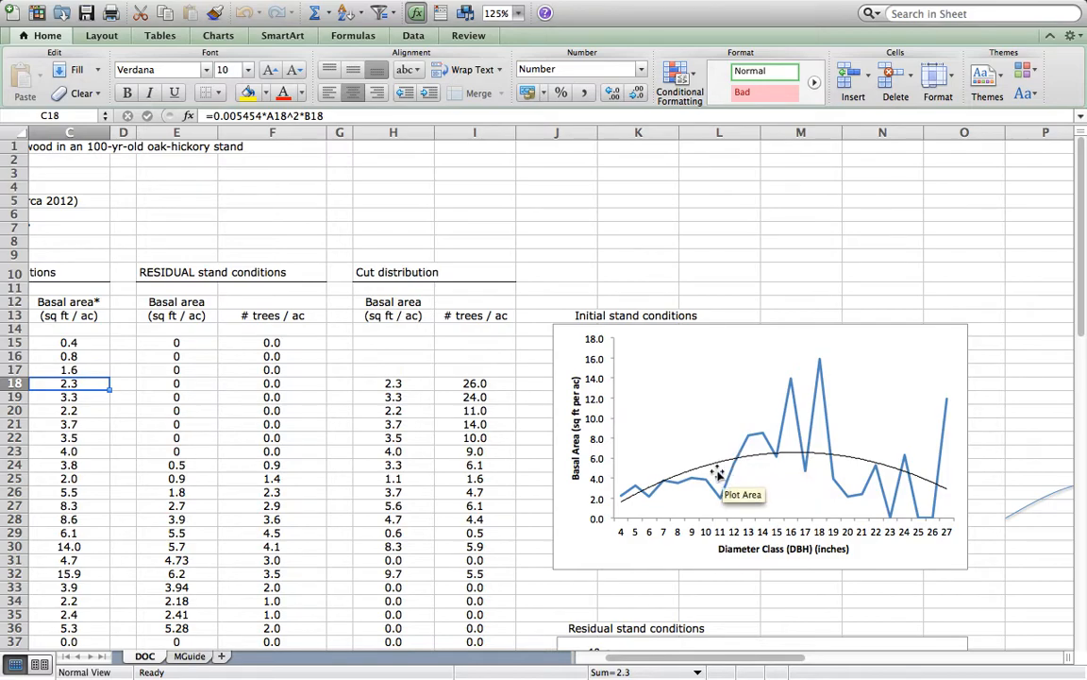
{"action": "mouse_move", "coordinate": [664, 483]}
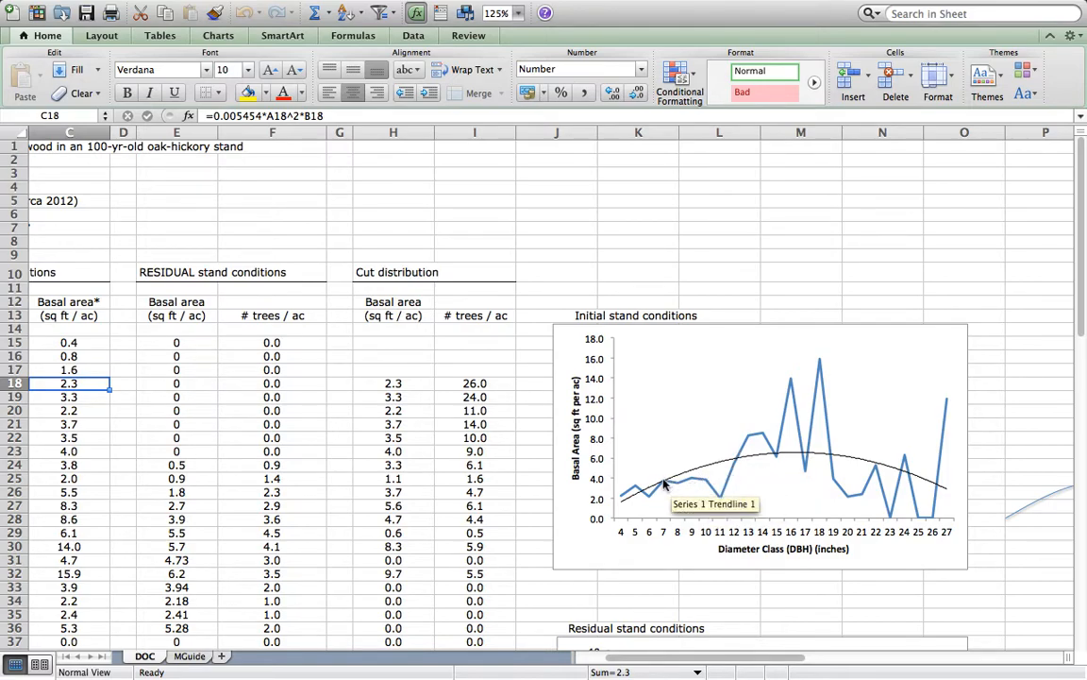
{"action": "mouse_move", "coordinate": [921, 483]}
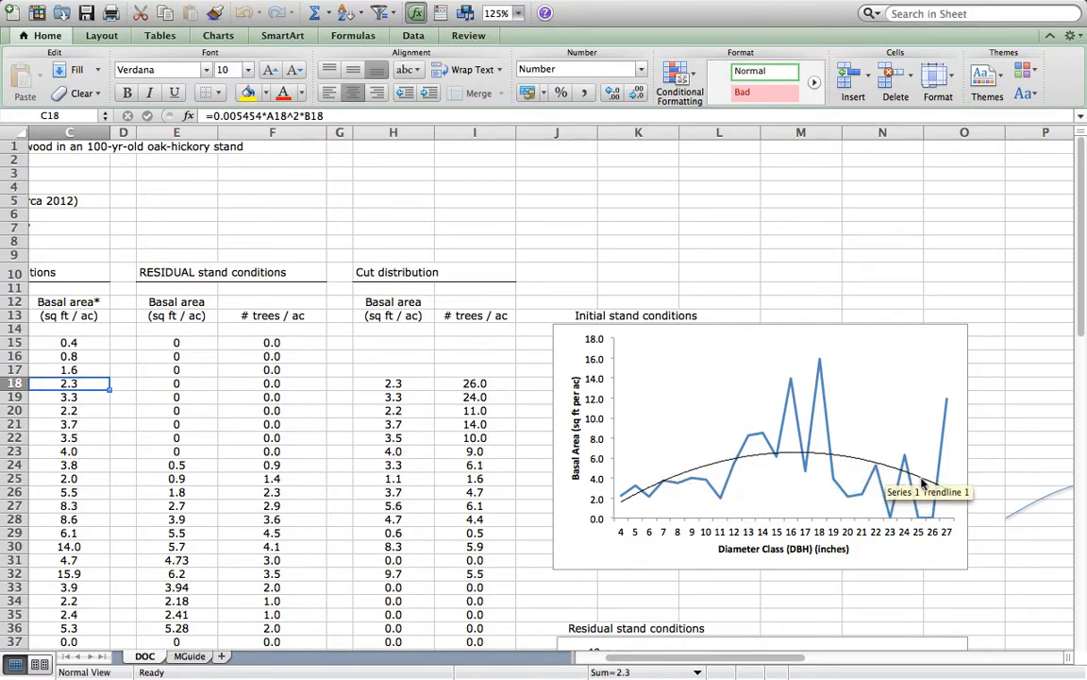
{"action": "mouse_move", "coordinate": [640, 501]}
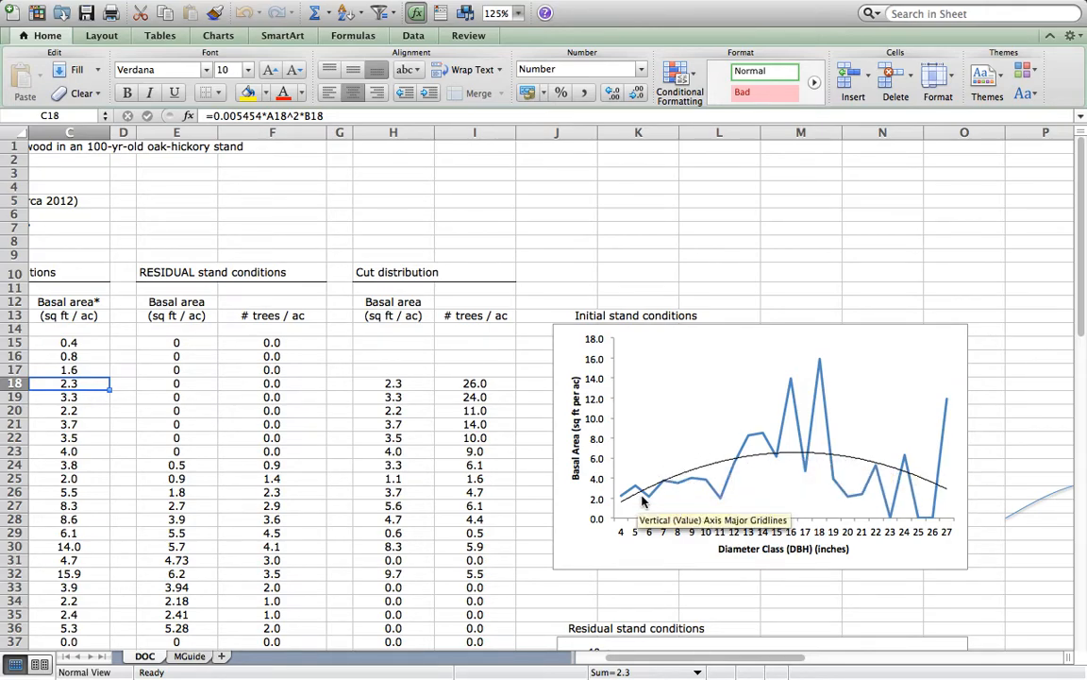
{"action": "mouse_move", "coordinate": [684, 482]}
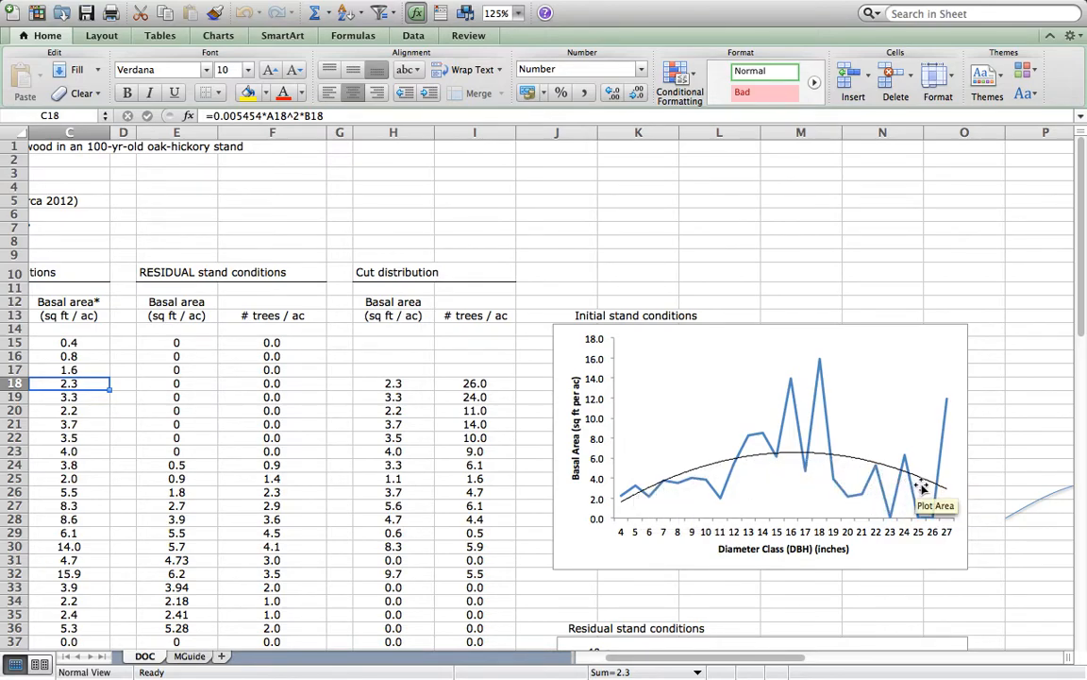
{"action": "mouse_move", "coordinate": [646, 493]}
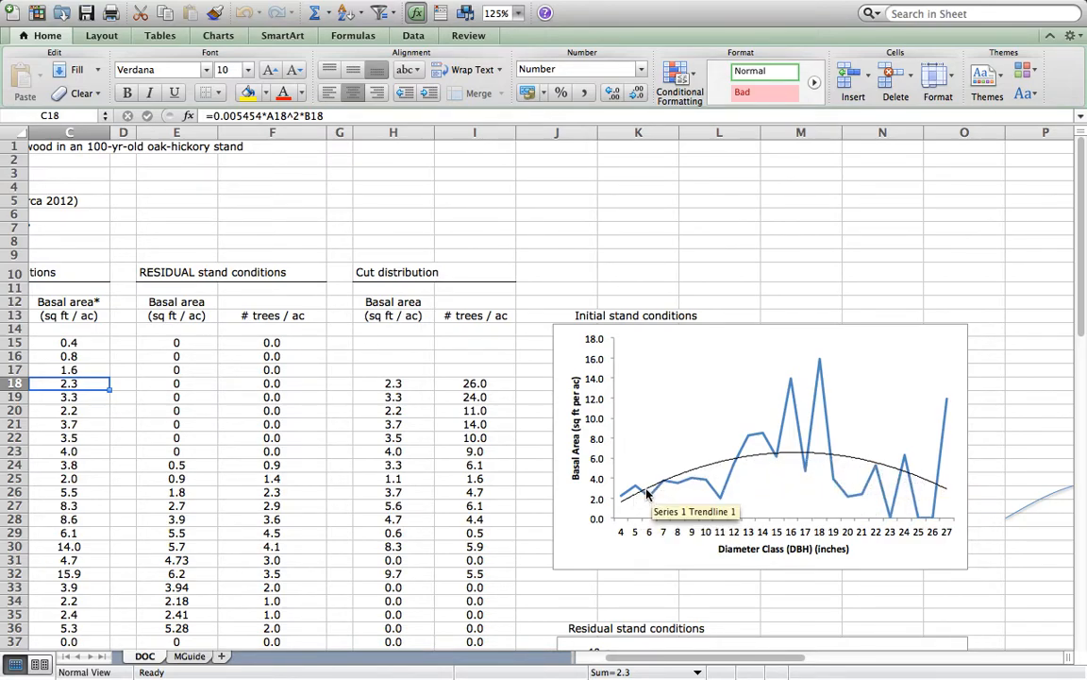
{"action": "mouse_move", "coordinate": [903, 472]}
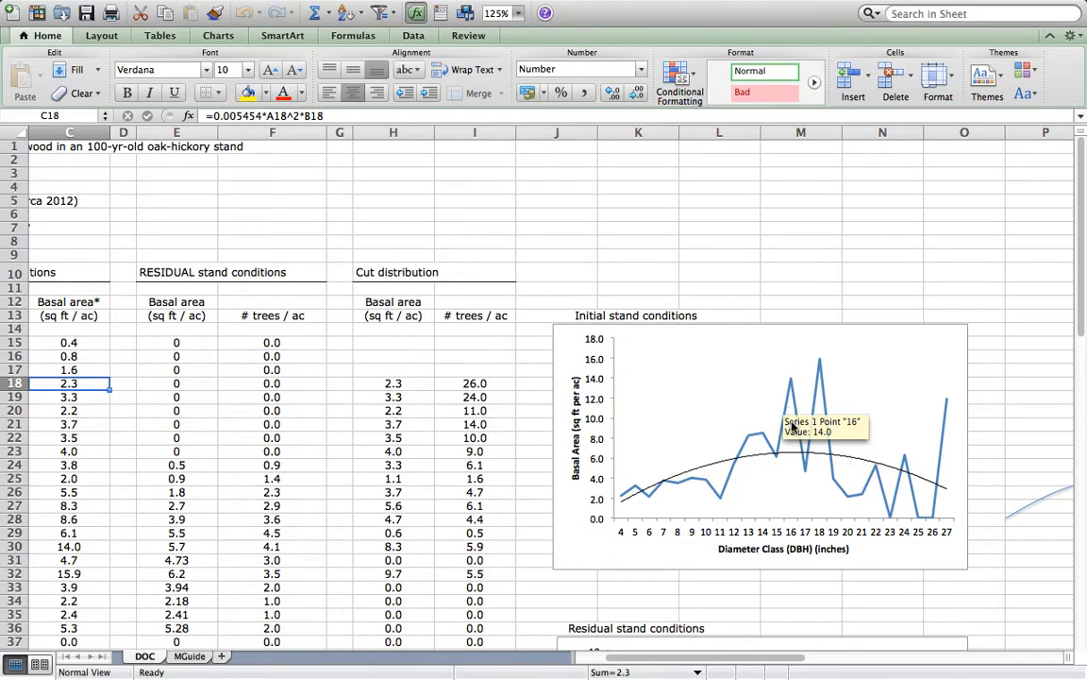
{"action": "mouse_move", "coordinate": [791, 432]}
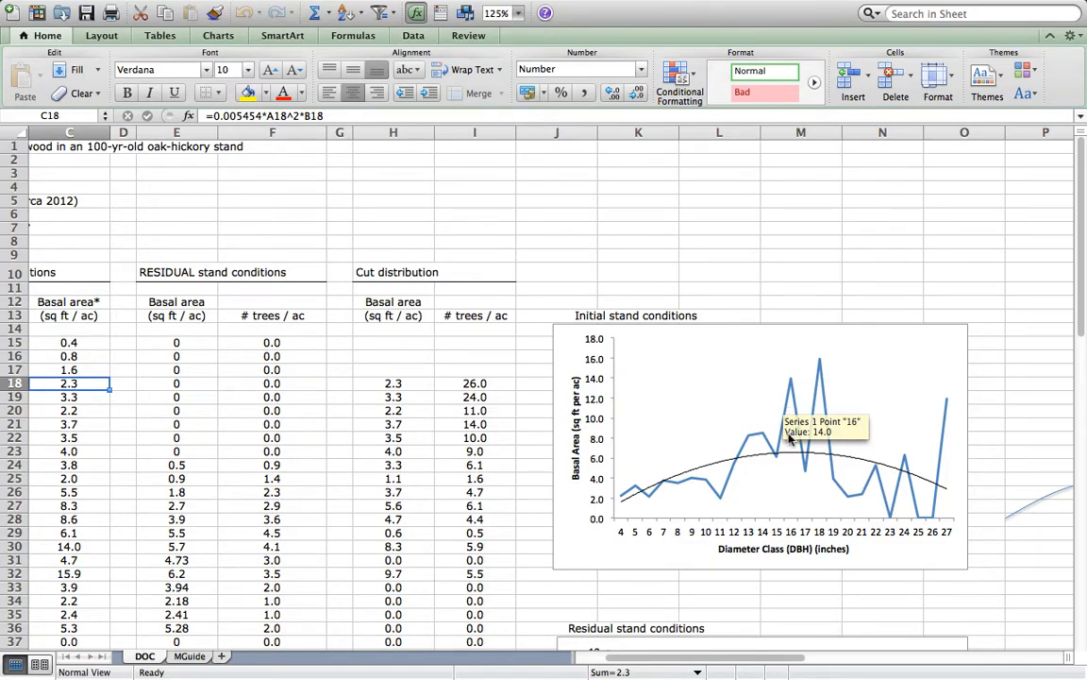
{"action": "mouse_move", "coordinate": [719, 483]}
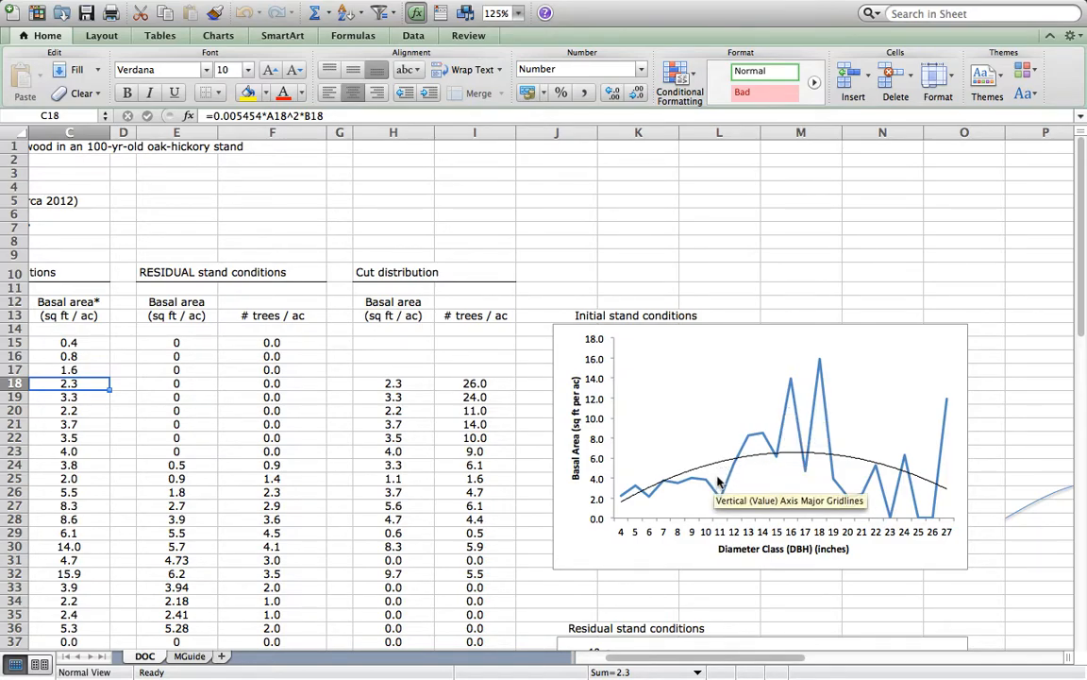
{"action": "mouse_move", "coordinate": [737, 470]}
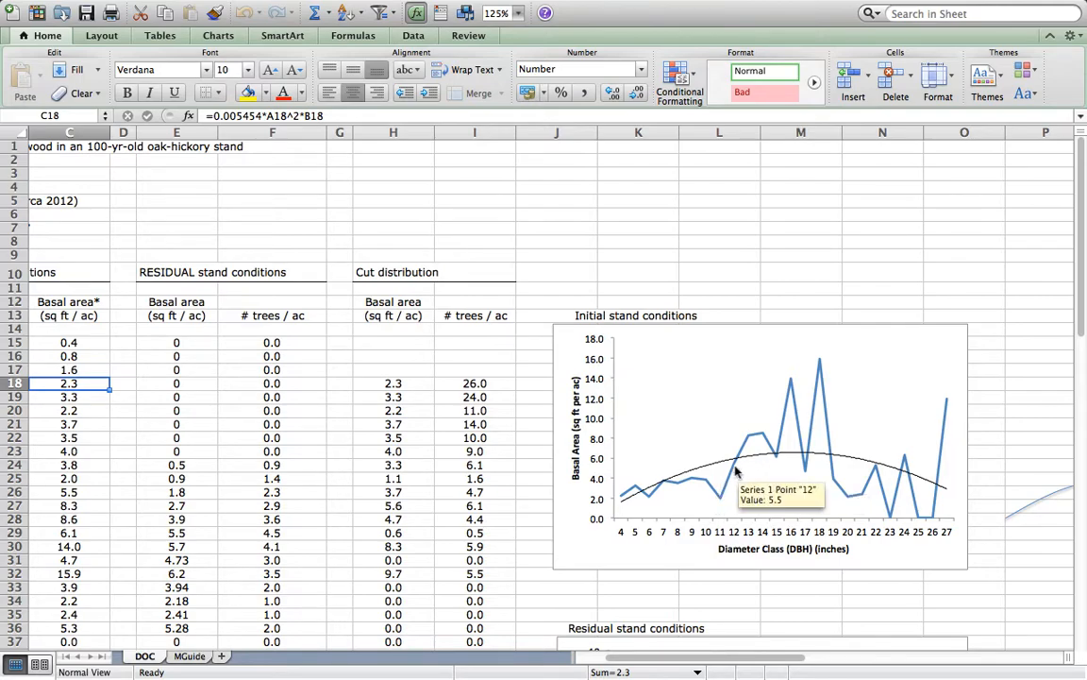
{"action": "mouse_move", "coordinate": [661, 487]}
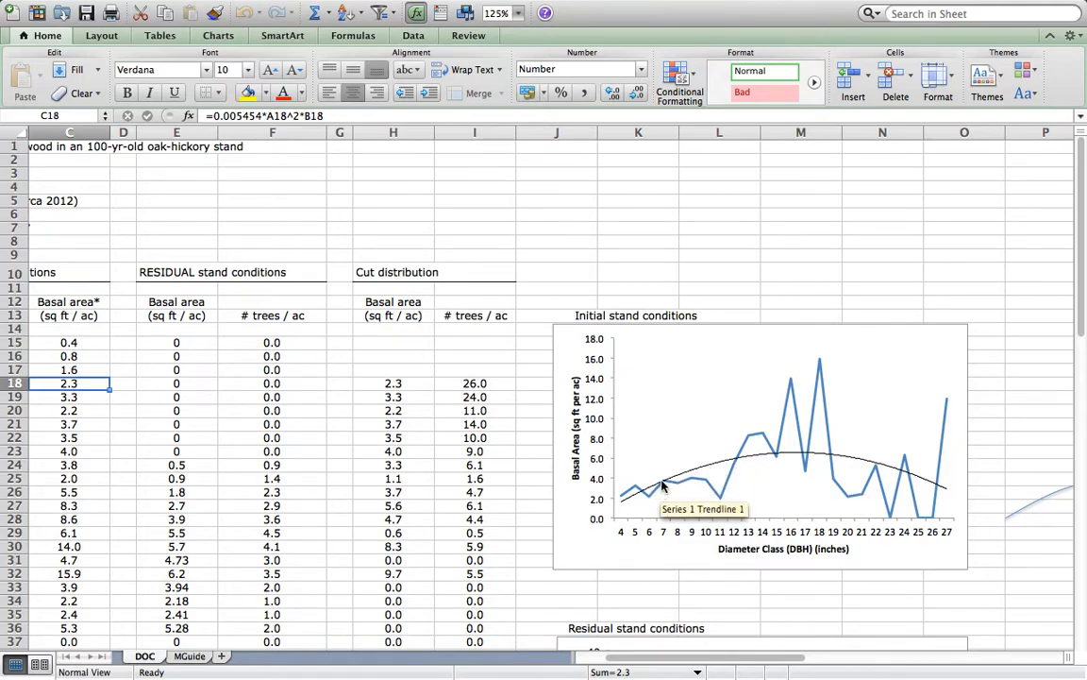
{"action": "mouse_move", "coordinate": [800, 457]}
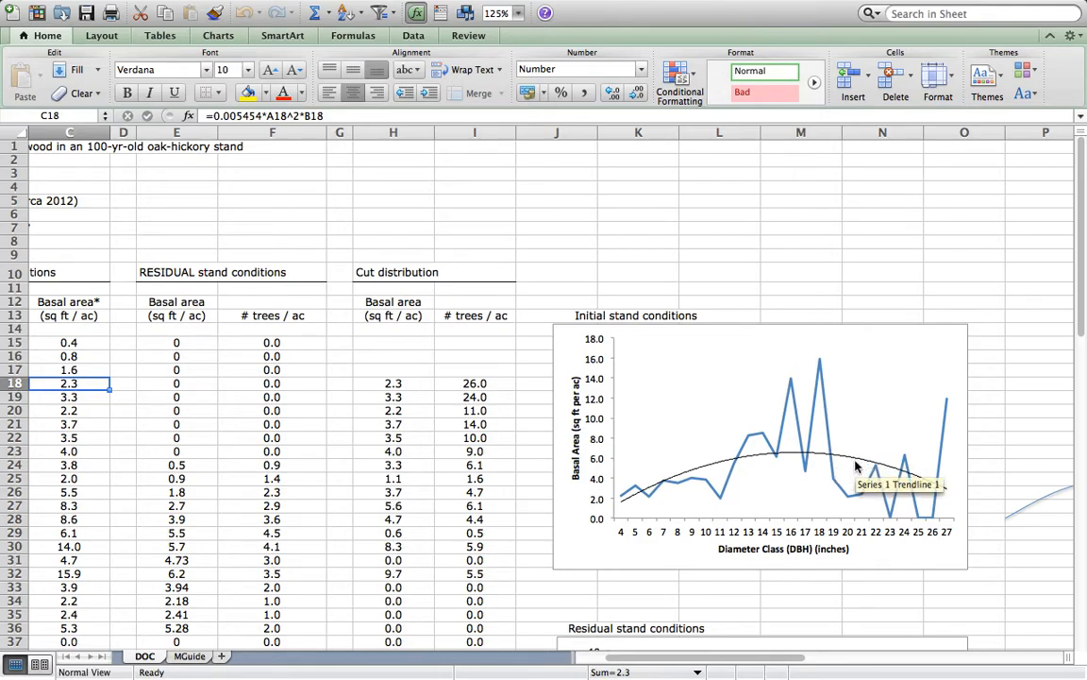
{"action": "mouse_move", "coordinate": [858, 455]}
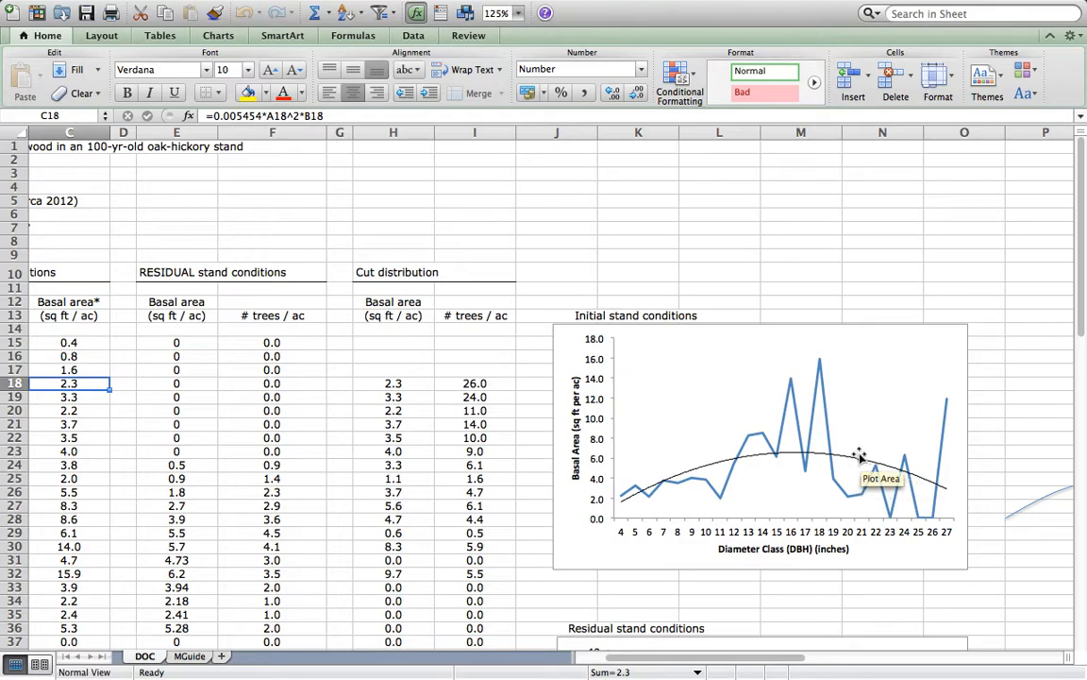
{"action": "mouse_move", "coordinate": [1018, 480]}
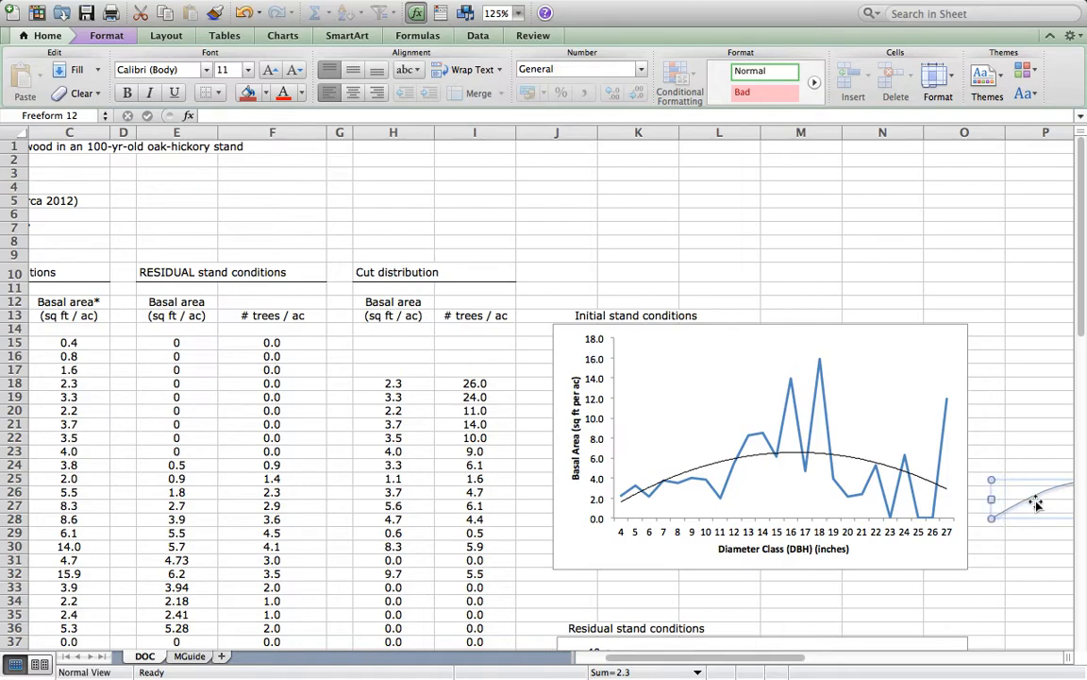
{"action": "left_click", "coordinate": [1024, 500]}
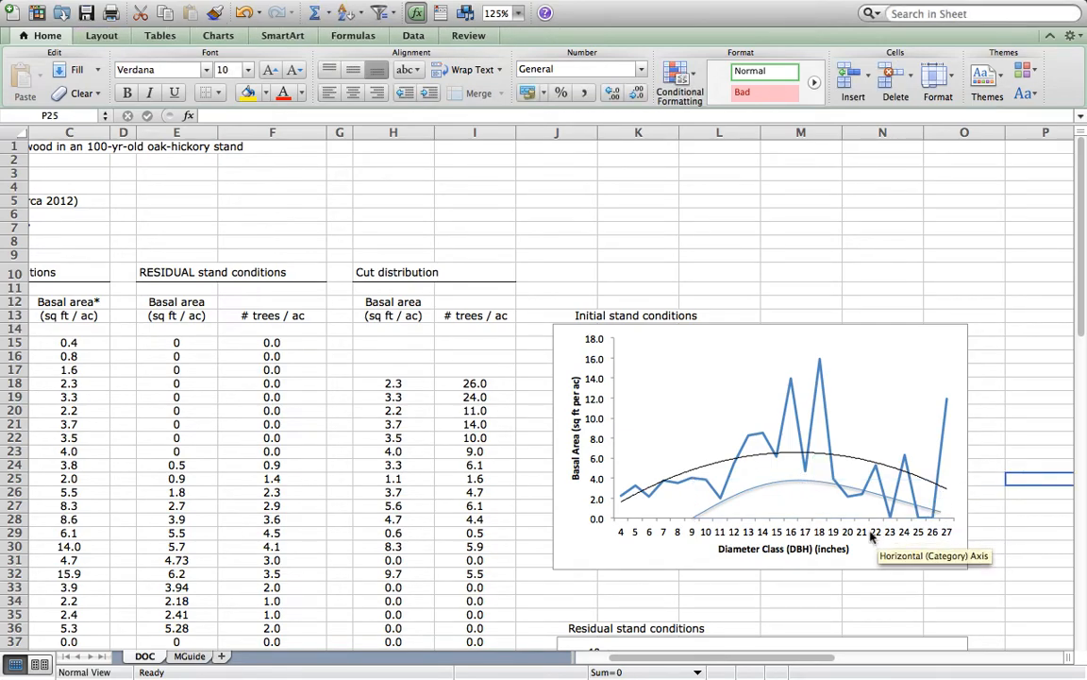
{"action": "mouse_move", "coordinate": [791, 463]}
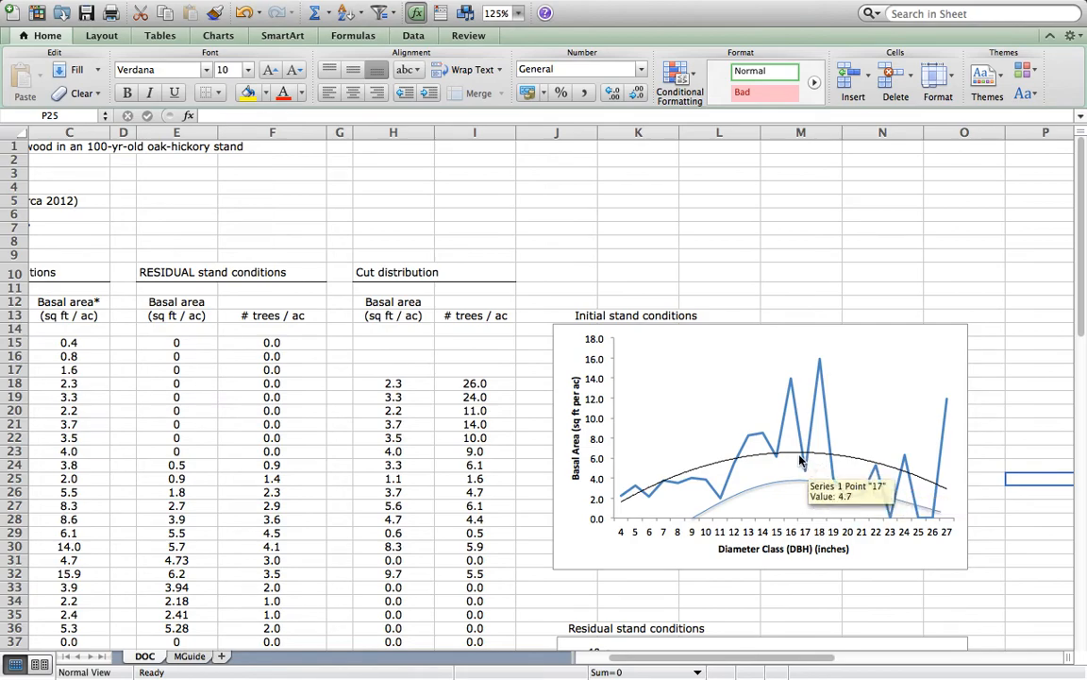
{"action": "mouse_move", "coordinate": [797, 455]}
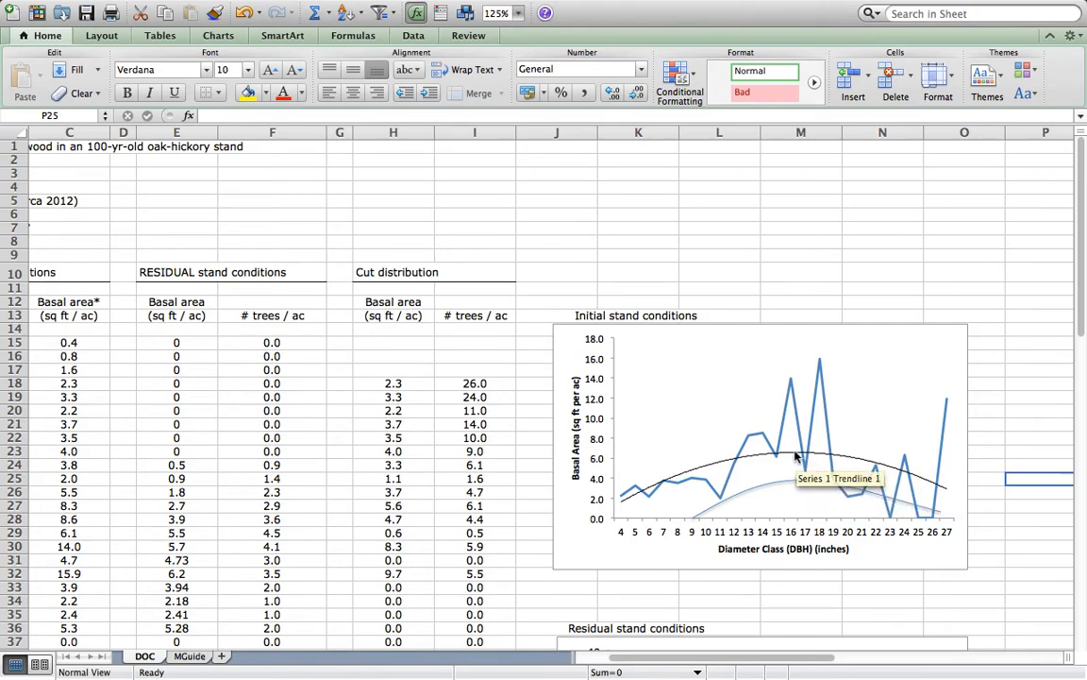
{"action": "mouse_move", "coordinate": [793, 461]}
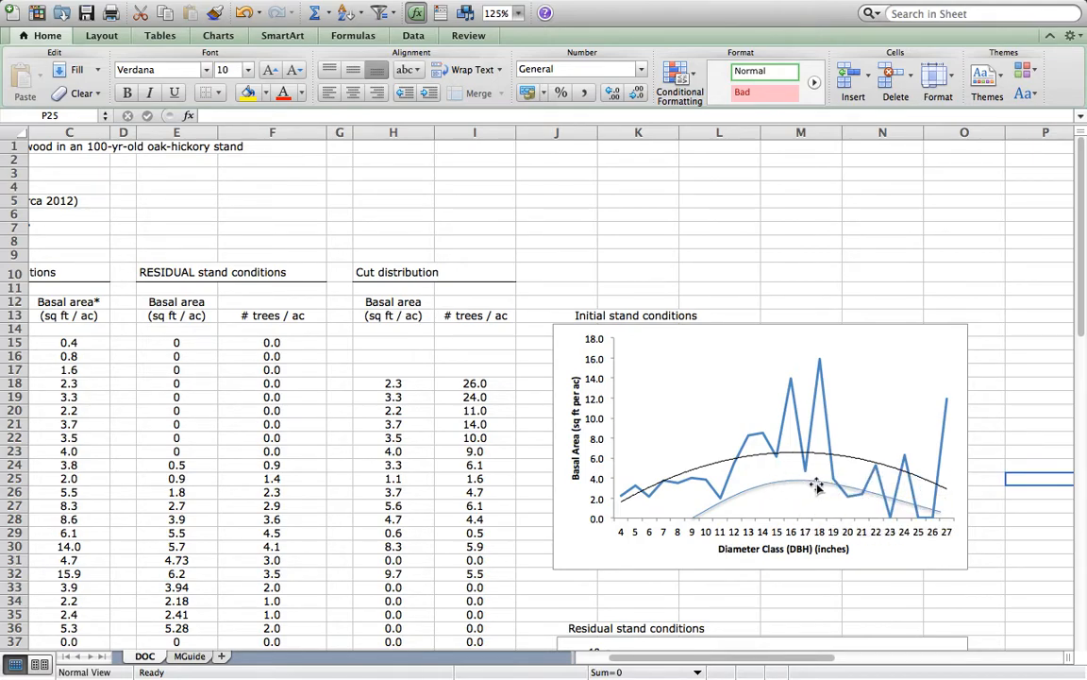
{"action": "mouse_move", "coordinate": [812, 483]}
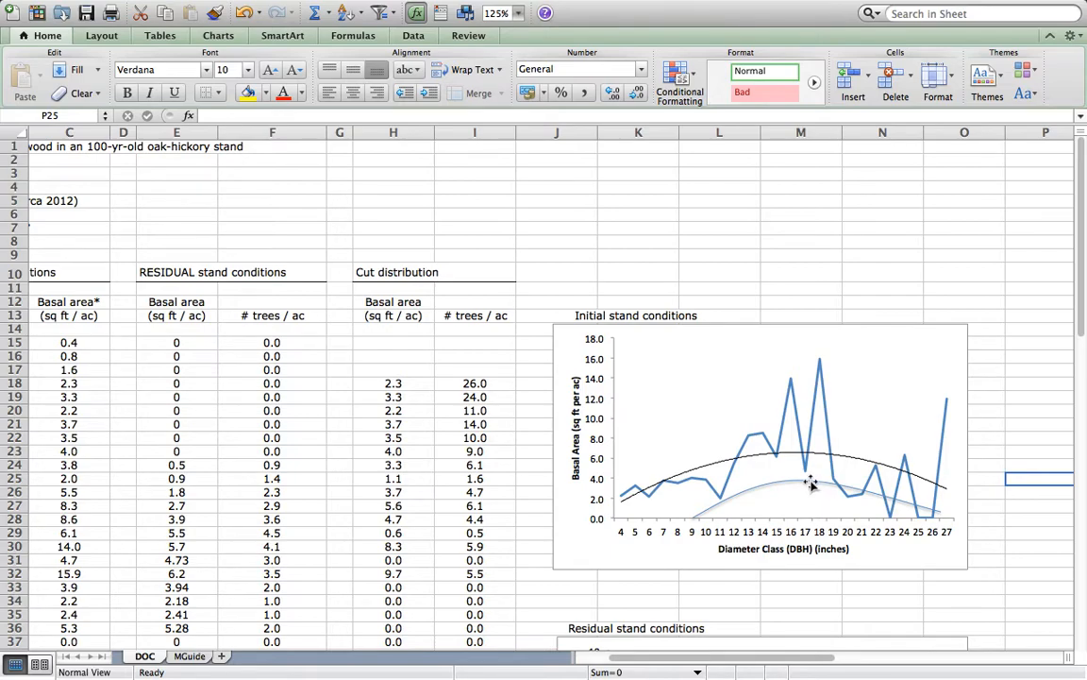
{"action": "mouse_move", "coordinate": [827, 548]}
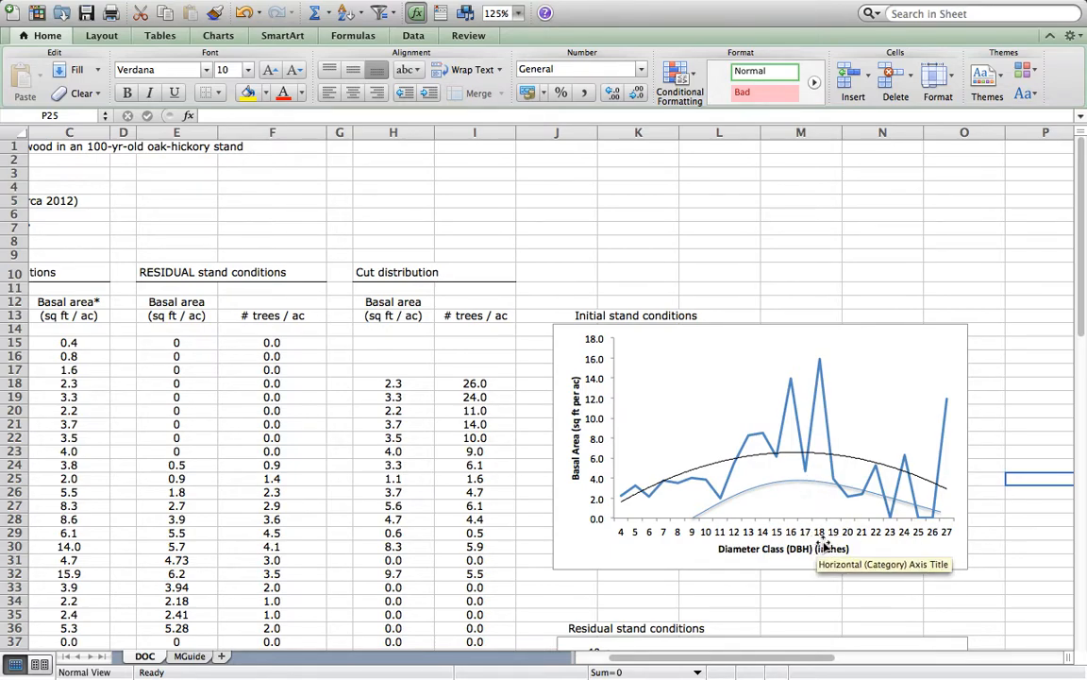
{"action": "mouse_move", "coordinate": [763, 510]}
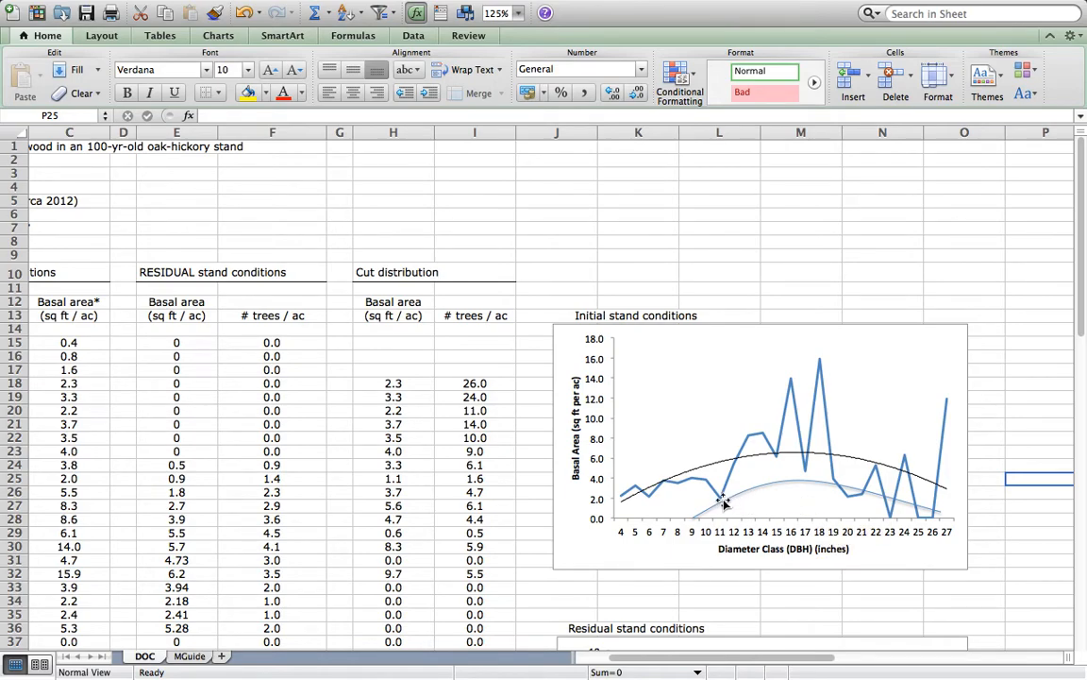
{"action": "mouse_move", "coordinate": [846, 494]}
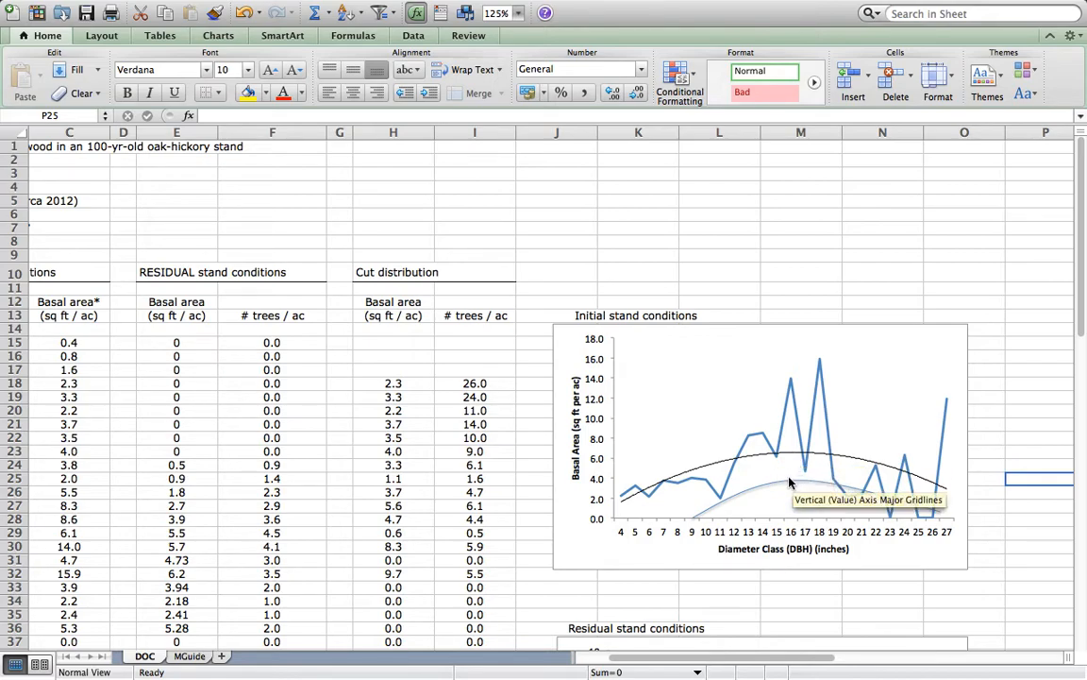
{"action": "mouse_move", "coordinate": [797, 482]}
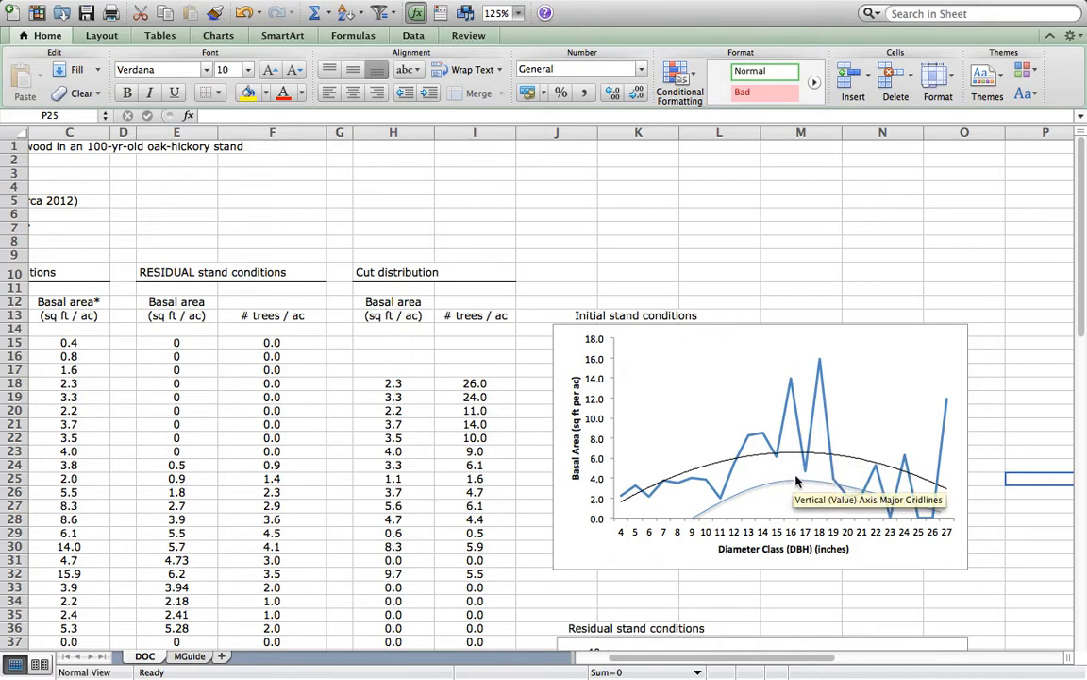
{"action": "mouse_move", "coordinate": [713, 513]}
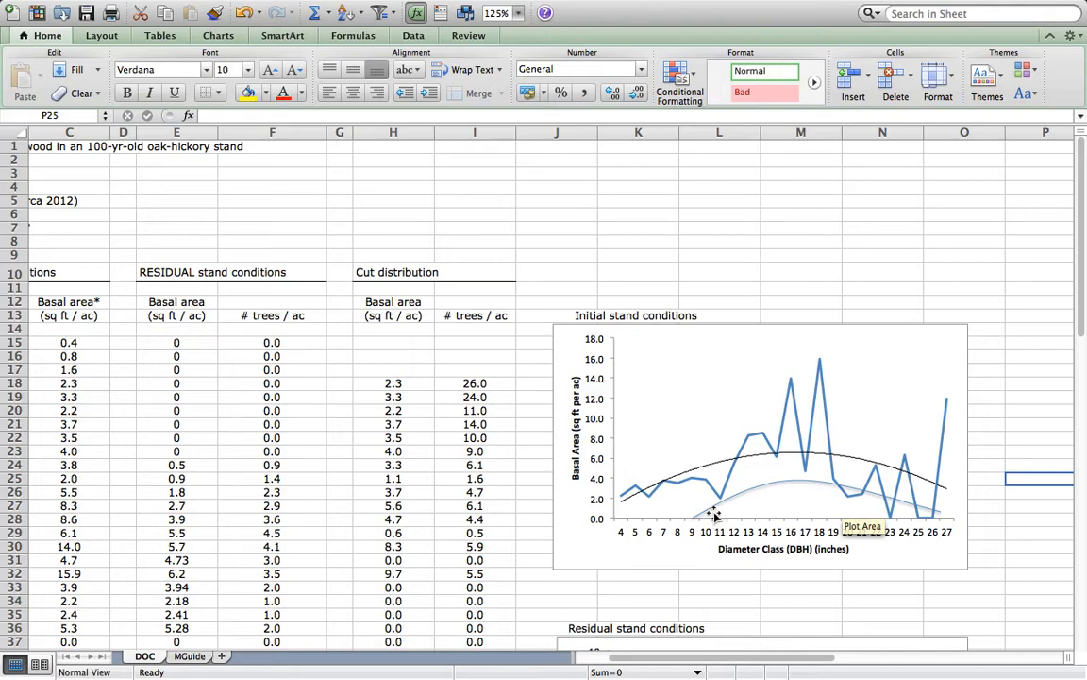
{"action": "mouse_move", "coordinate": [763, 506]}
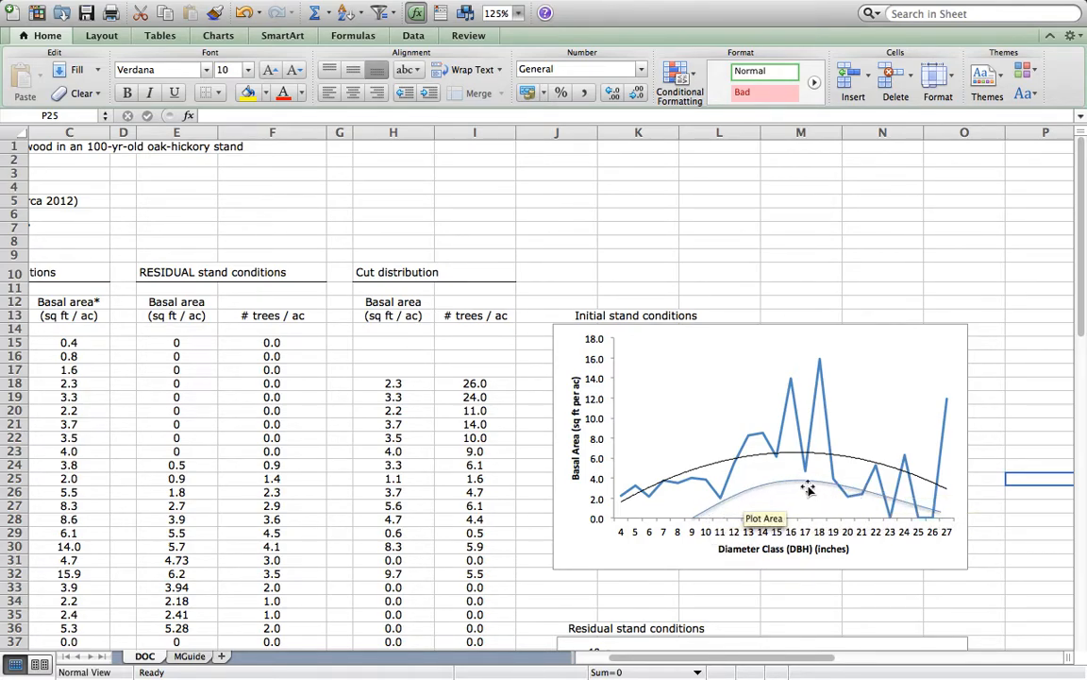
{"action": "mouse_move", "coordinate": [802, 487]}
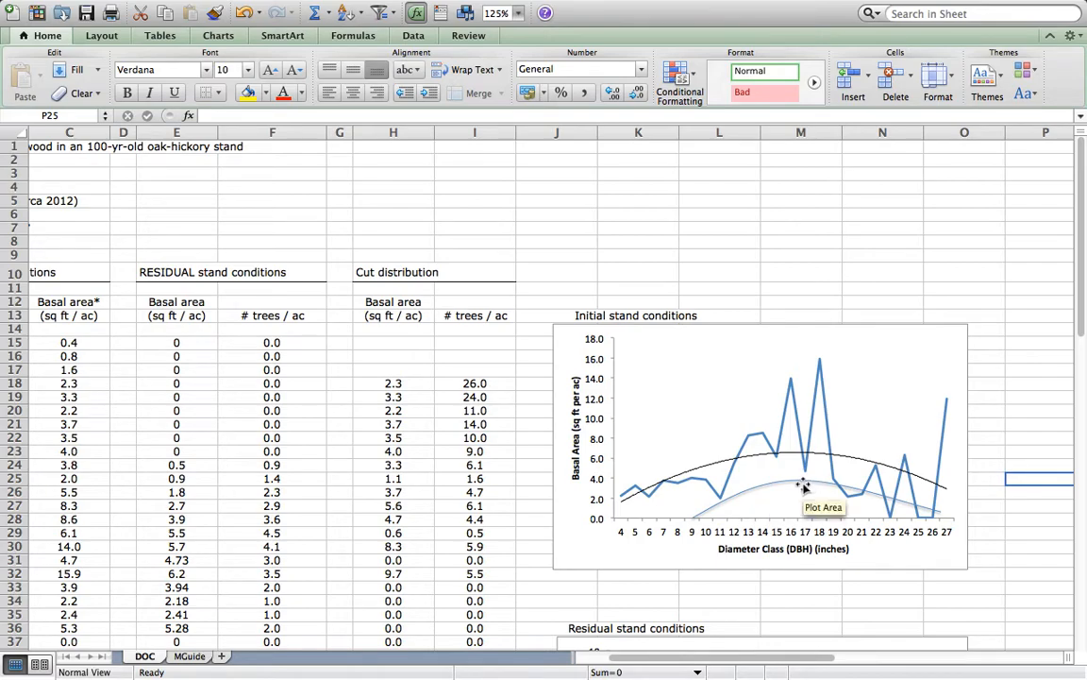
{"action": "mouse_move", "coordinate": [789, 455]}
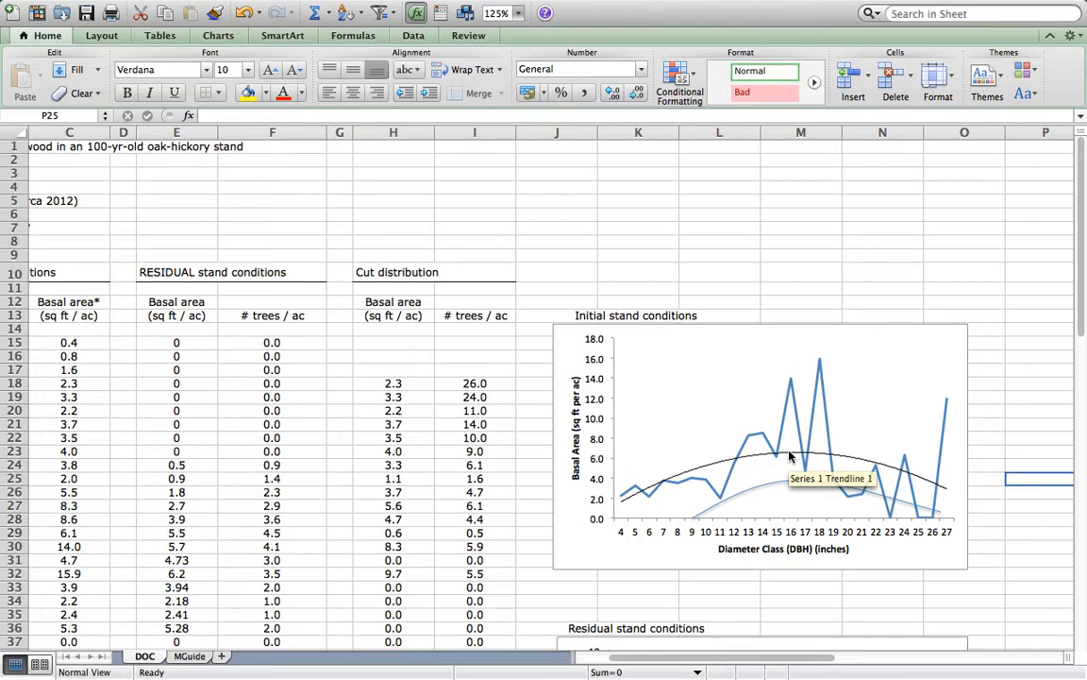
{"action": "mouse_move", "coordinate": [791, 461]}
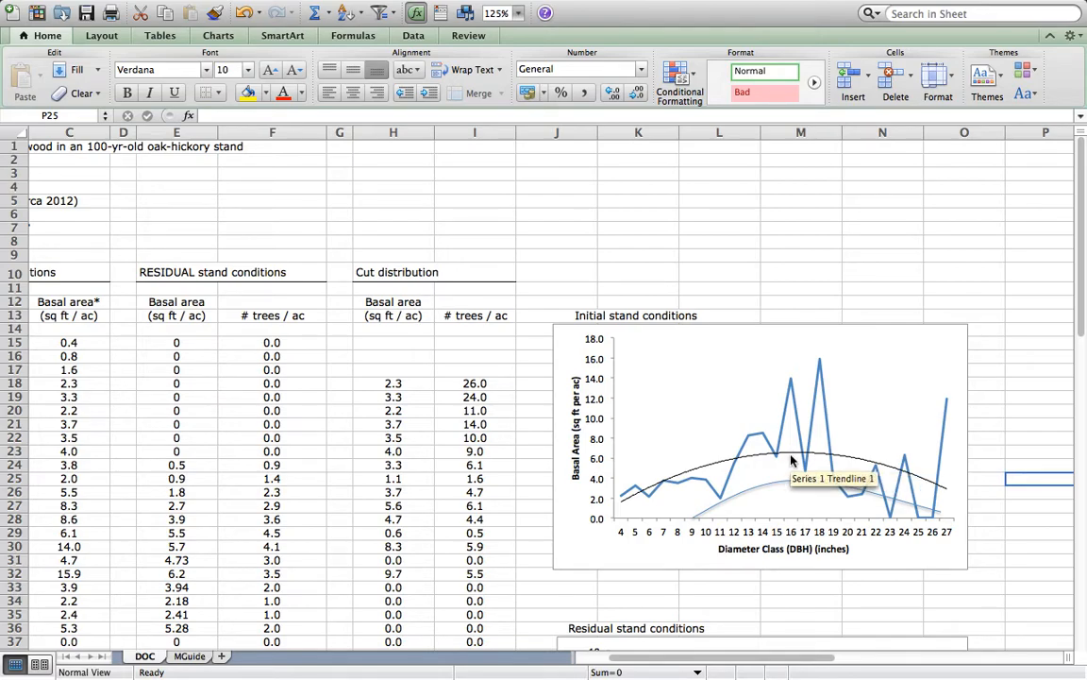
{"action": "mouse_move", "coordinate": [794, 459]}
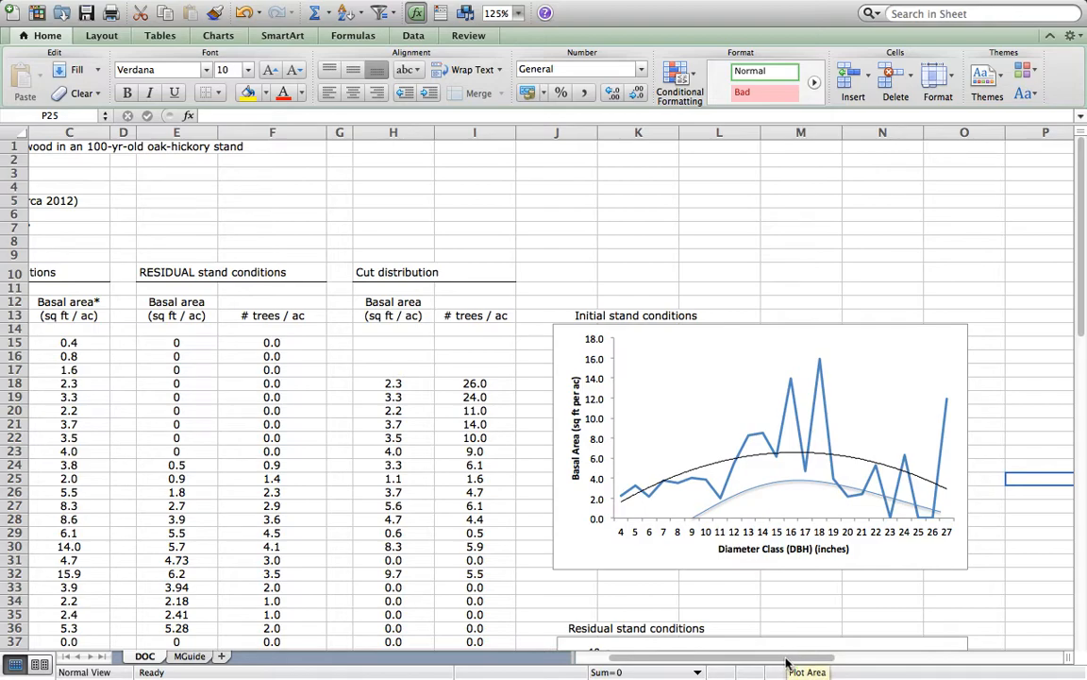
{"action": "scroll", "scroll_direction": "left", "scroll_amount": 3}
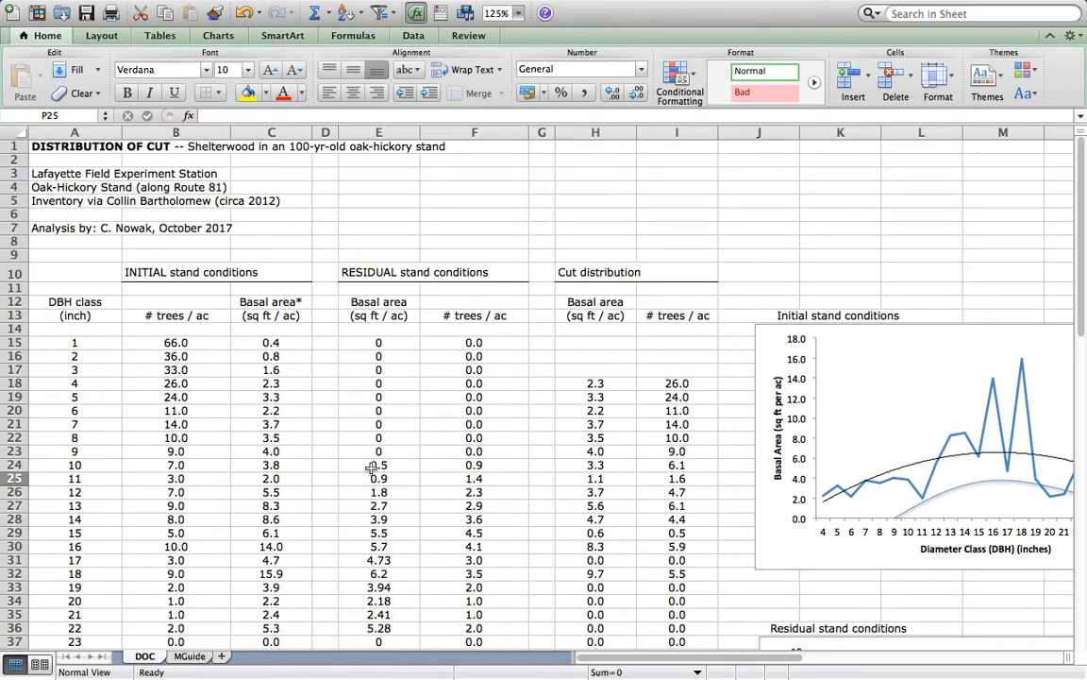
{"action": "mouse_move", "coordinate": [933, 498]}
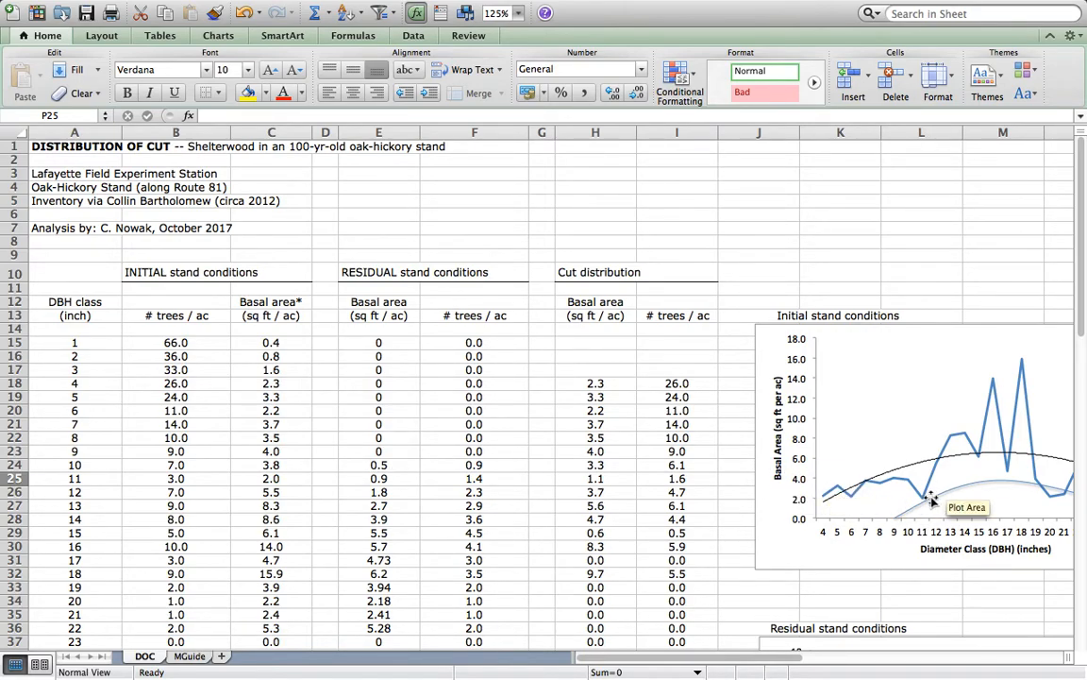
{"action": "mouse_move", "coordinate": [954, 495]}
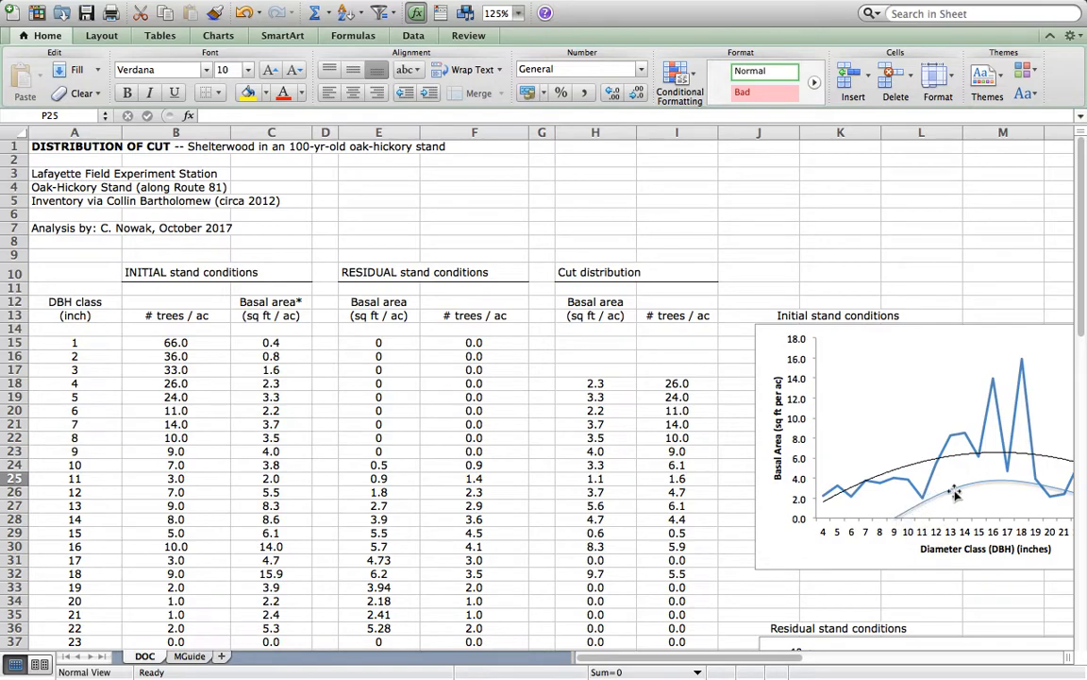
{"action": "mouse_move", "coordinate": [1061, 498]}
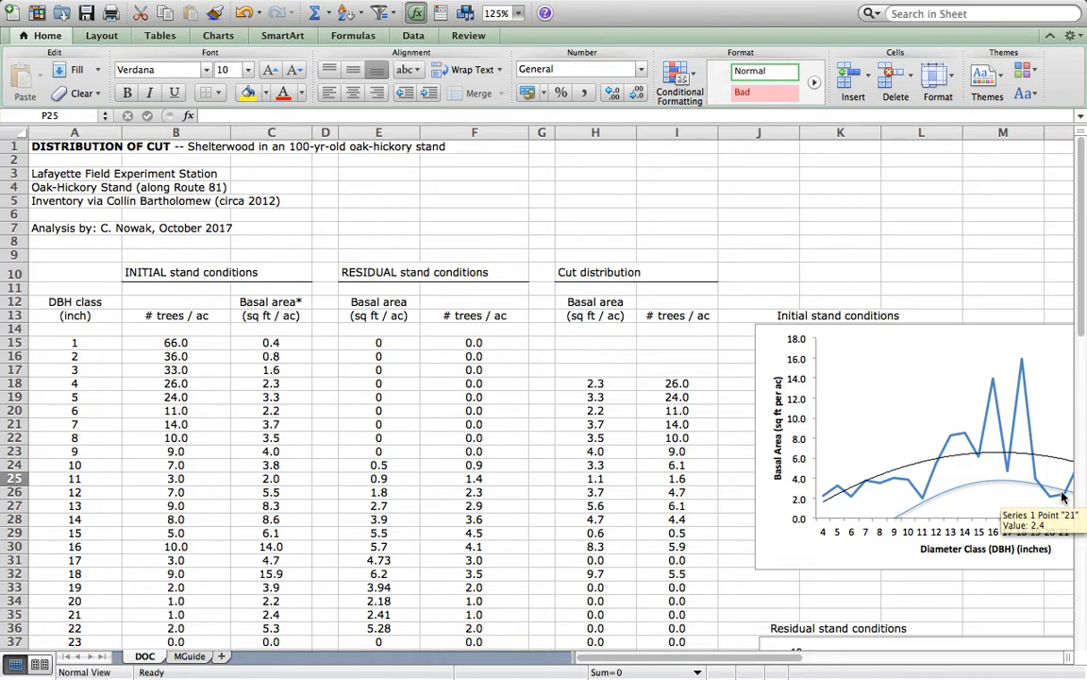
{"action": "mouse_move", "coordinate": [1084, 502]}
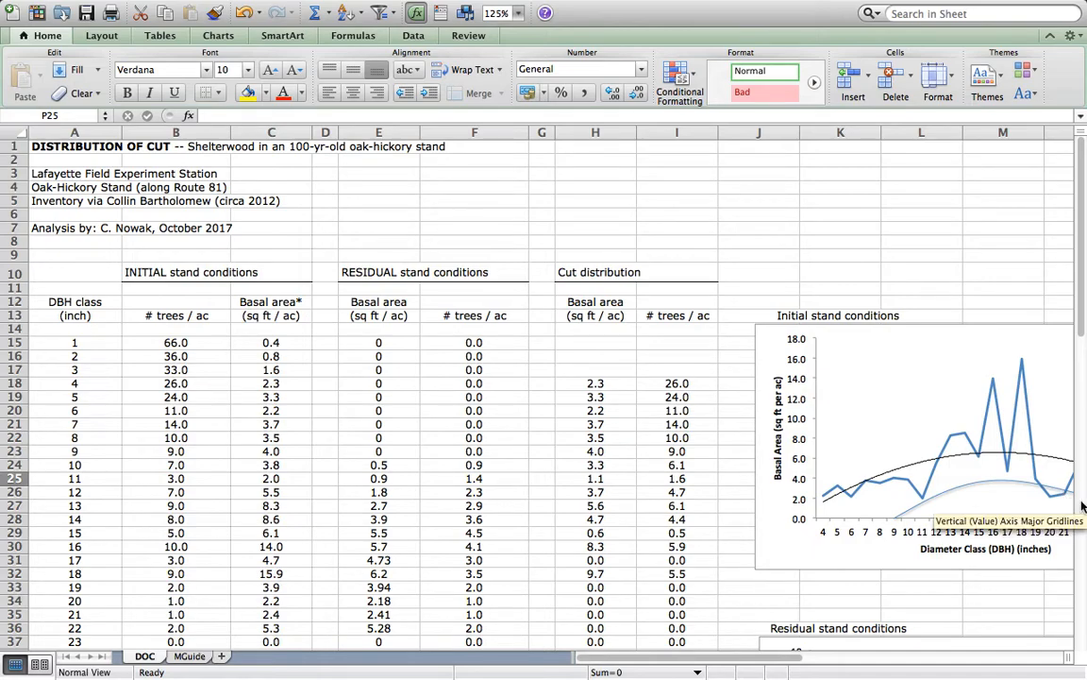
{"action": "mouse_move", "coordinate": [1065, 504]}
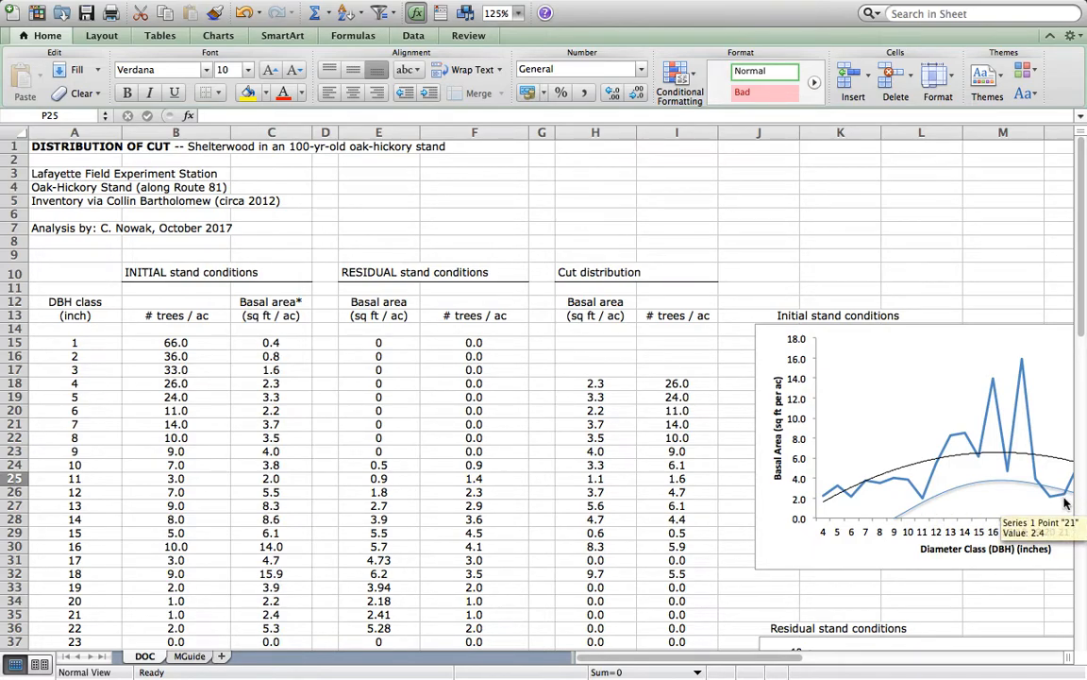
{"action": "mouse_move", "coordinate": [902, 525]}
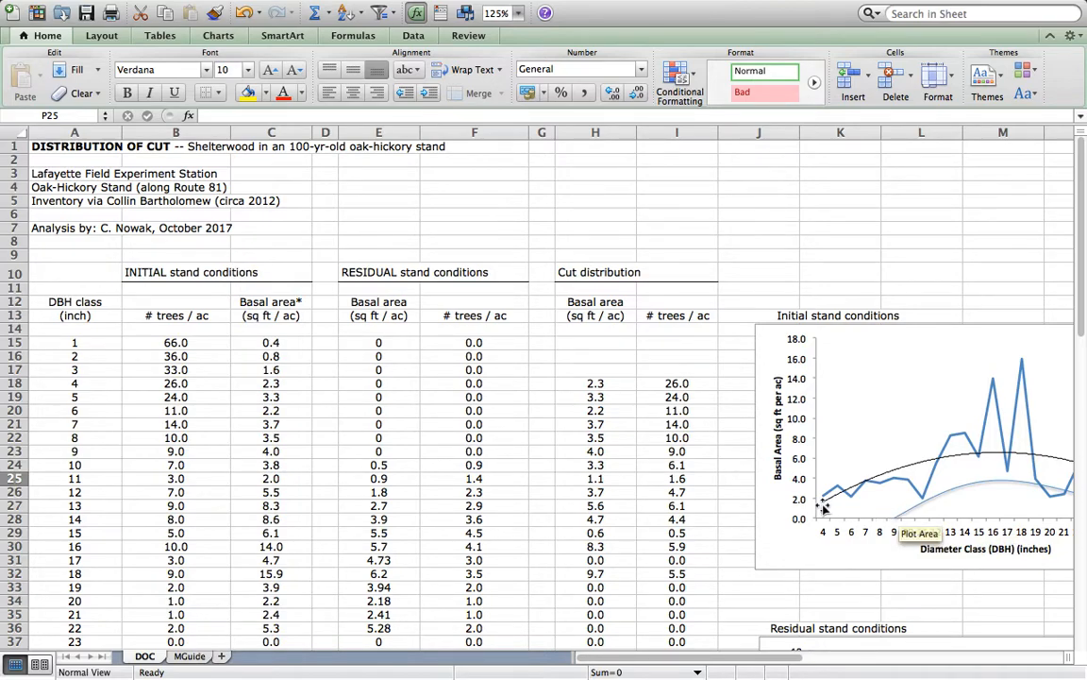
{"action": "mouse_move", "coordinate": [894, 525]}
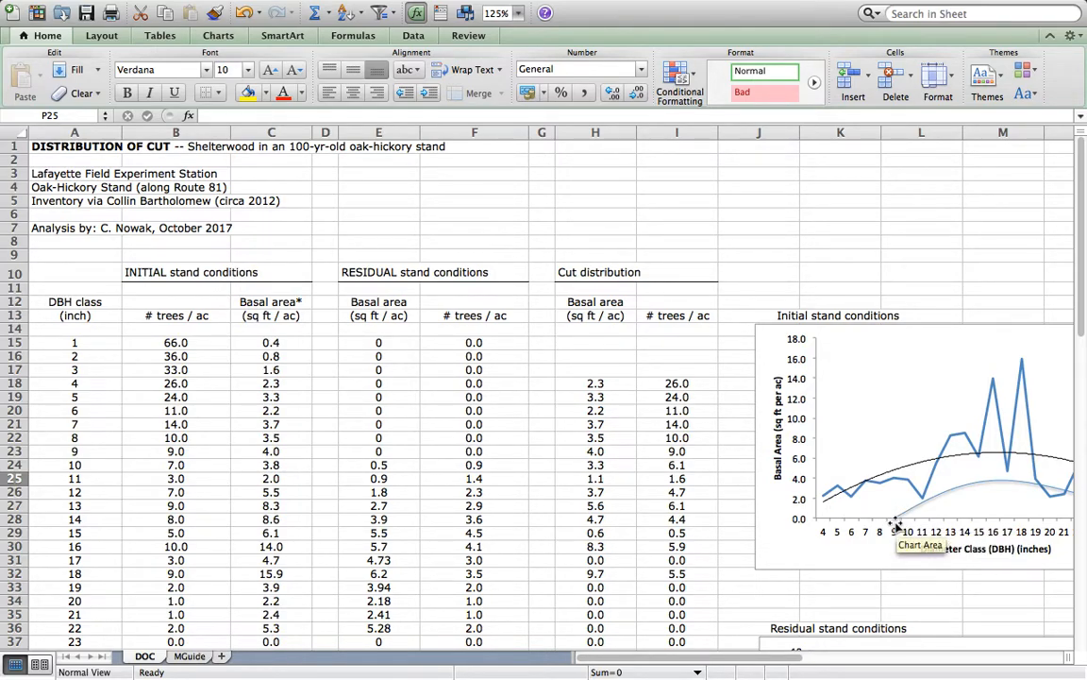
{"action": "mouse_move", "coordinate": [831, 521]}
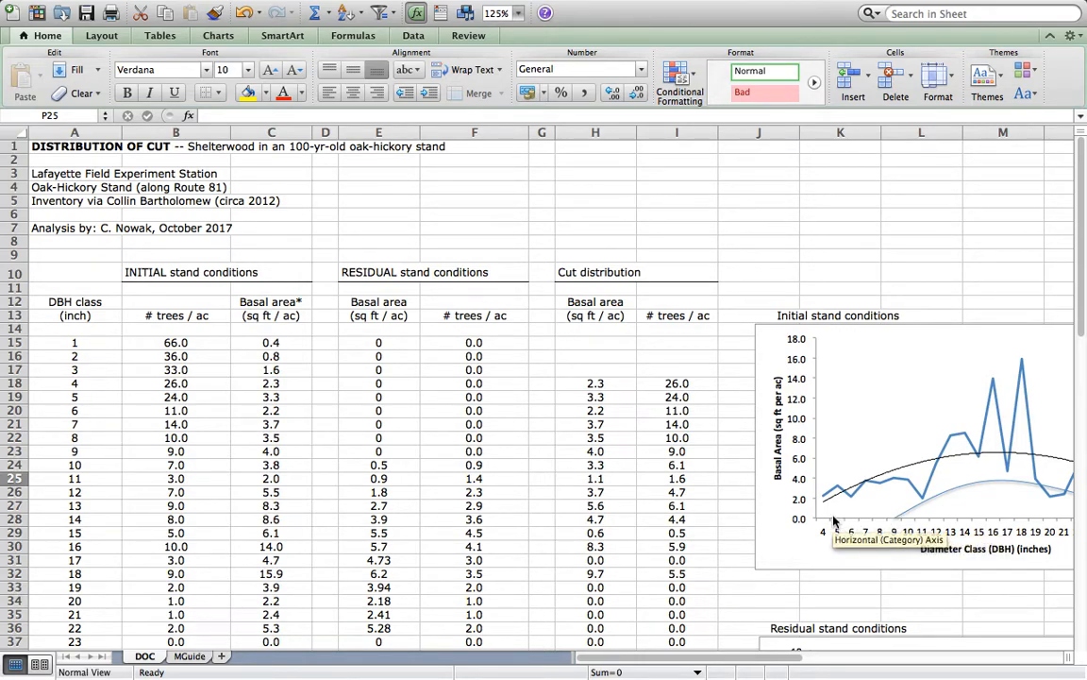
{"action": "mouse_move", "coordinate": [476, 419]}
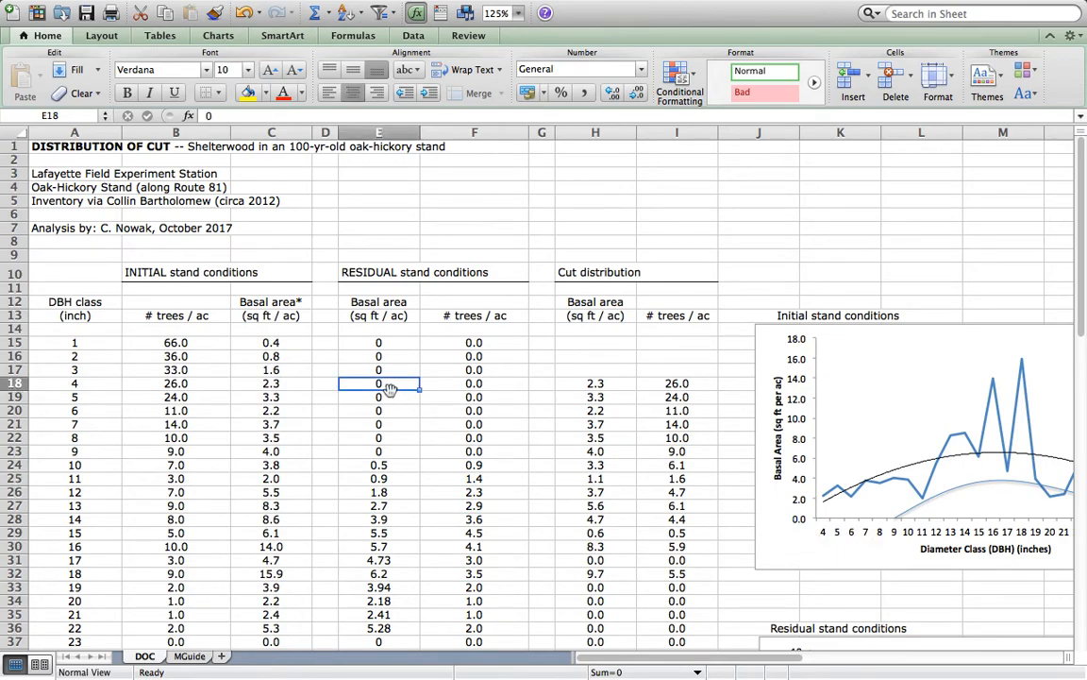
{"action": "mouse_move", "coordinate": [382, 450]}
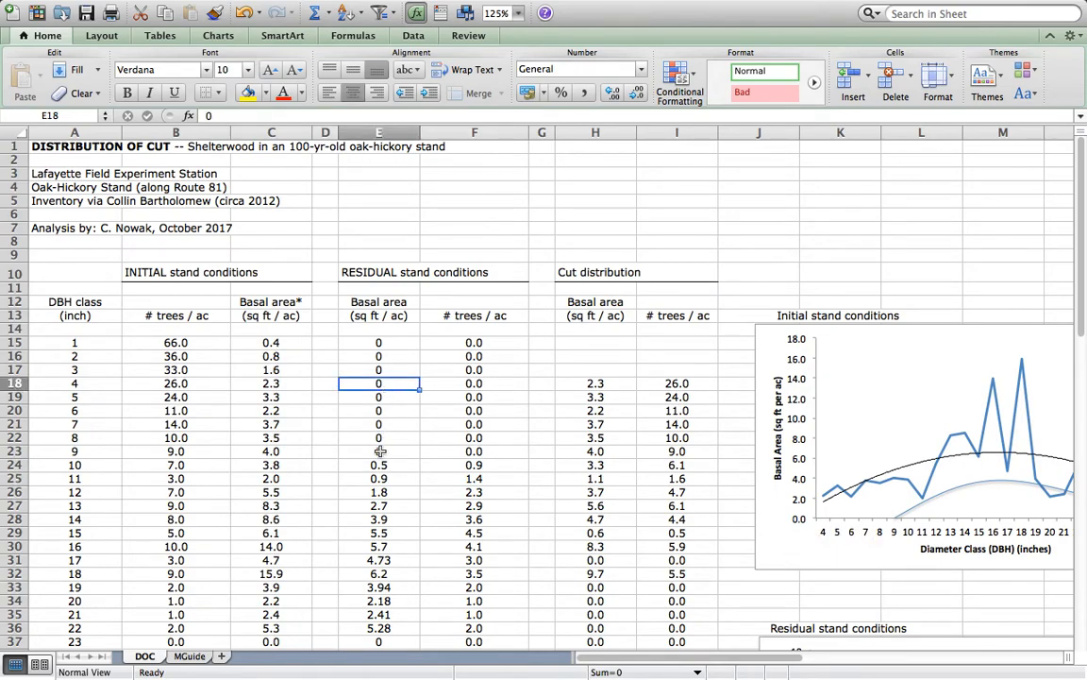
{"action": "mouse_move", "coordinate": [898, 525]}
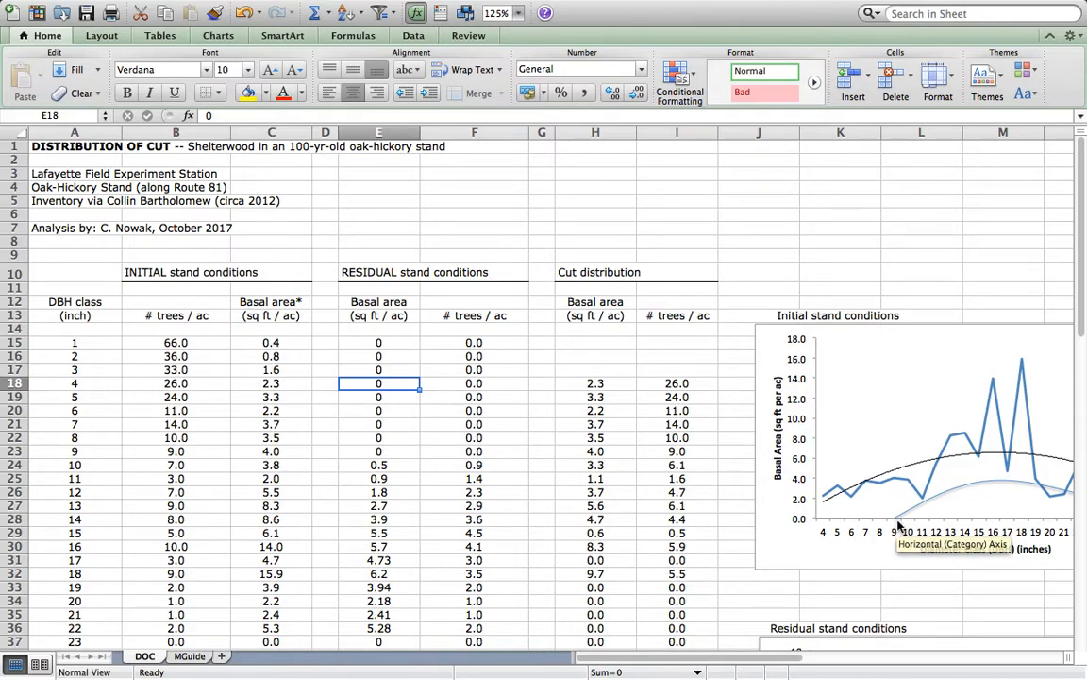
{"action": "mouse_move", "coordinate": [906, 525]}
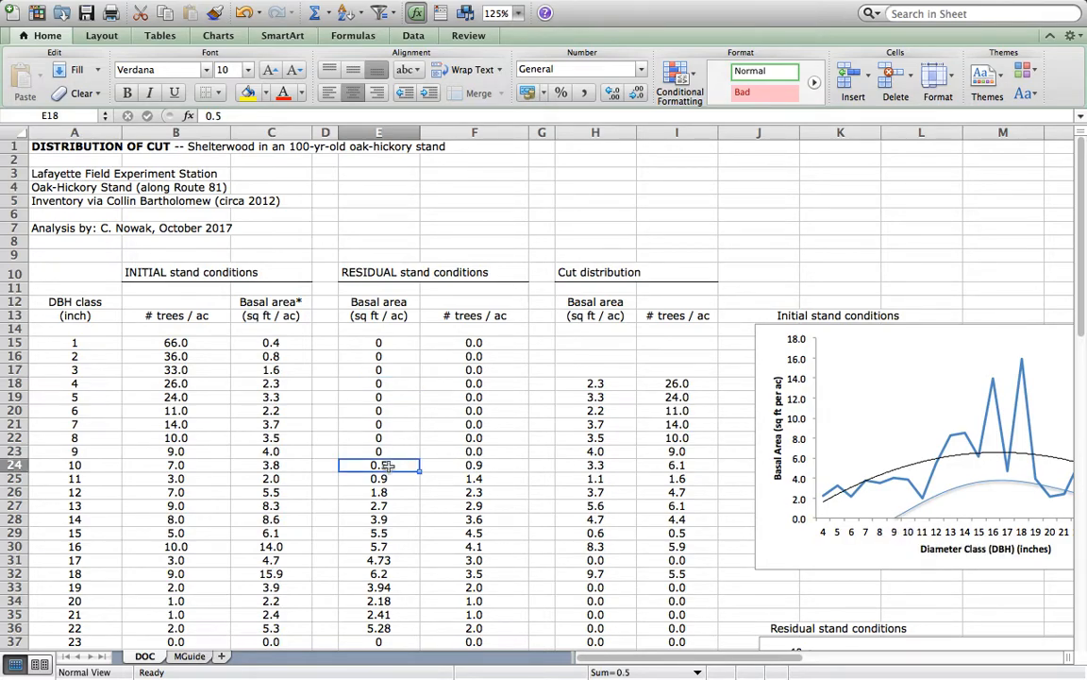
{"action": "mouse_move", "coordinate": [910, 524]}
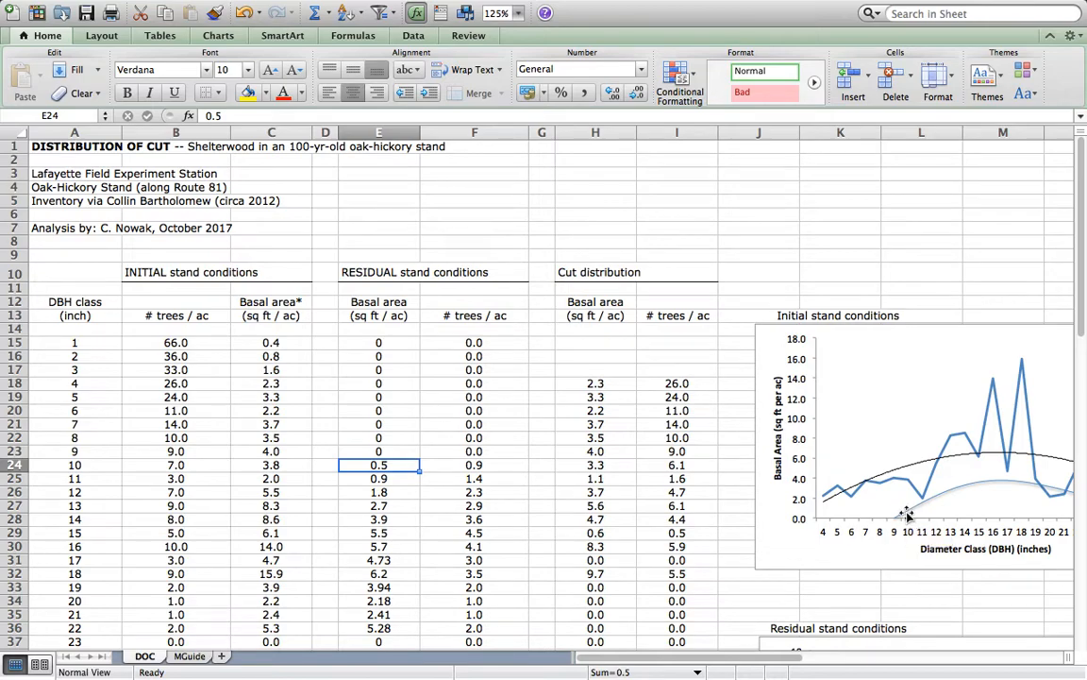
{"action": "mouse_move", "coordinate": [430, 551]}
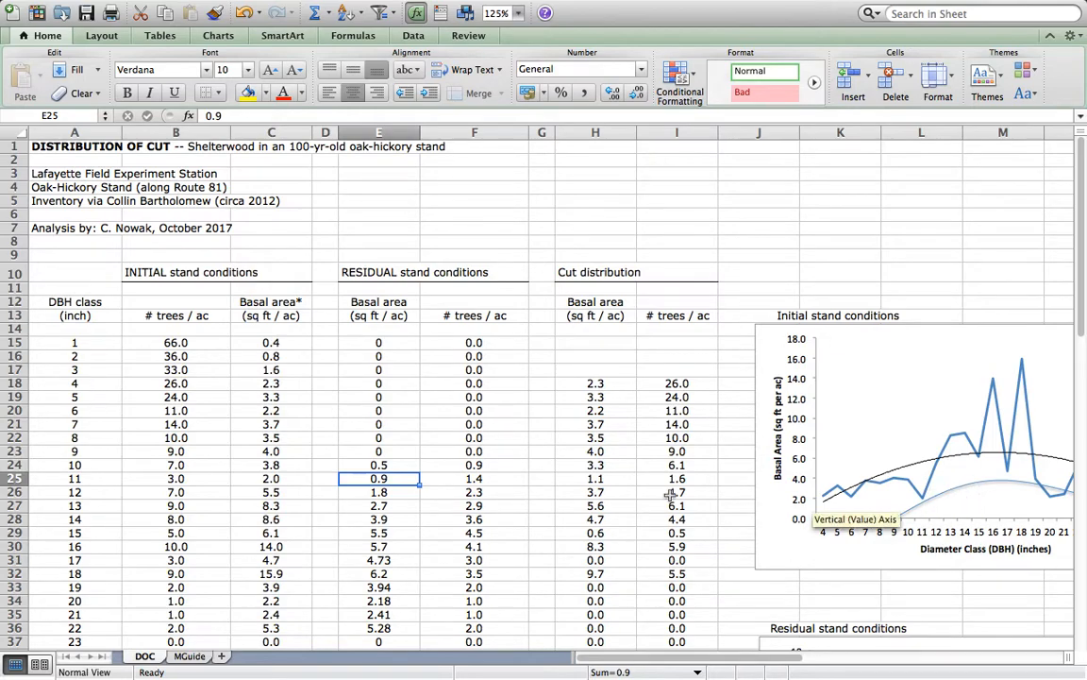
{"action": "left_click", "coordinate": [377, 532]}
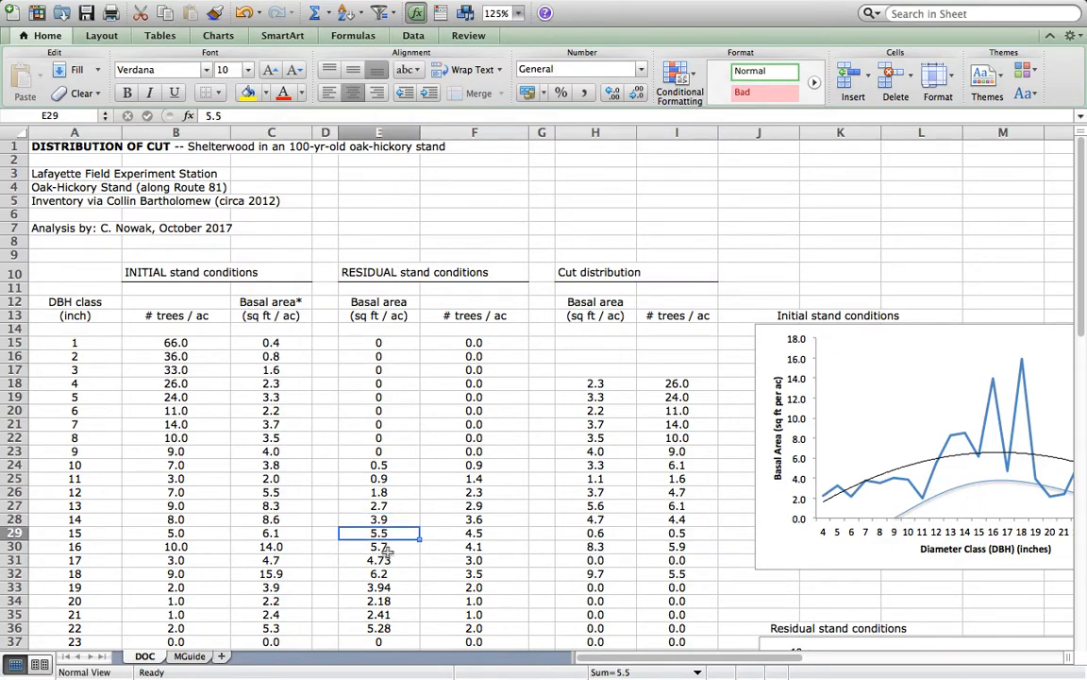
{"action": "left_click", "coordinate": [378, 545]}
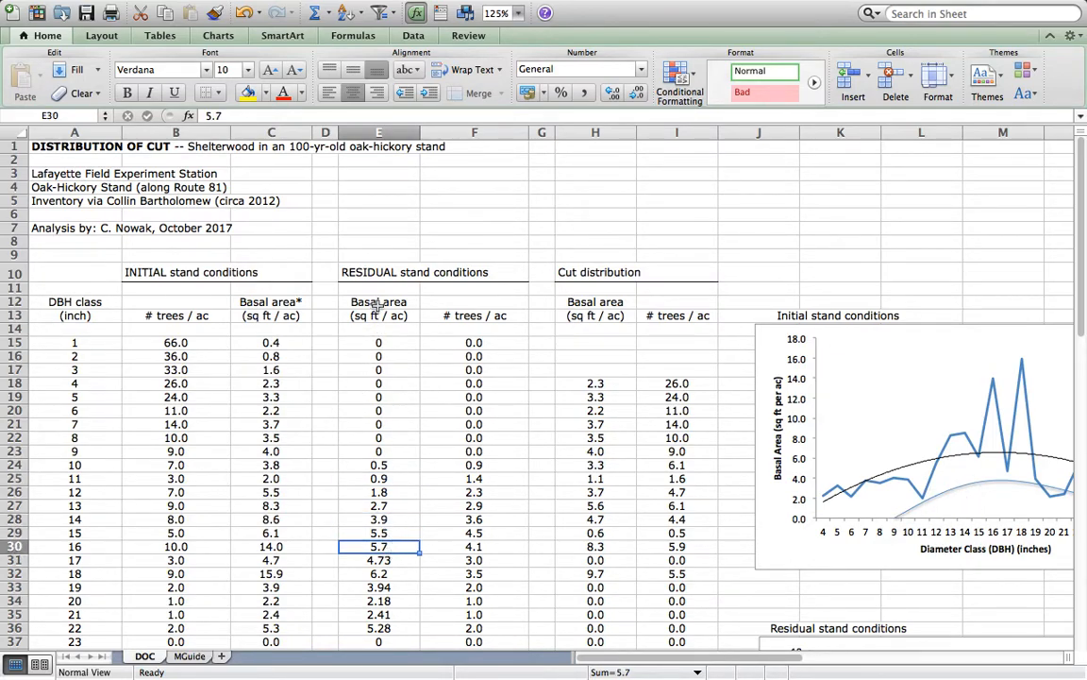
{"action": "mouse_move", "coordinate": [410, 491]}
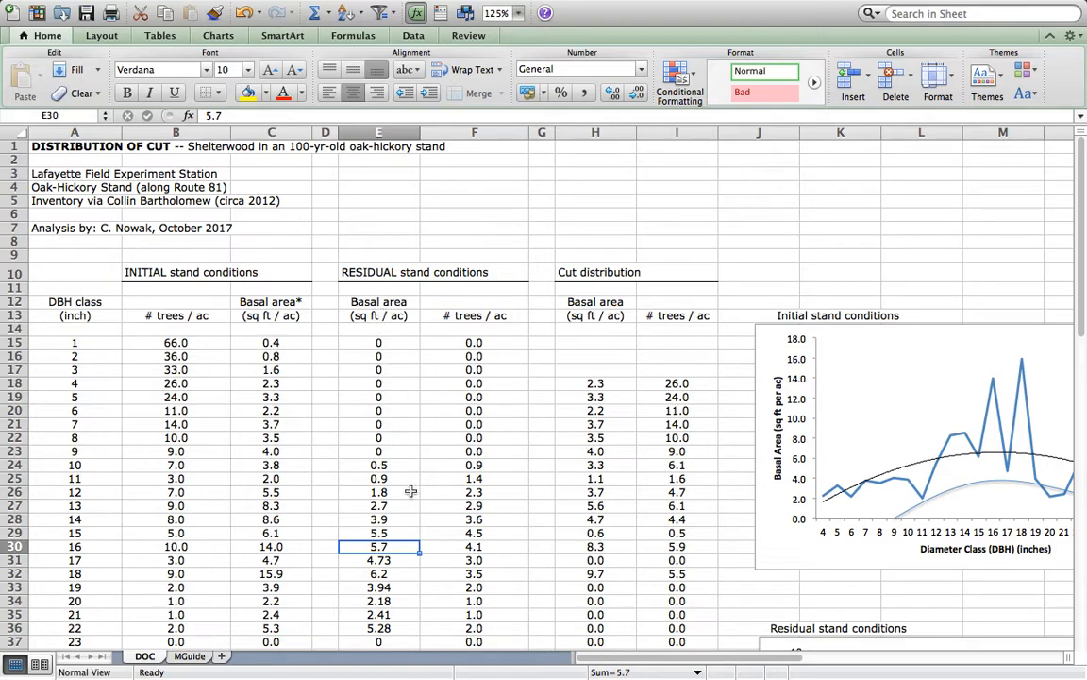
{"action": "left_click", "coordinate": [378, 519]}
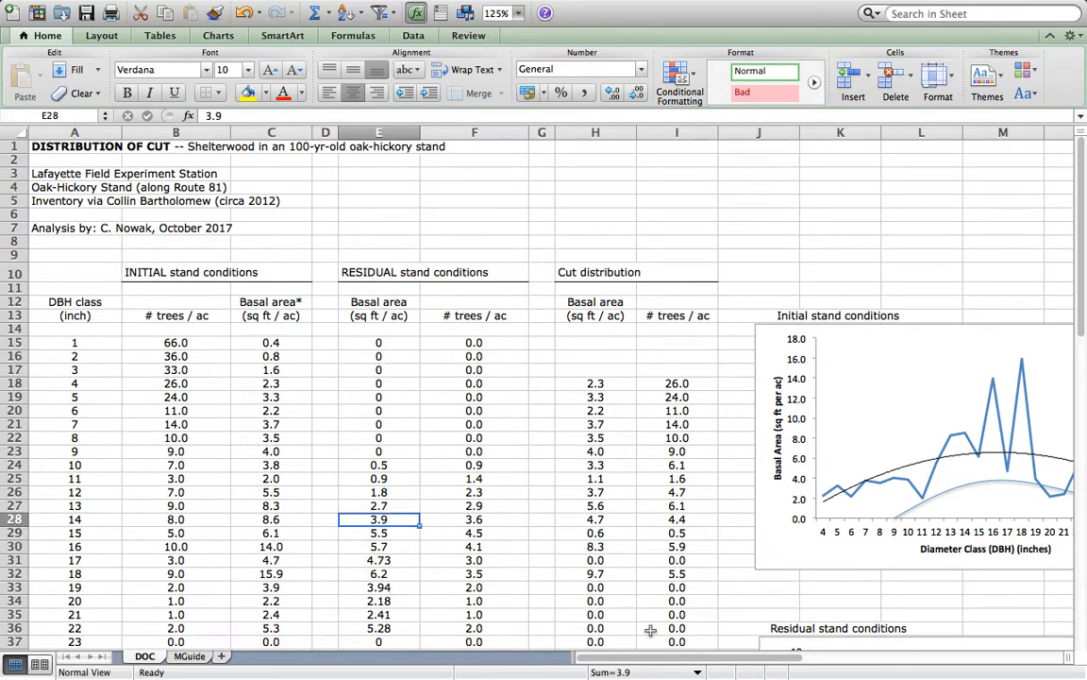
{"action": "mouse_move", "coordinate": [1069, 316]}
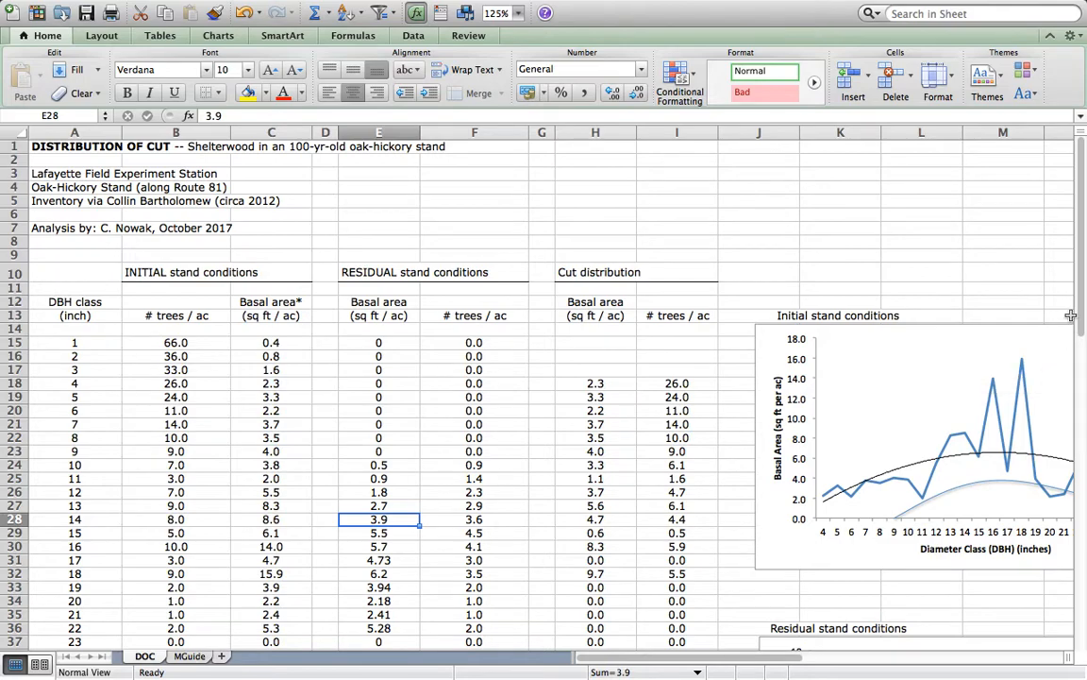
{"action": "scroll", "scroll_direction": "down", "scroll_amount": 3}
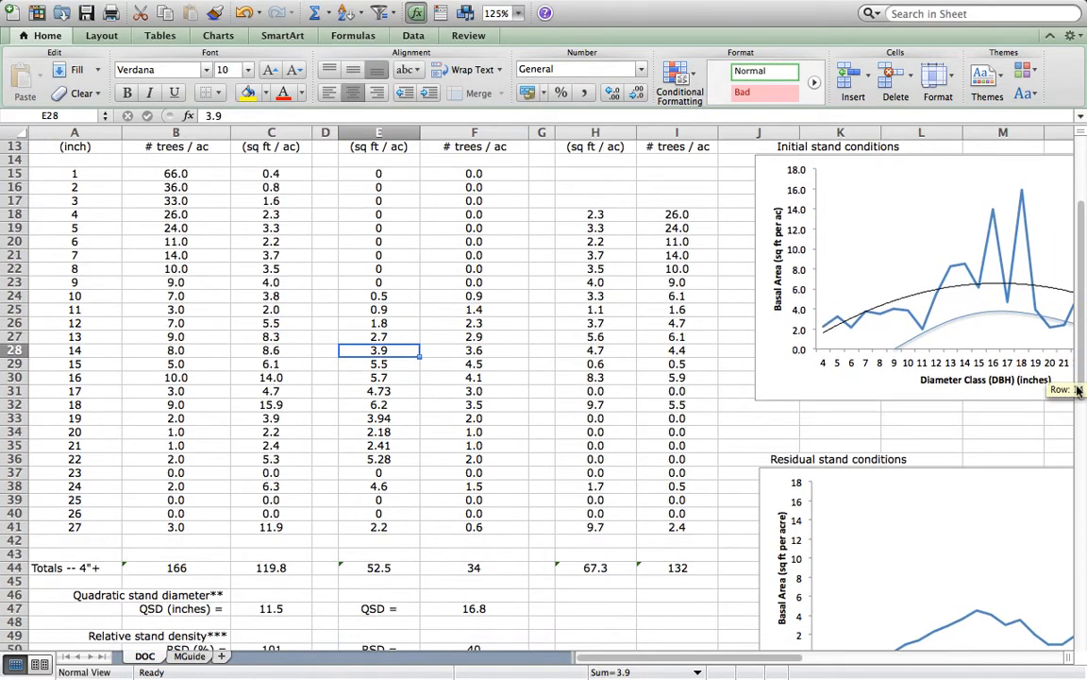
{"action": "scroll", "scroll_direction": "down", "scroll_amount": 3}
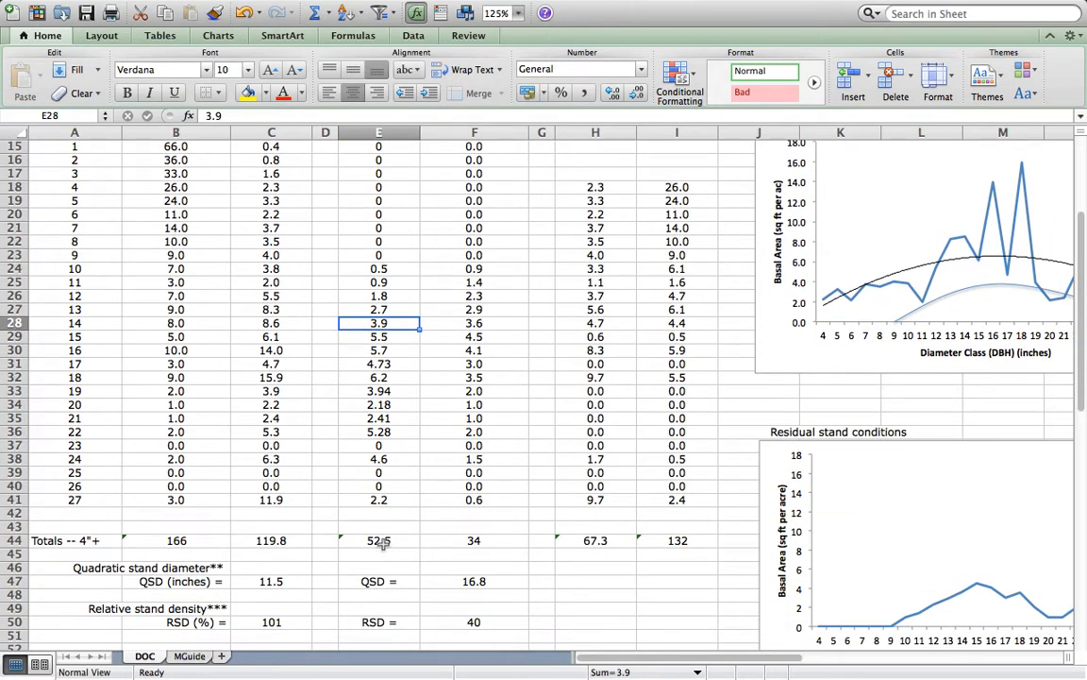
{"action": "left_click", "coordinate": [378, 540]}
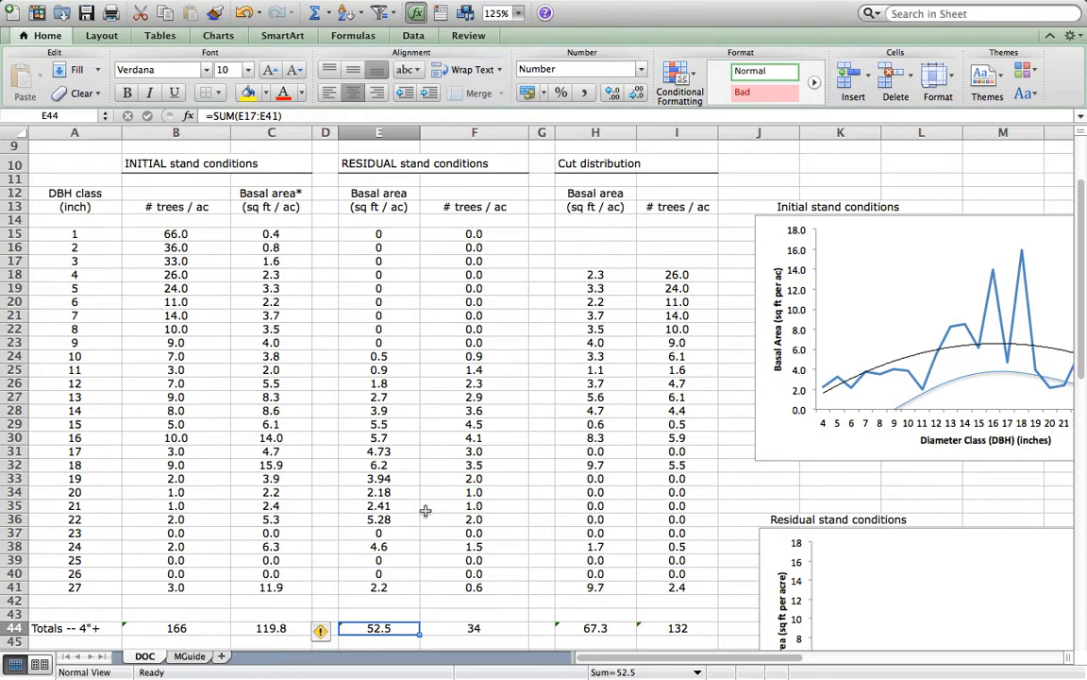
{"action": "mouse_move", "coordinate": [544, 253]}
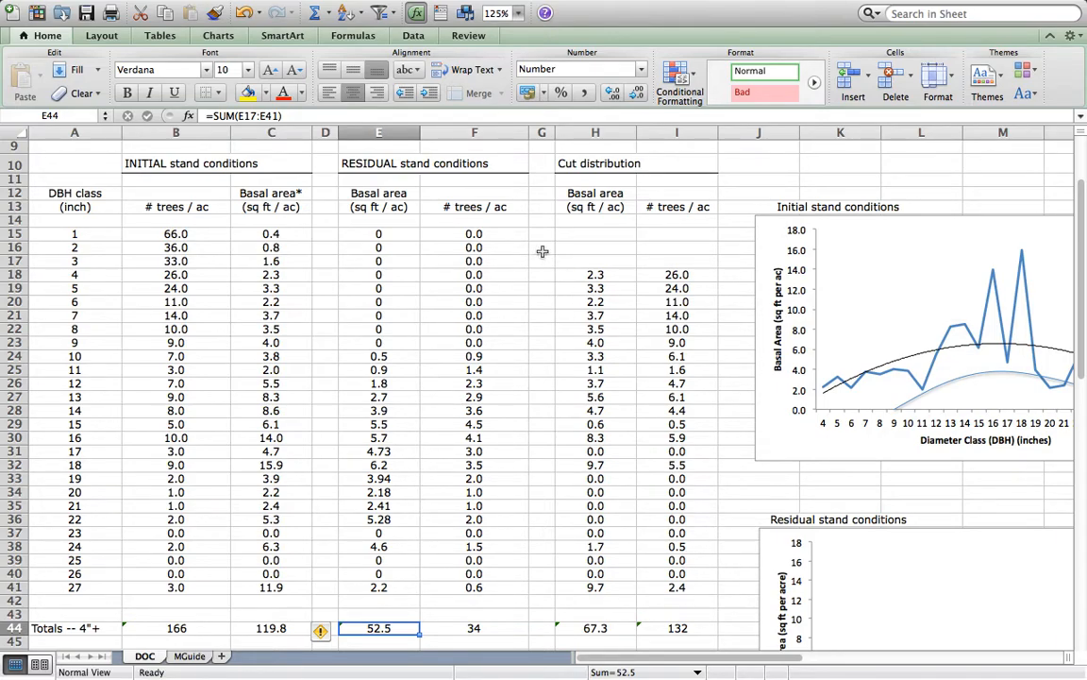
{"action": "left_click", "coordinate": [378, 355]}
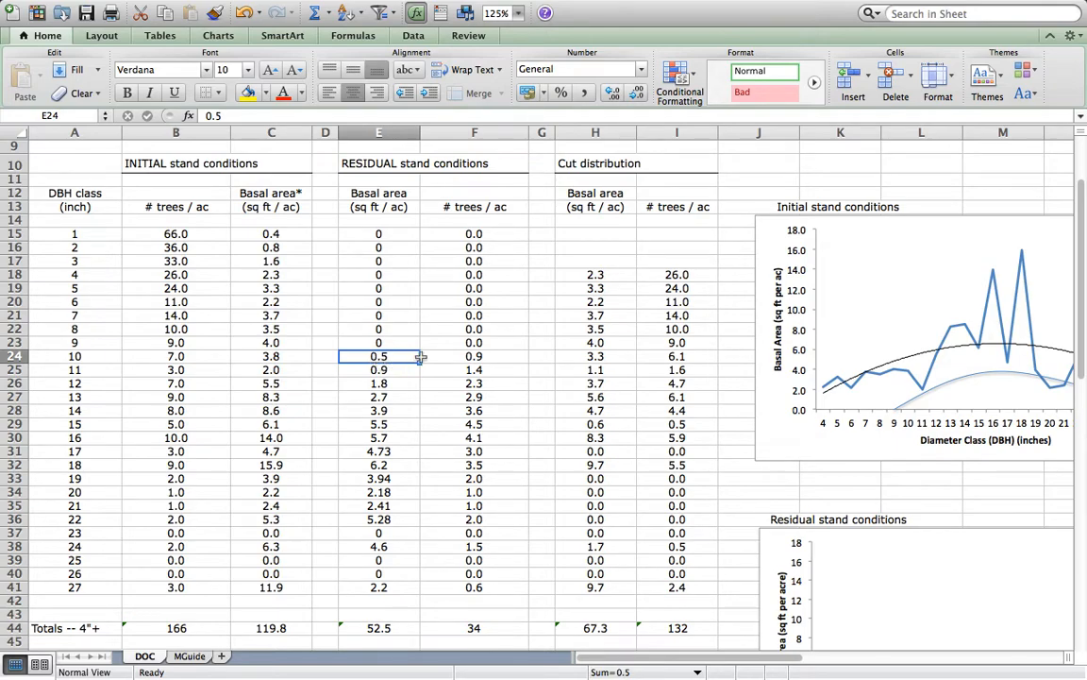
{"action": "left_click", "coordinate": [476, 355]}
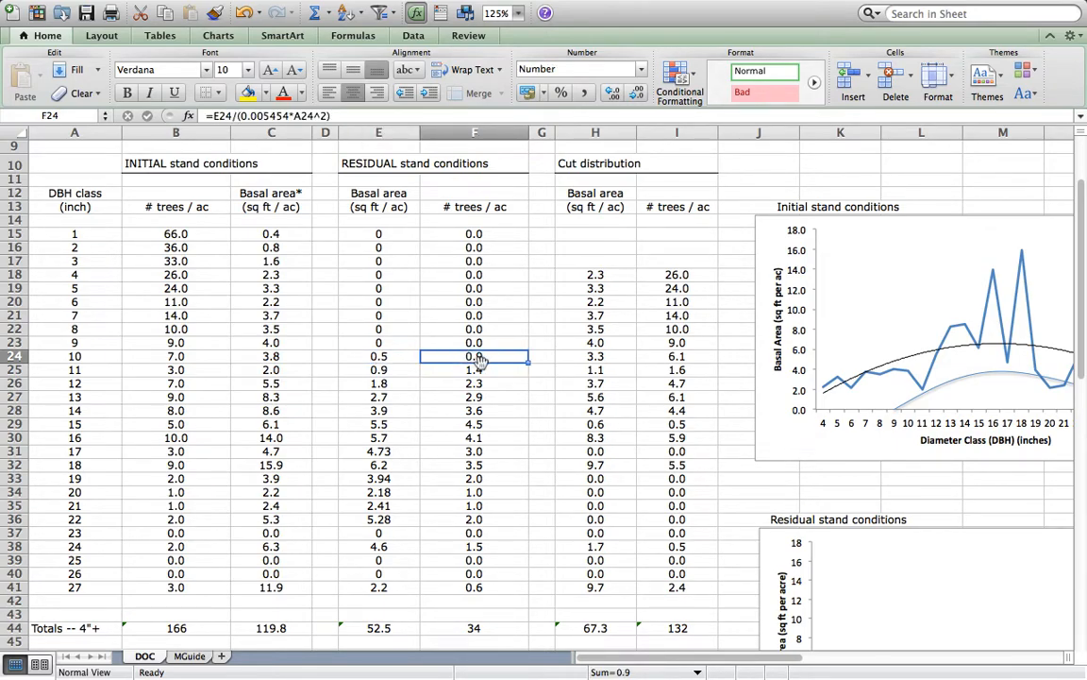
{"action": "mouse_move", "coordinate": [482, 362]}
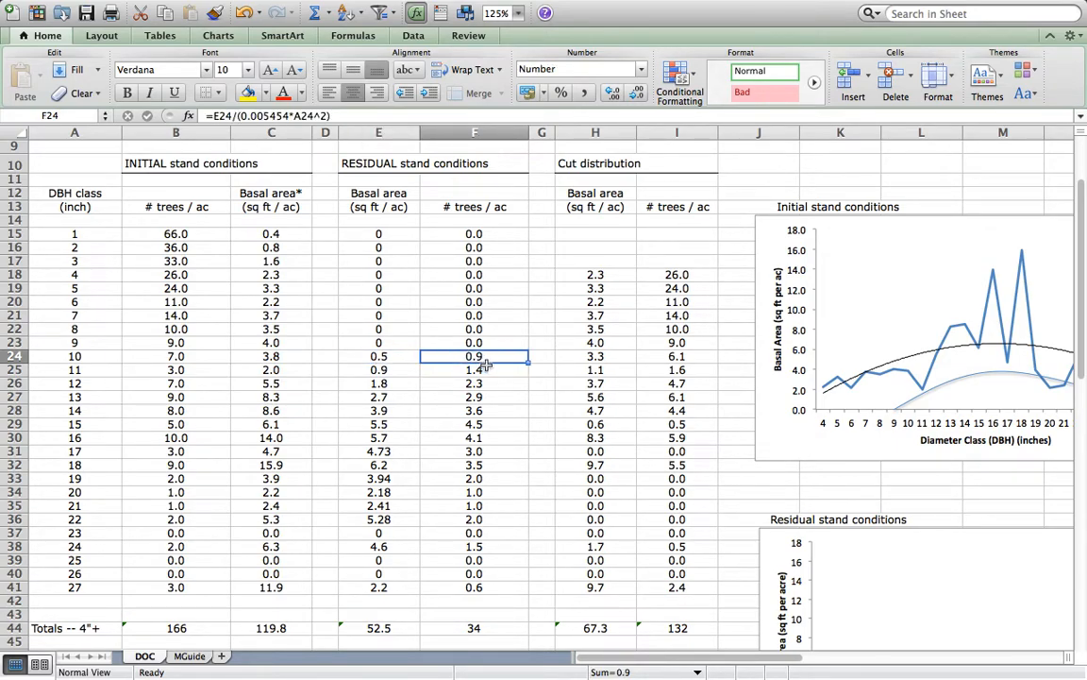
{"action": "mouse_move", "coordinate": [417, 449]}
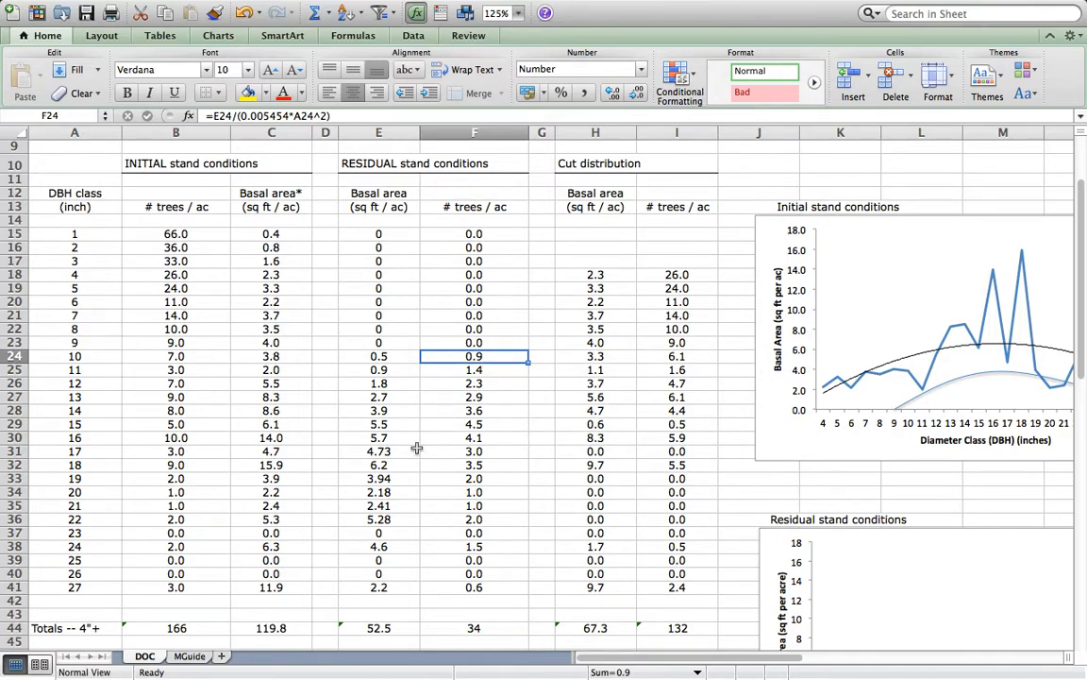
{"action": "mouse_move", "coordinate": [385, 359]}
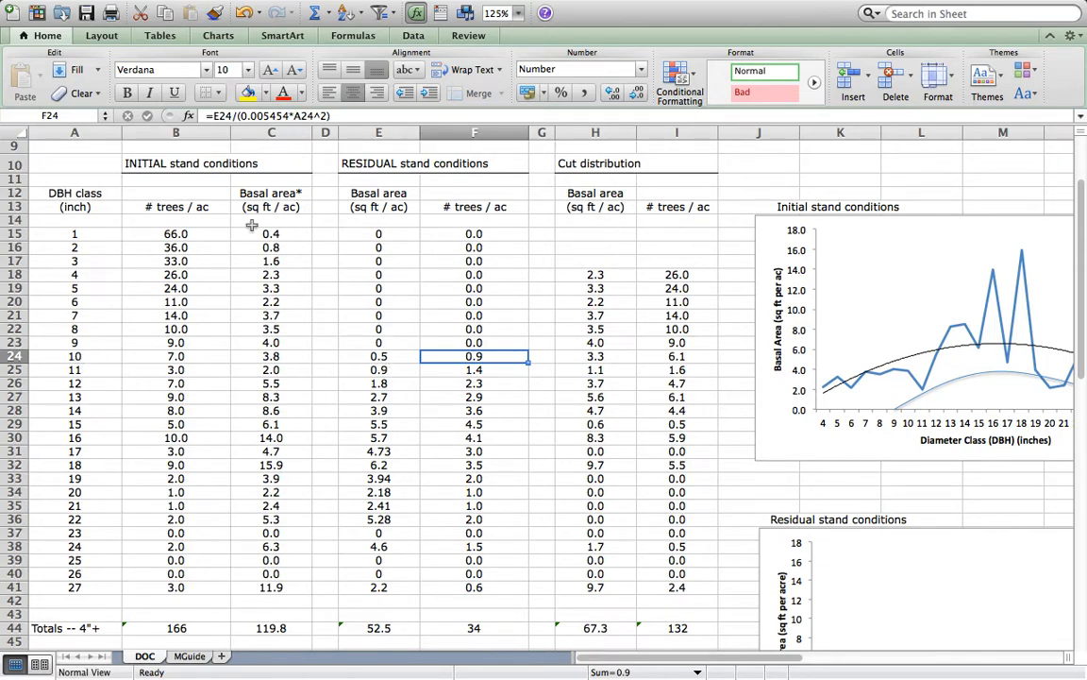
{"action": "mouse_move", "coordinate": [105, 366]}
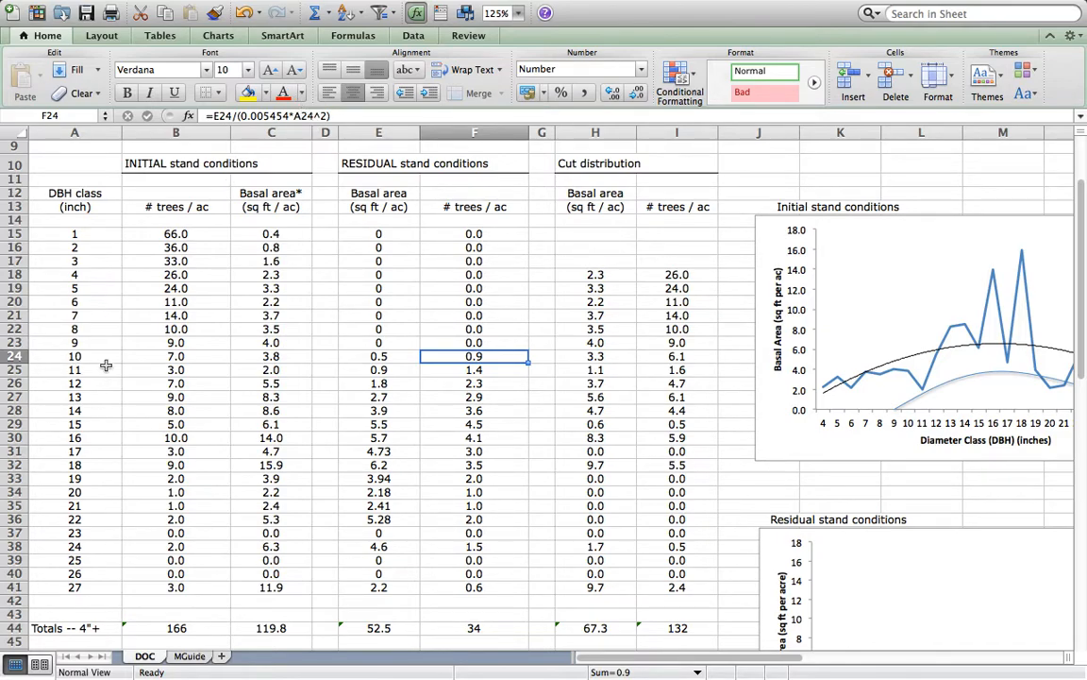
{"action": "mouse_move", "coordinate": [145, 370]}
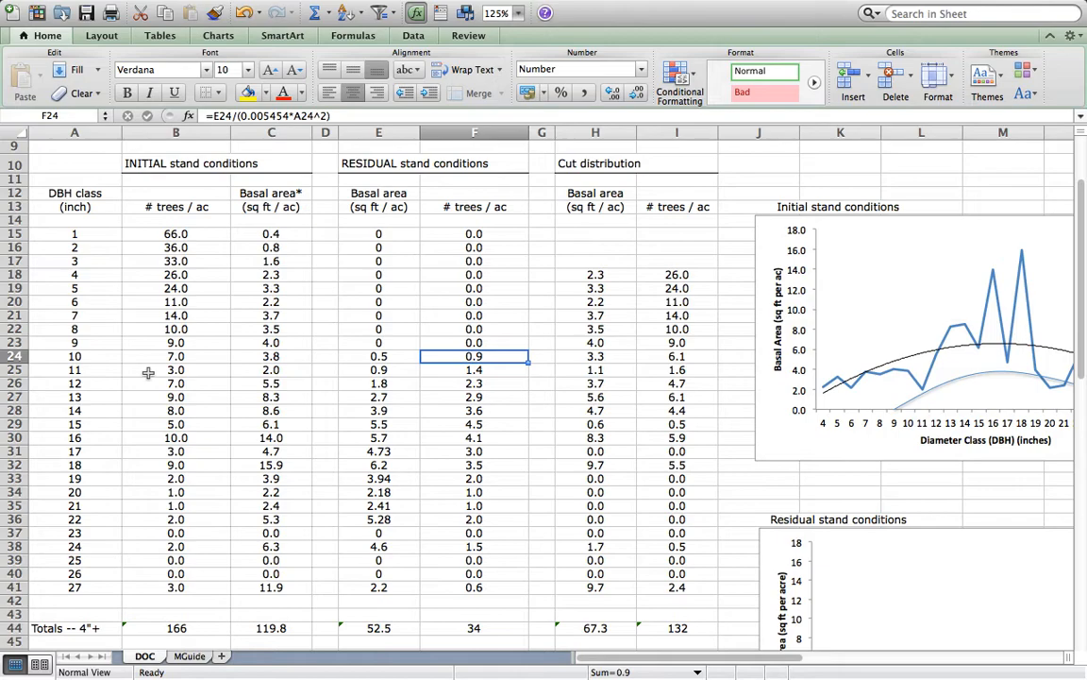
{"action": "mouse_move", "coordinate": [381, 355]}
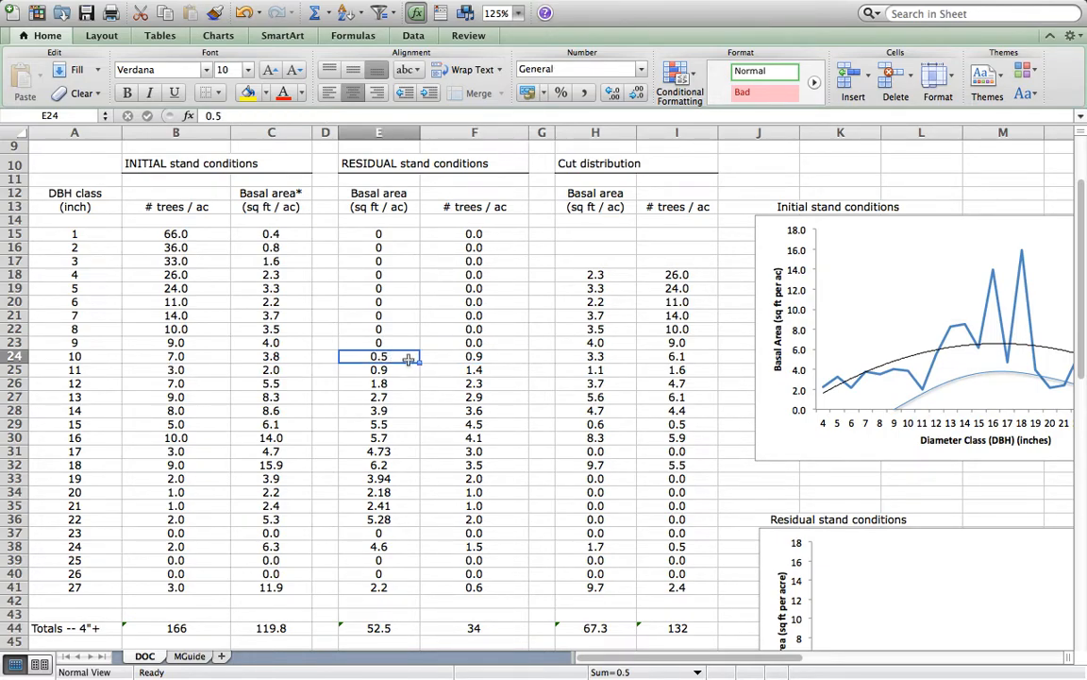
{"action": "left_click", "coordinate": [476, 355]}
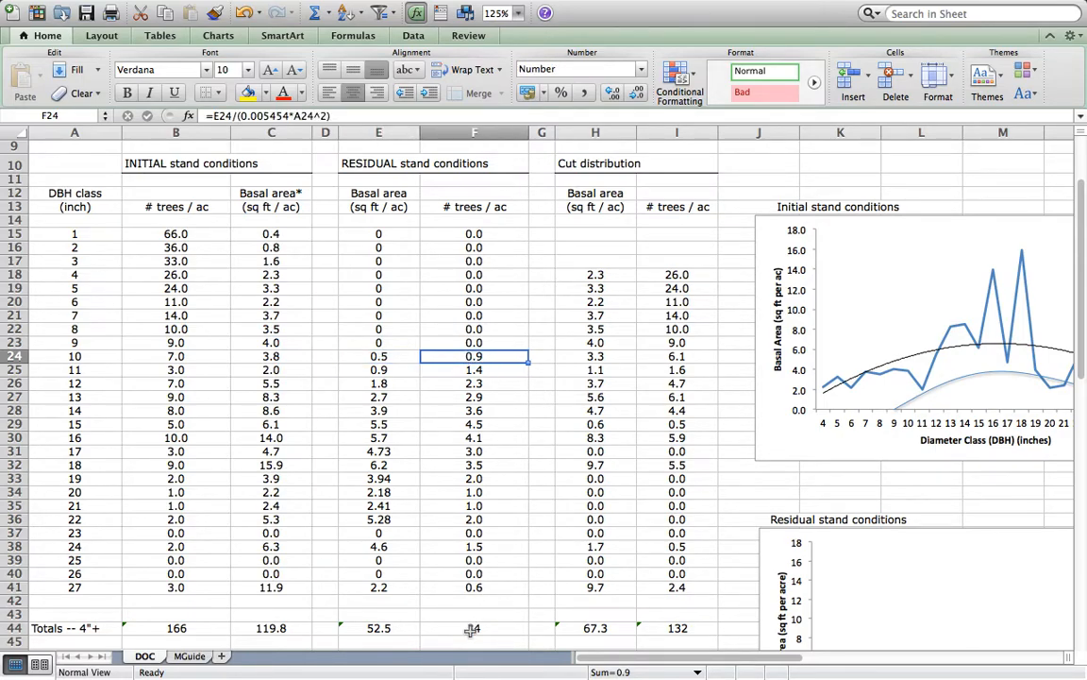
{"action": "left_click", "coordinate": [473, 627]}
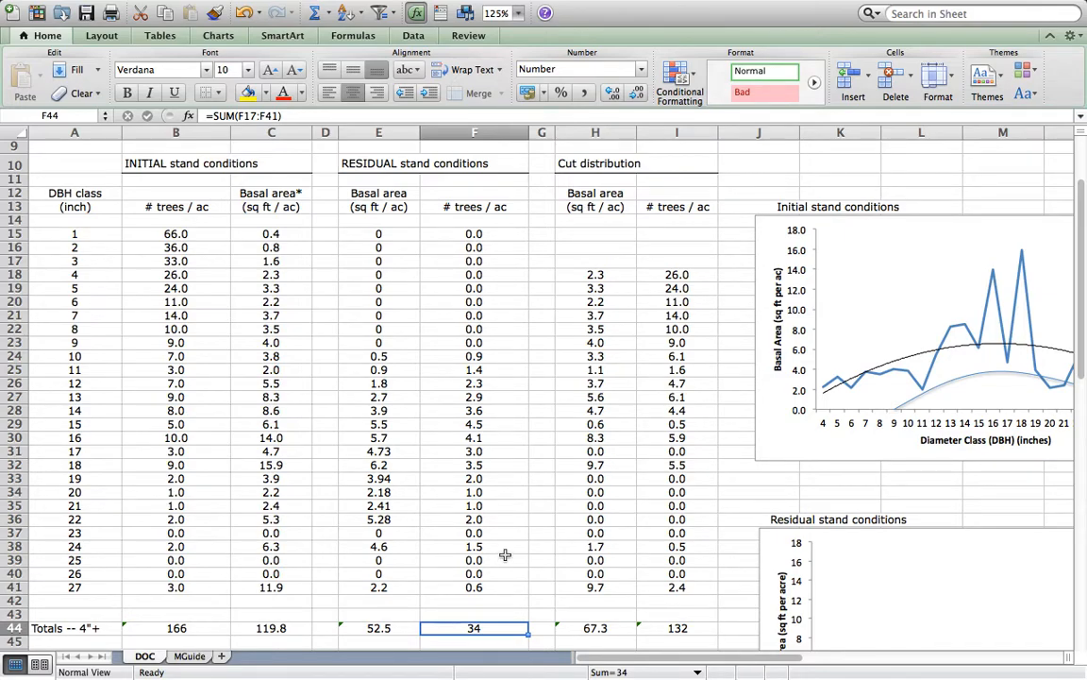
{"action": "mouse_move", "coordinate": [479, 627]}
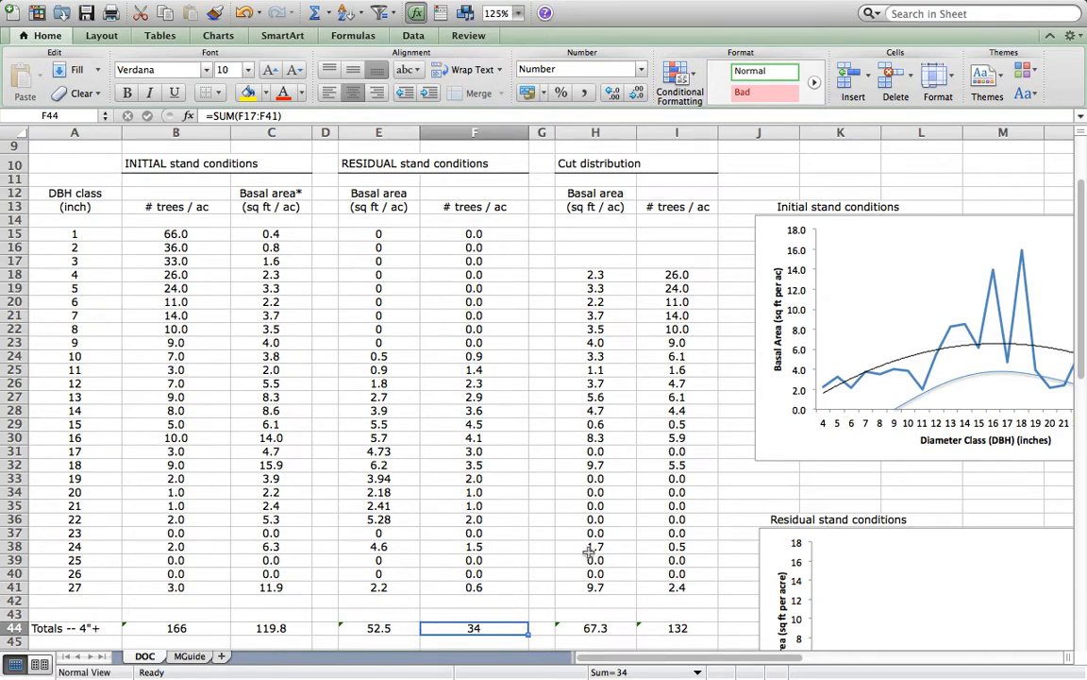
{"action": "mouse_move", "coordinate": [1069, 331]}
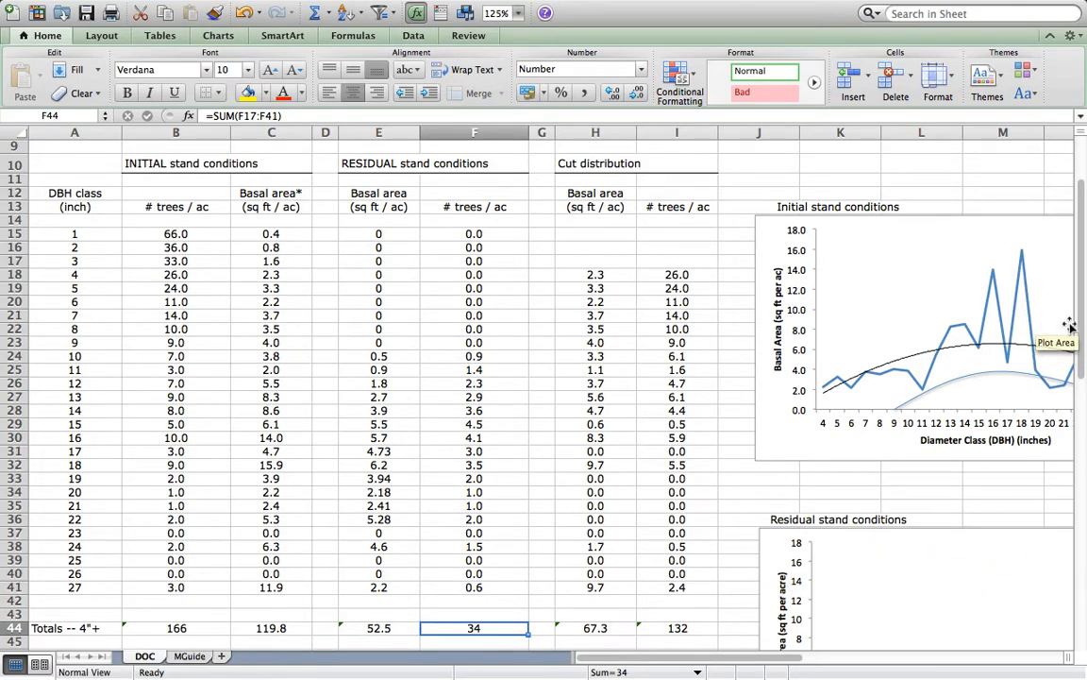
{"action": "scroll", "scroll_direction": "down", "scroll_amount": 3}
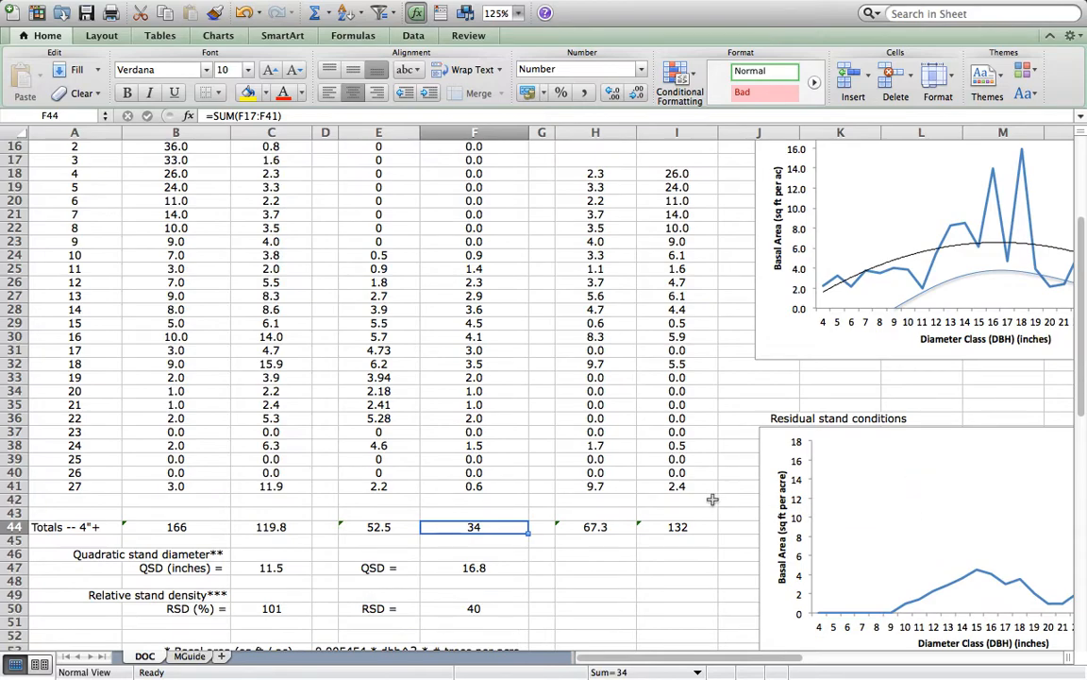
{"action": "left_click", "coordinate": [474, 566]}
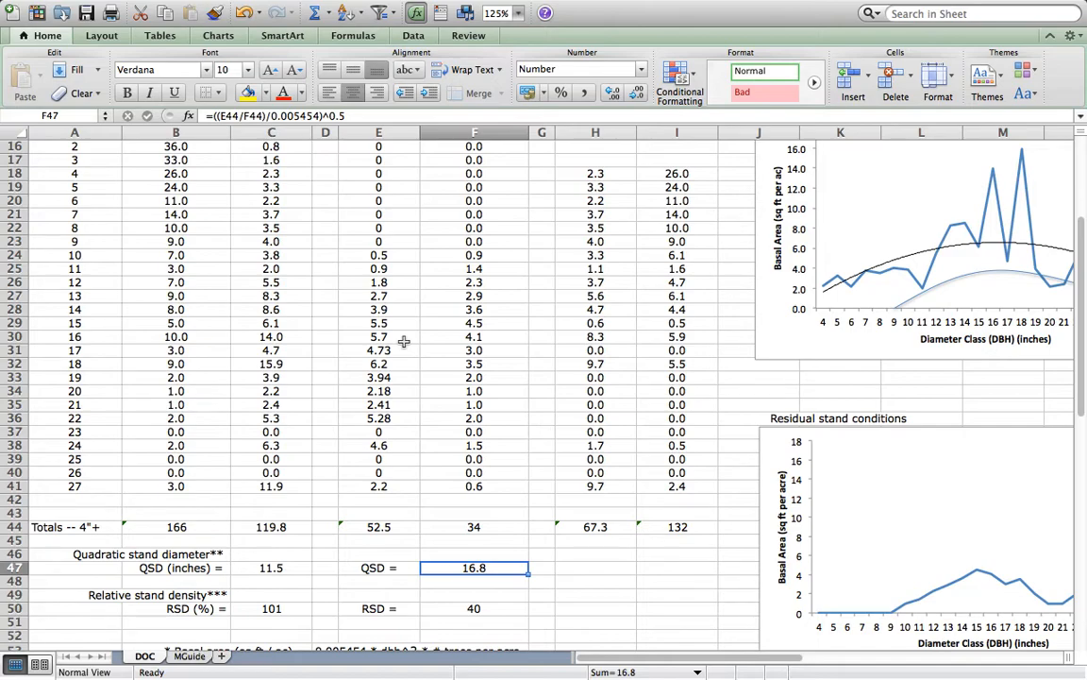
{"action": "mouse_move", "coordinate": [419, 383]}
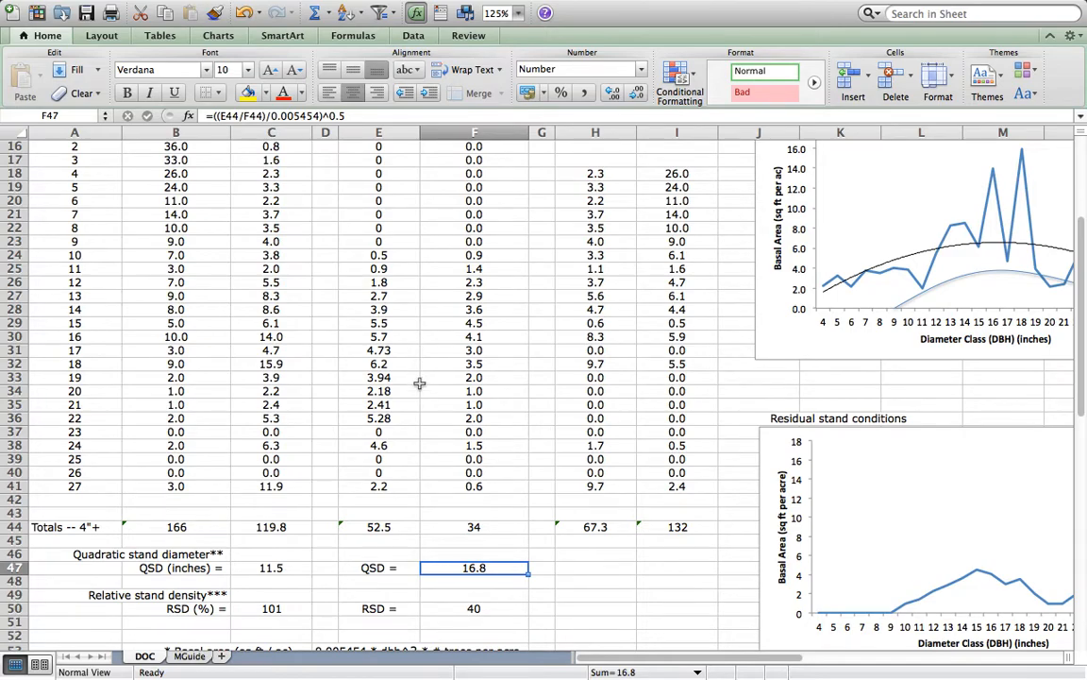
{"action": "scroll", "scroll_direction": "down", "scroll_amount": 3}
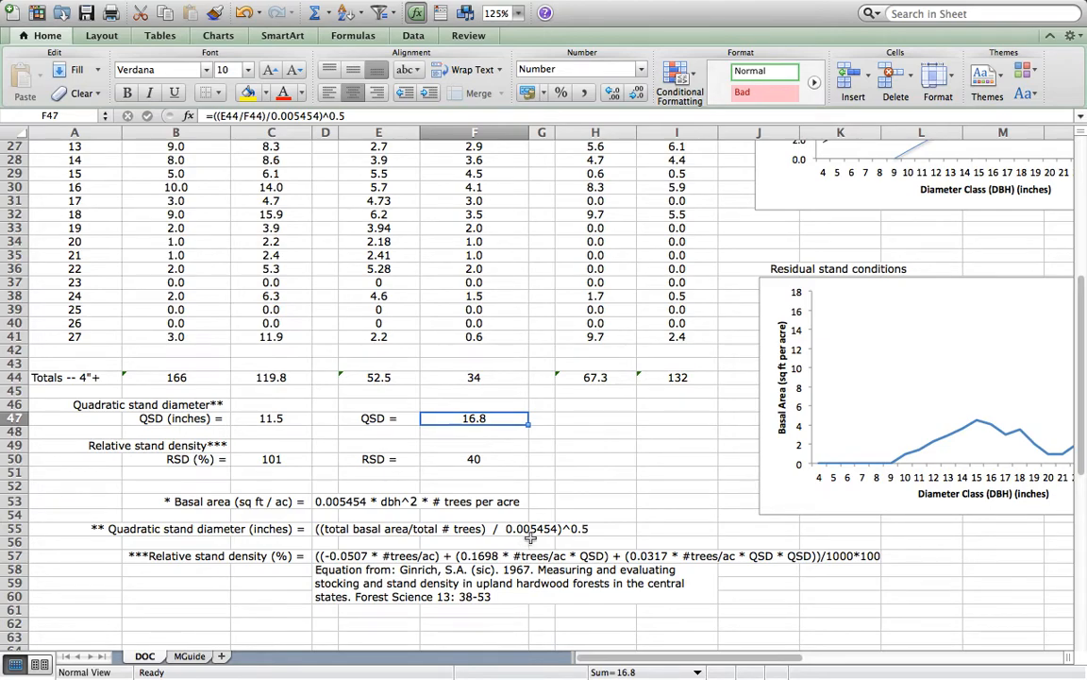
{"action": "mouse_move", "coordinate": [575, 536]}
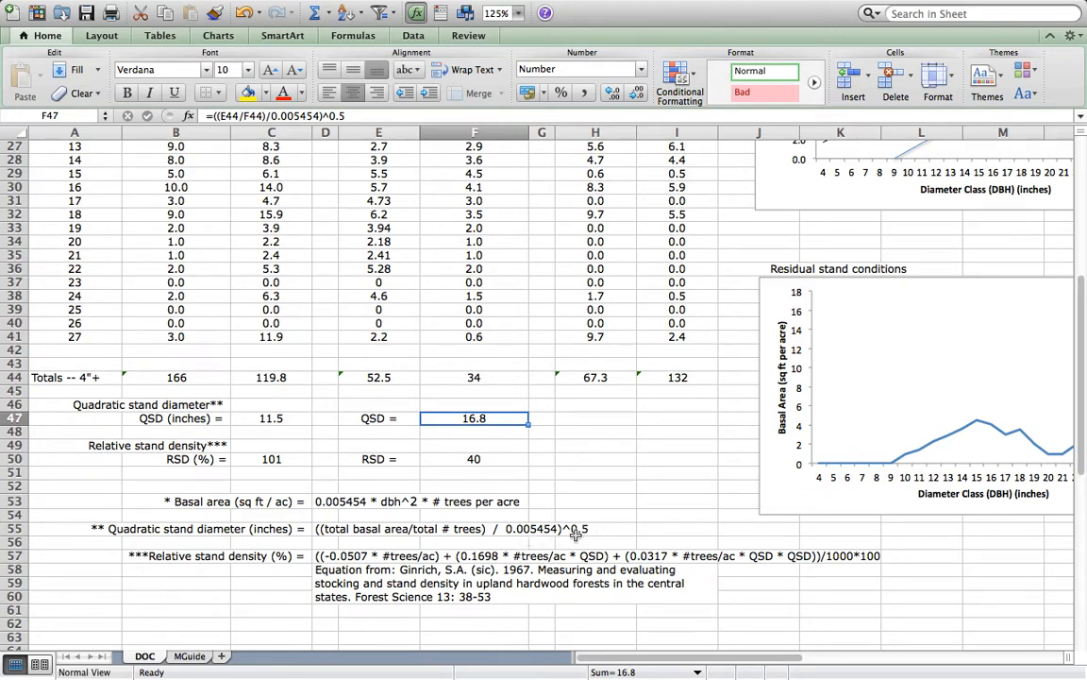
{"action": "mouse_move", "coordinate": [400, 377]}
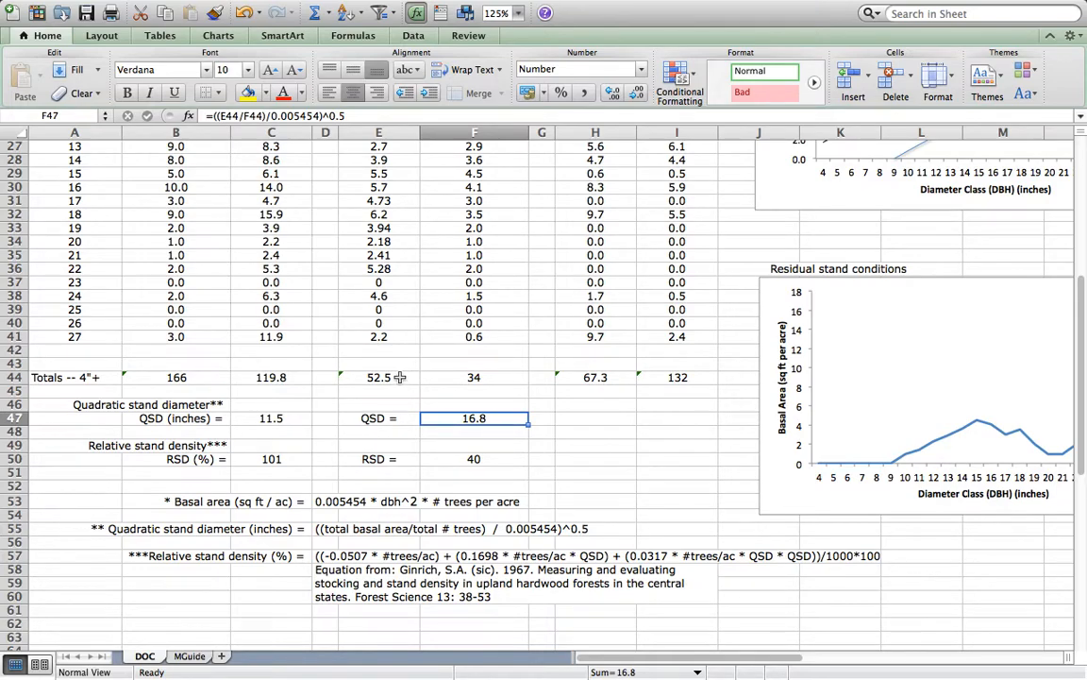
{"action": "mouse_move", "coordinate": [423, 389]}
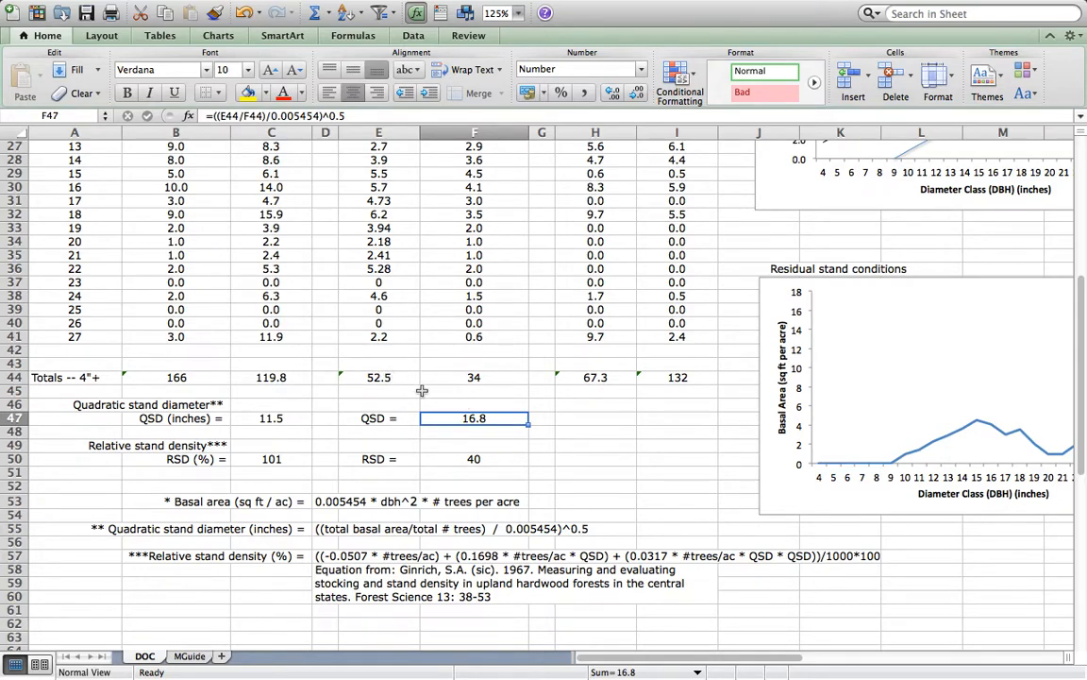
{"action": "mouse_move", "coordinate": [476, 378]}
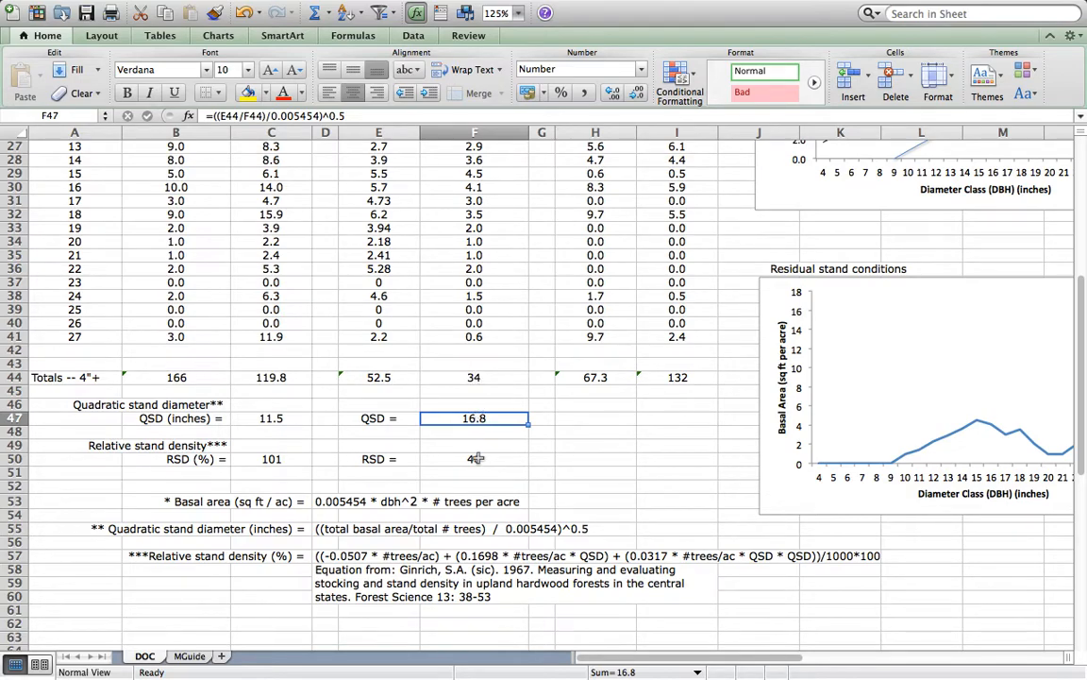
{"action": "left_click", "coordinate": [474, 459]}
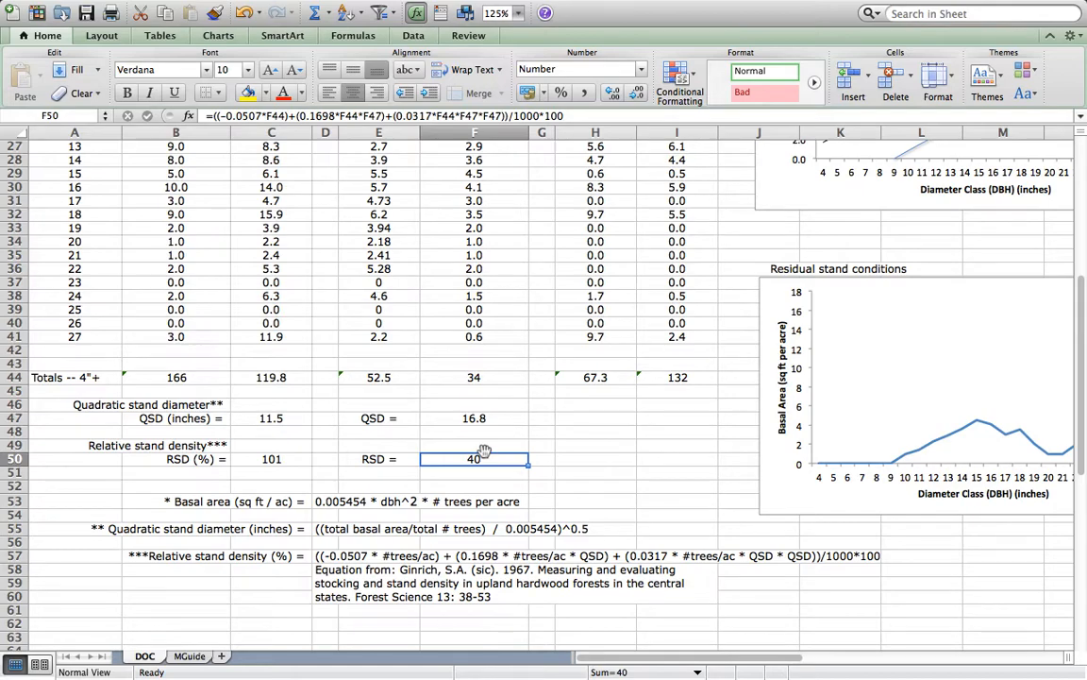
{"action": "mouse_move", "coordinate": [473, 446]}
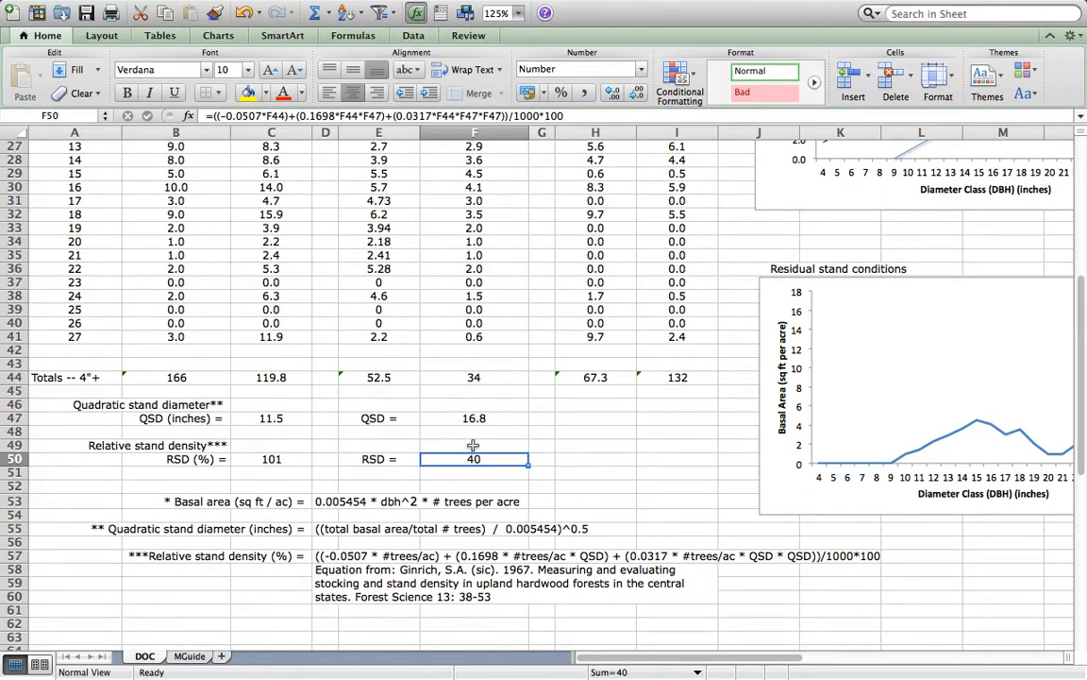
{"action": "mouse_move", "coordinate": [823, 353]}
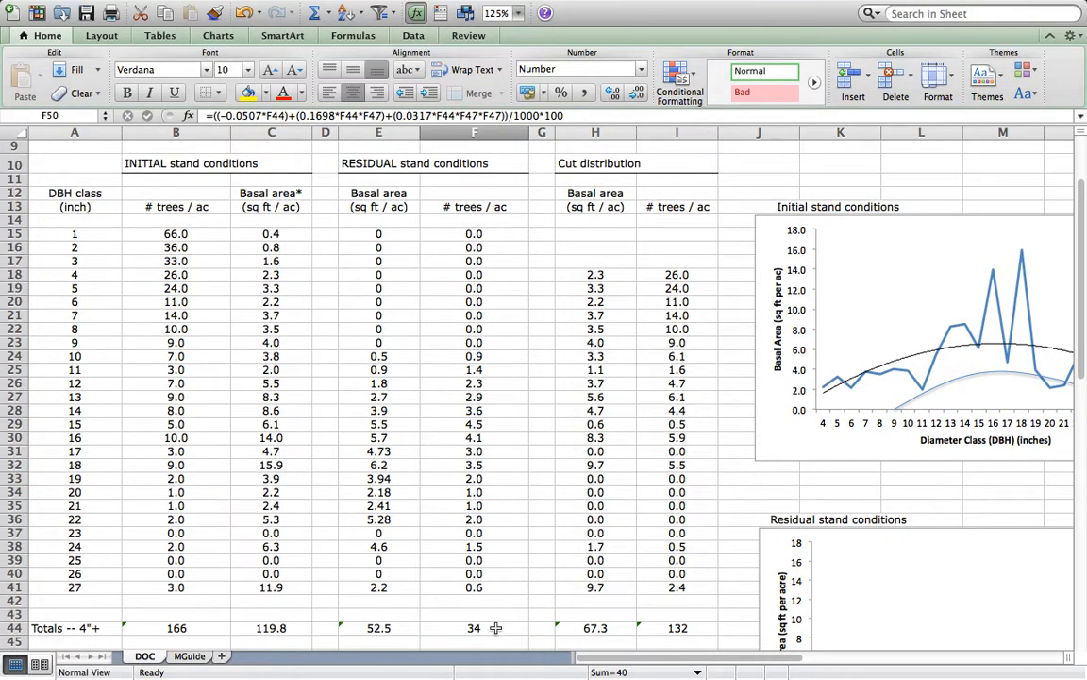
{"action": "scroll", "scroll_direction": "down", "scroll_amount": 3}
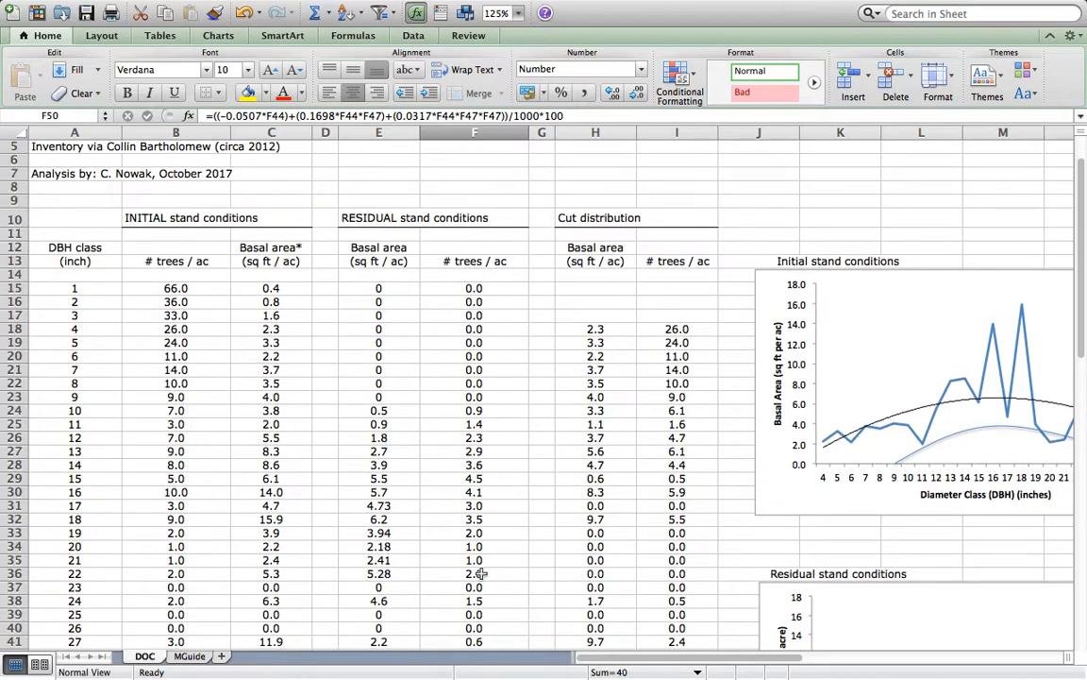
{"action": "scroll", "scroll_direction": "down", "scroll_amount": 3}
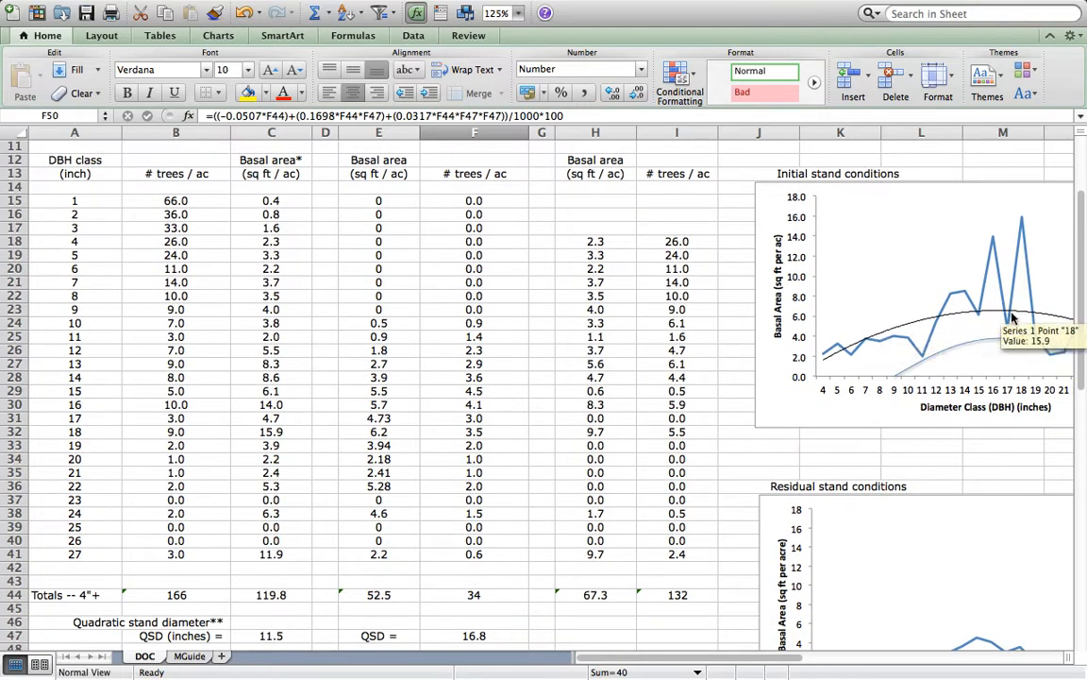
{"action": "mouse_move", "coordinate": [986, 342]}
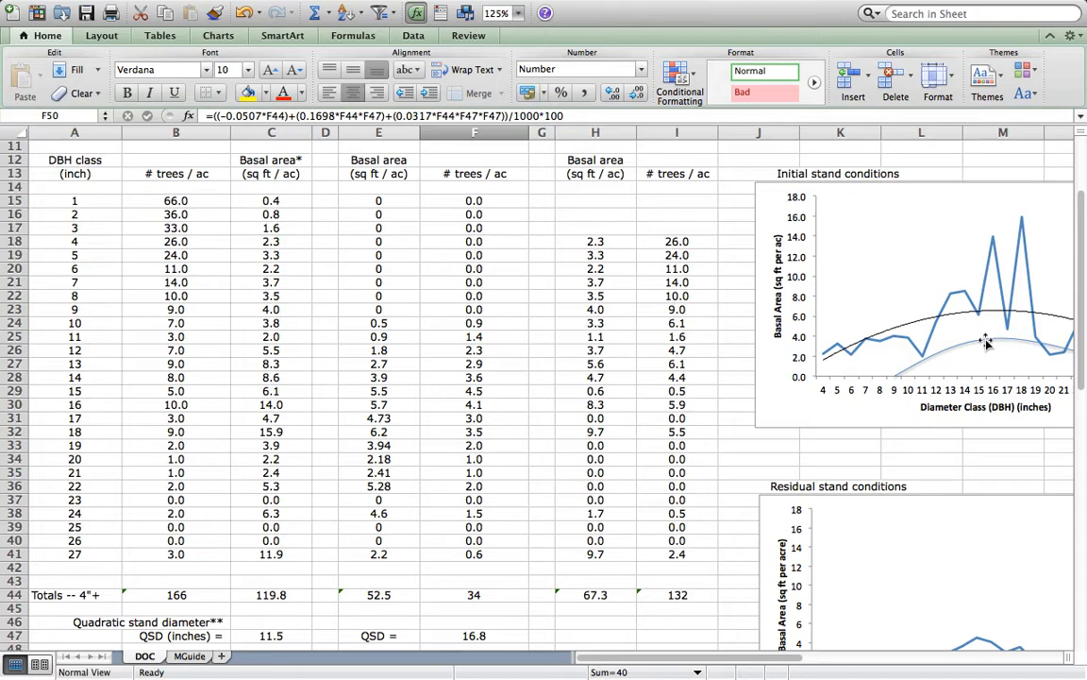
{"action": "mouse_move", "coordinate": [989, 344]}
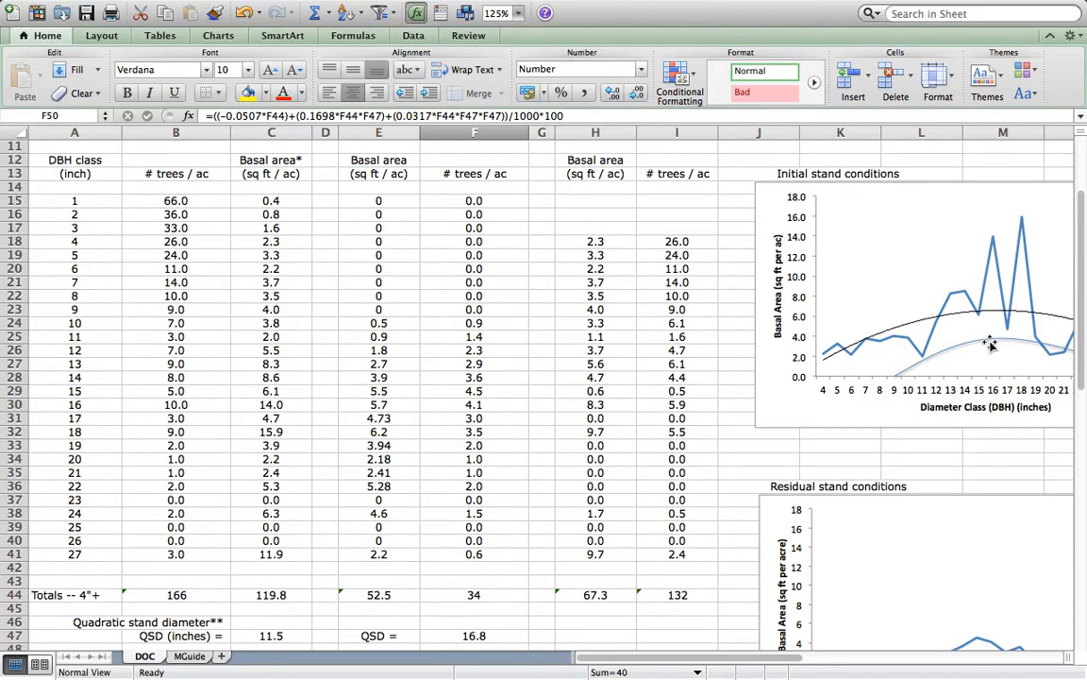
{"action": "mouse_move", "coordinate": [789, 351]}
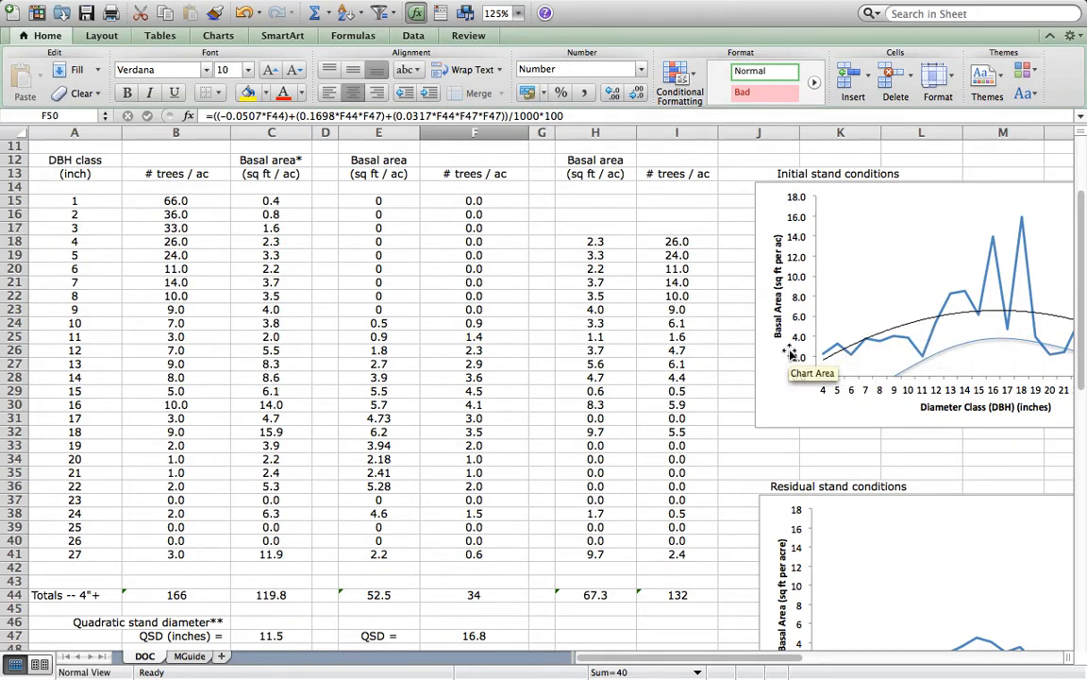
{"action": "left_click", "coordinate": [596, 241]}
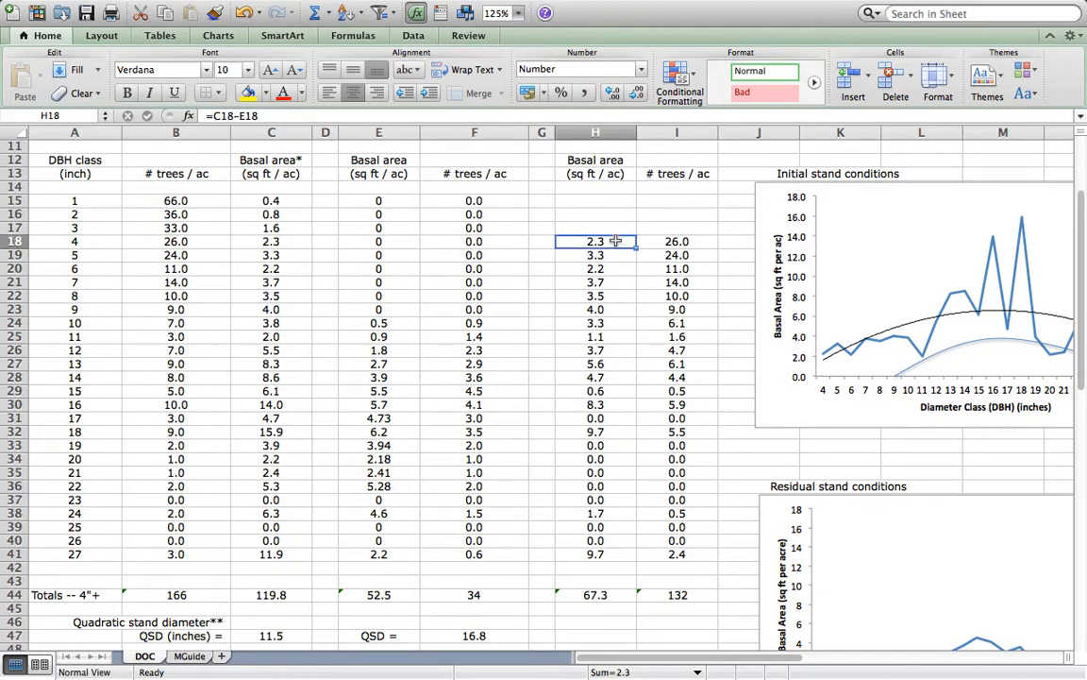
{"action": "mouse_move", "coordinate": [498, 642]}
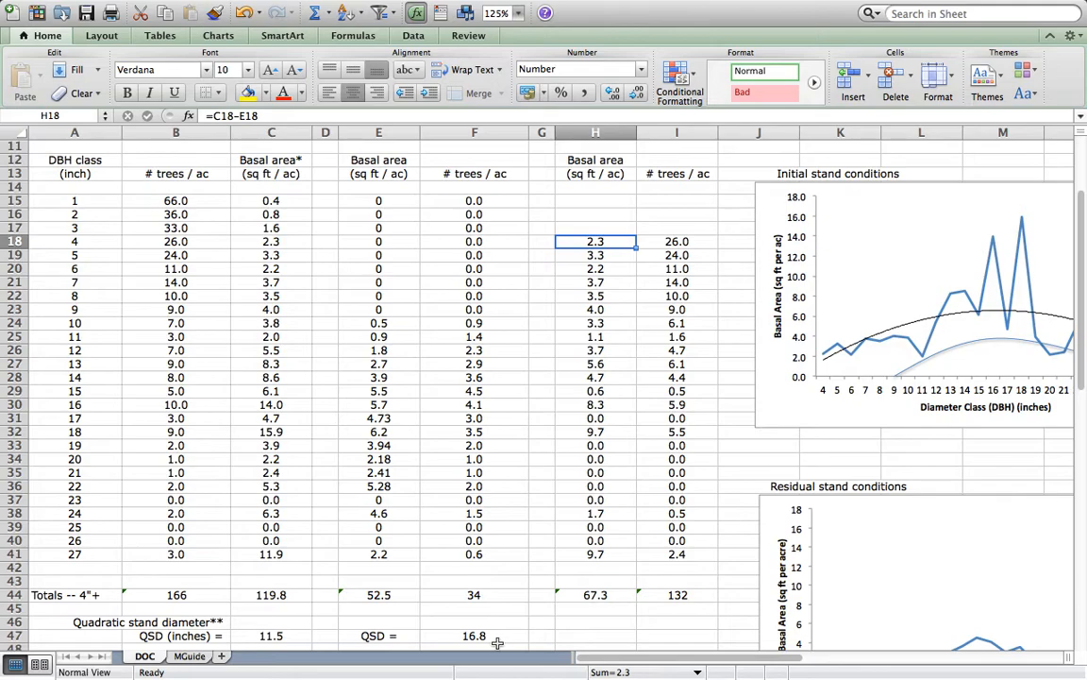
{"action": "mouse_move", "coordinate": [600, 630]}
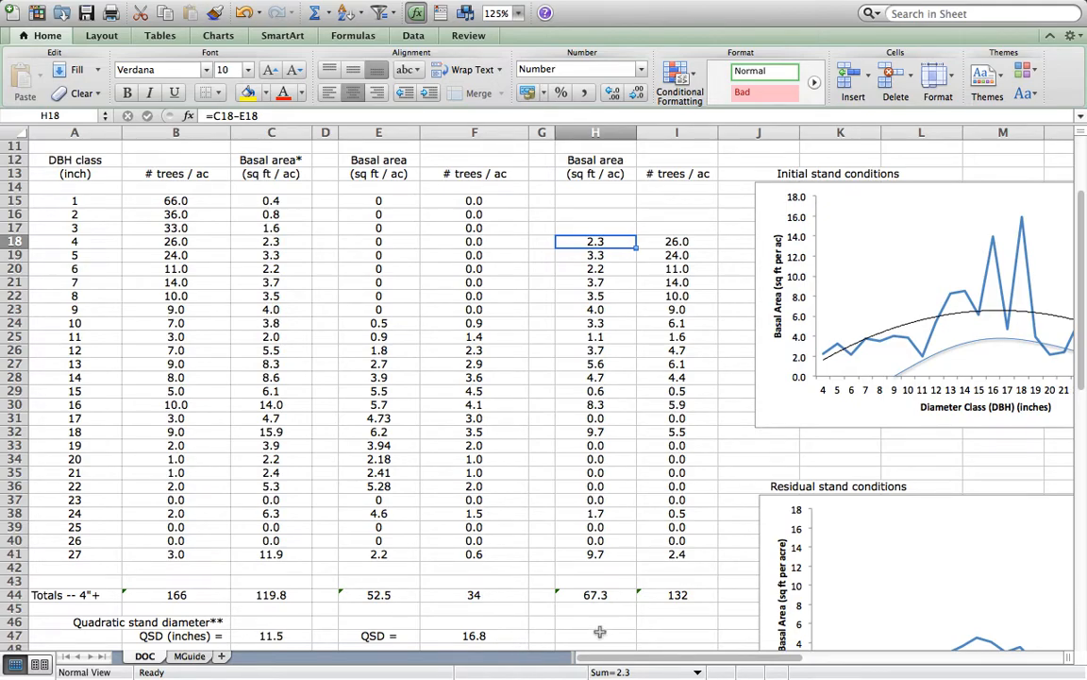
{"action": "mouse_move", "coordinate": [600, 230]}
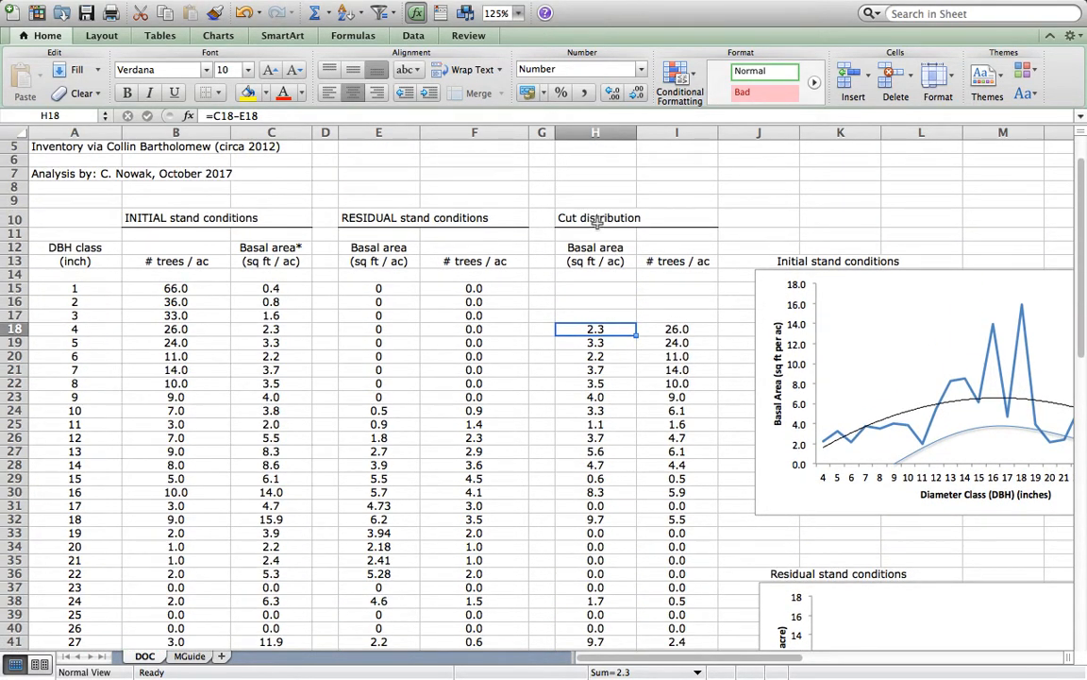
{"action": "mouse_move", "coordinate": [594, 328]}
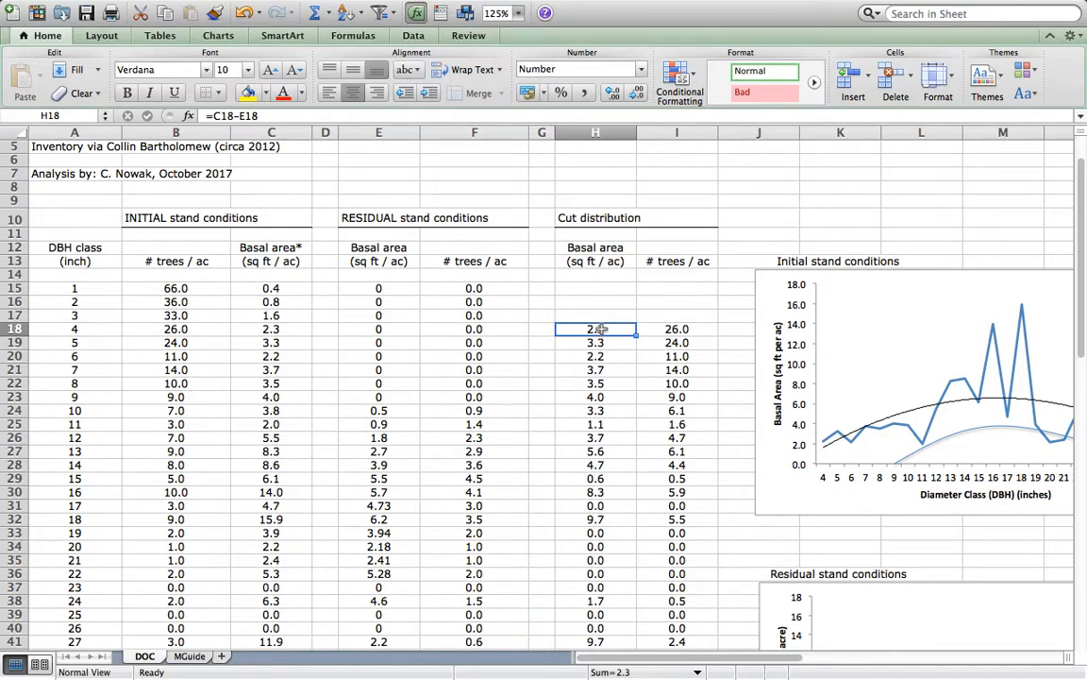
{"action": "mouse_move", "coordinate": [366, 336]}
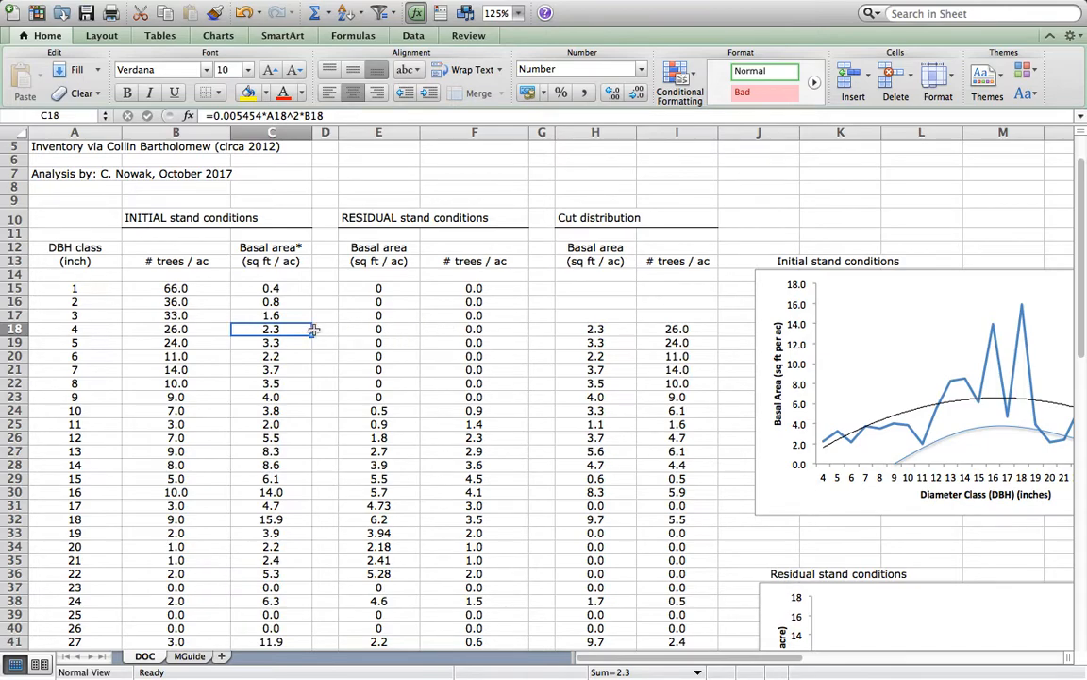
{"action": "mouse_move", "coordinate": [368, 328]}
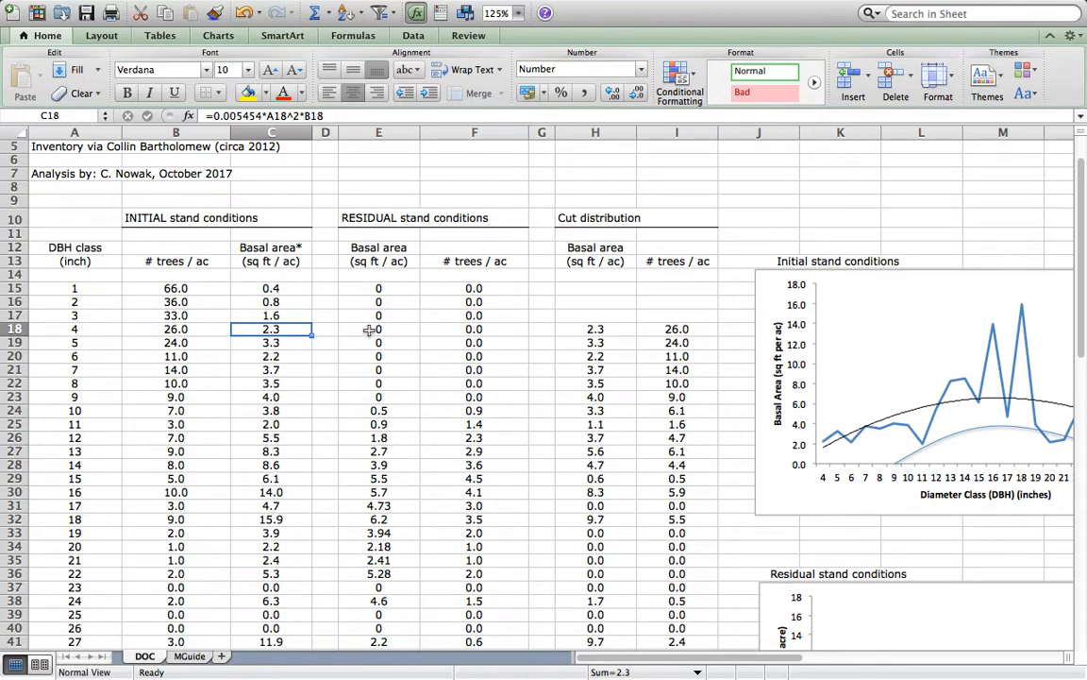
{"action": "left_click", "coordinate": [378, 329]}
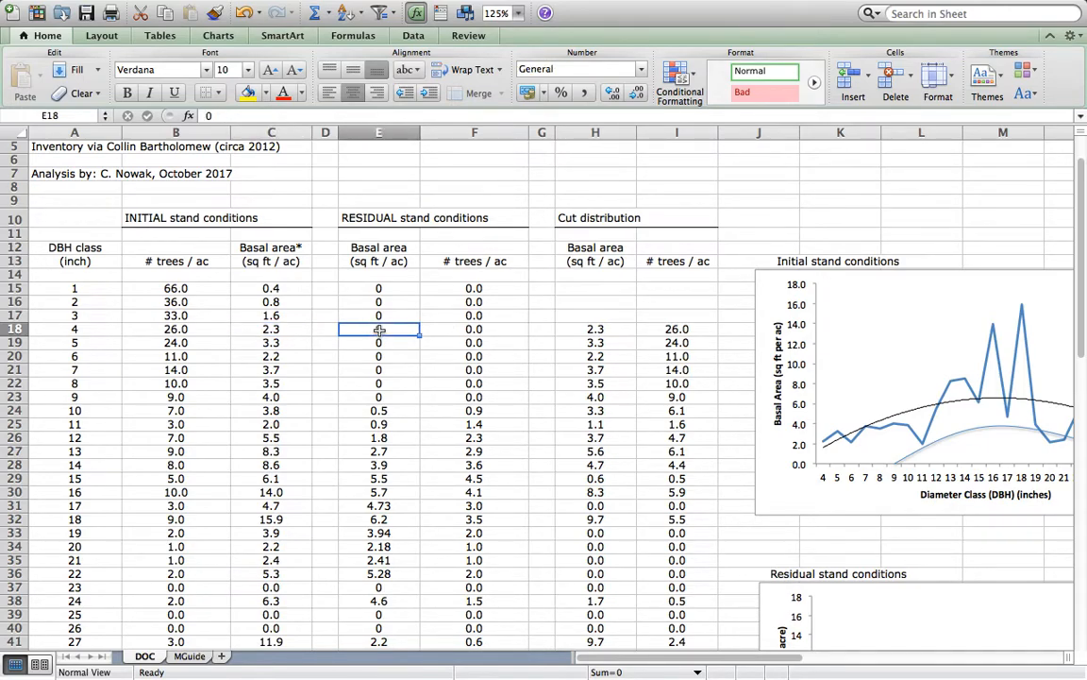
{"action": "left_click", "coordinate": [272, 329]}
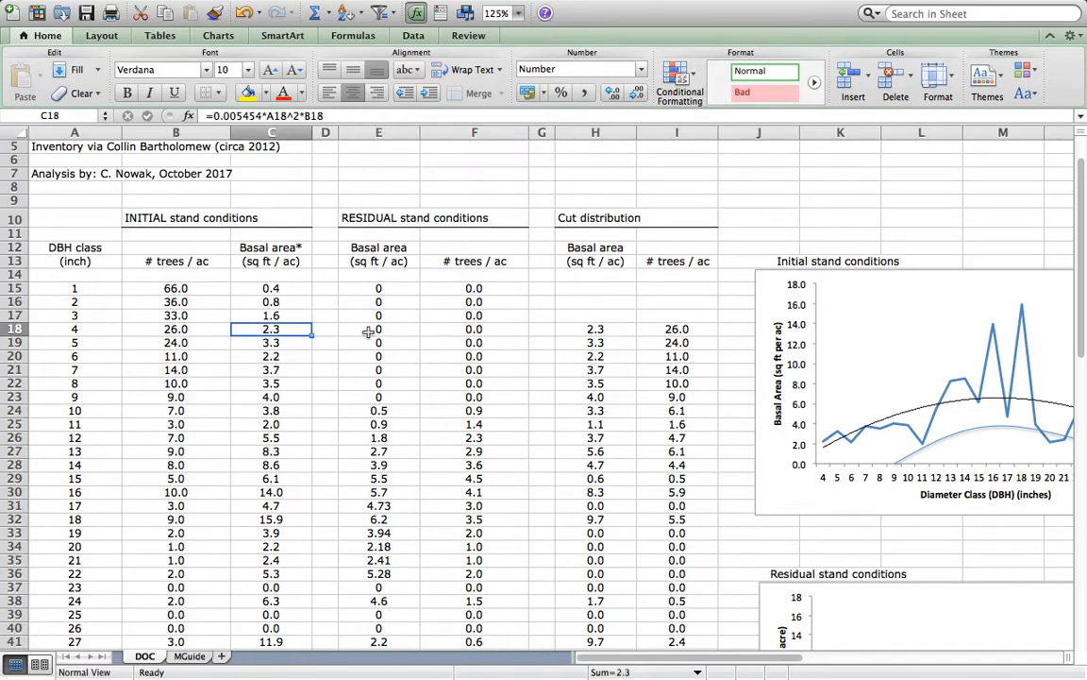
{"action": "left_click", "coordinate": [596, 328]}
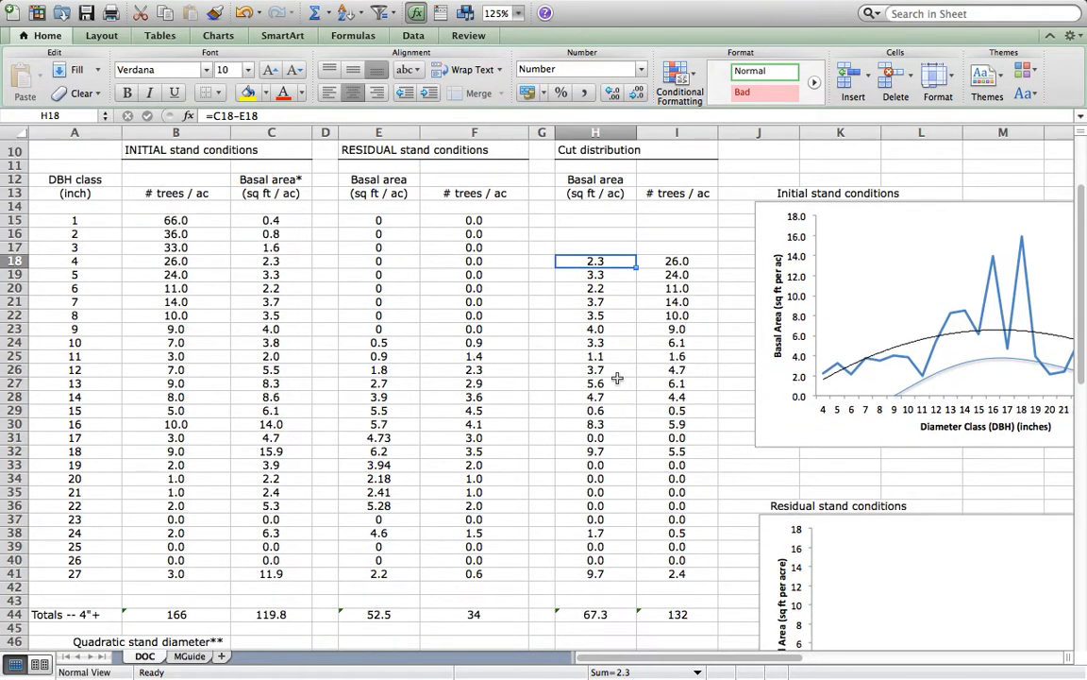
{"action": "left_click", "coordinate": [675, 261]}
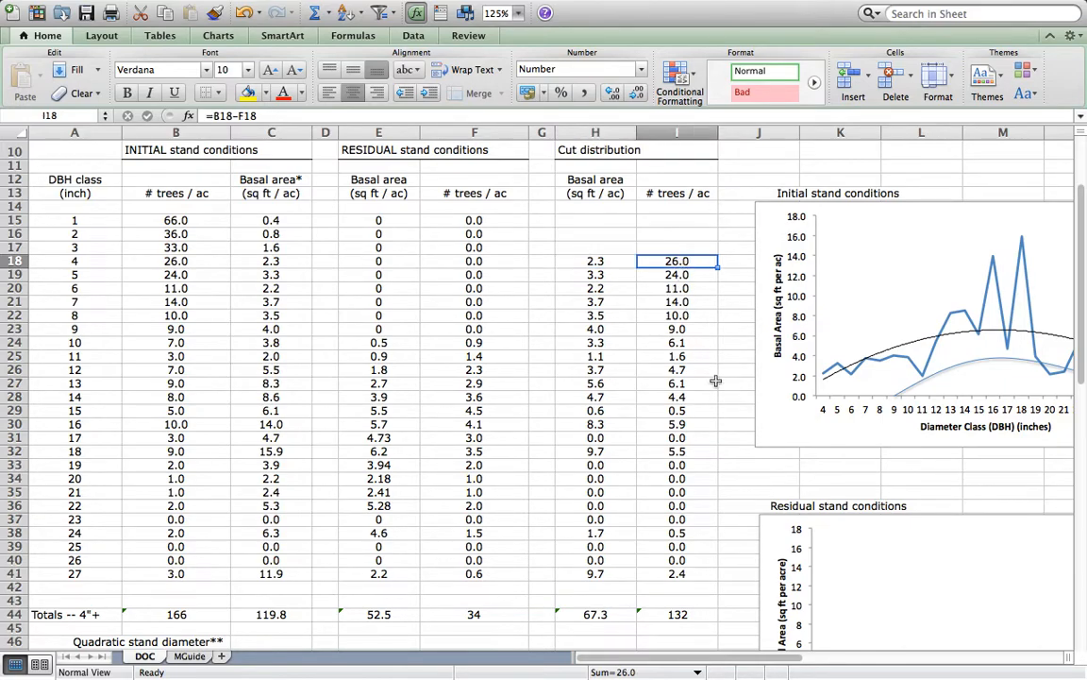
{"action": "mouse_move", "coordinate": [630, 594]}
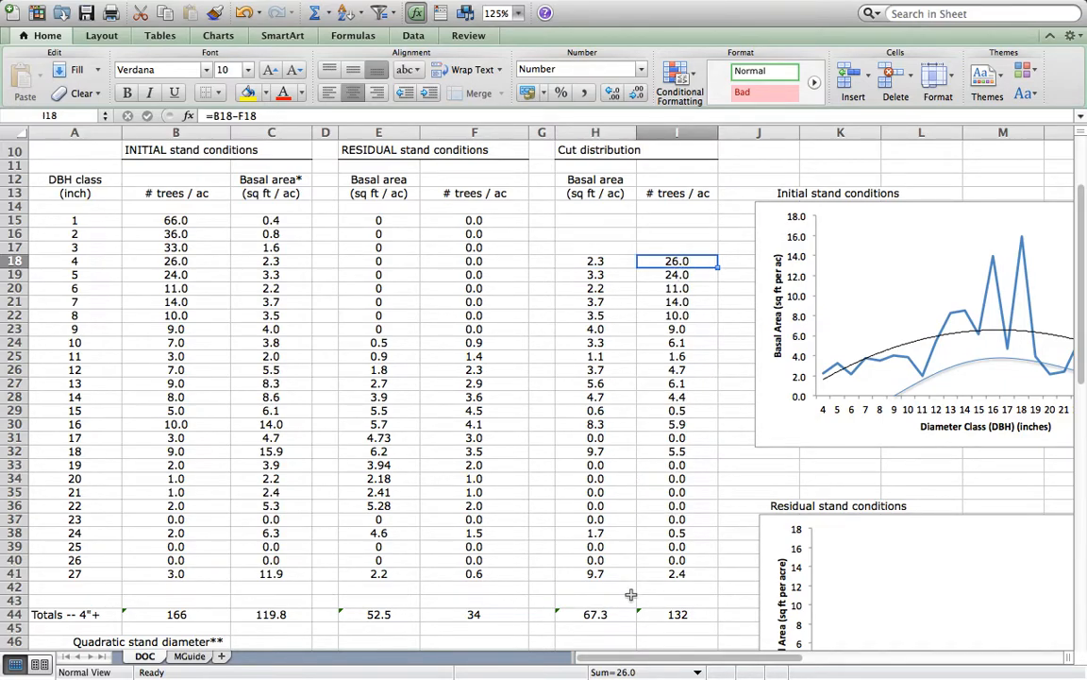
{"action": "mouse_move", "coordinate": [275, 625]}
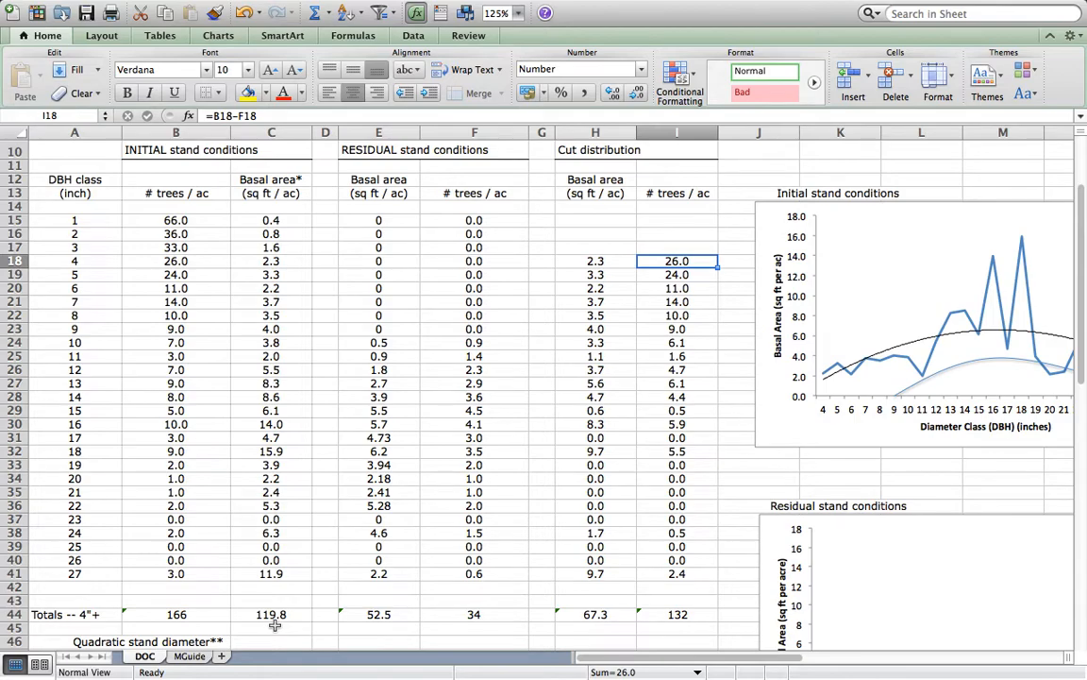
{"action": "mouse_move", "coordinate": [599, 619]}
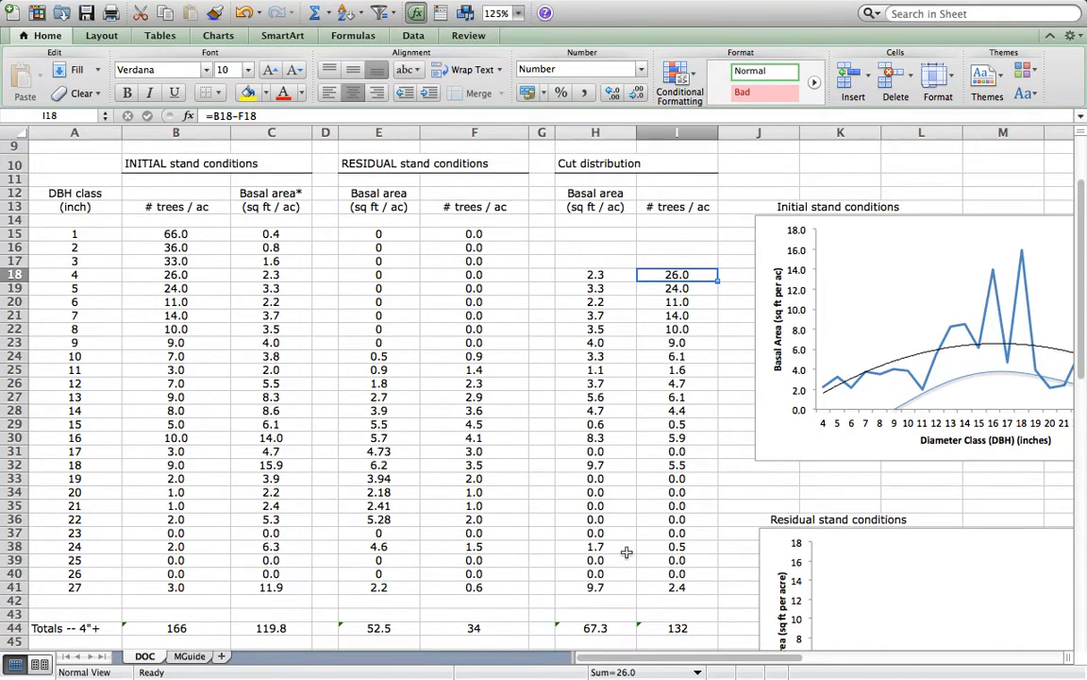
{"action": "scroll", "scroll_direction": "down", "scroll_amount": 3}
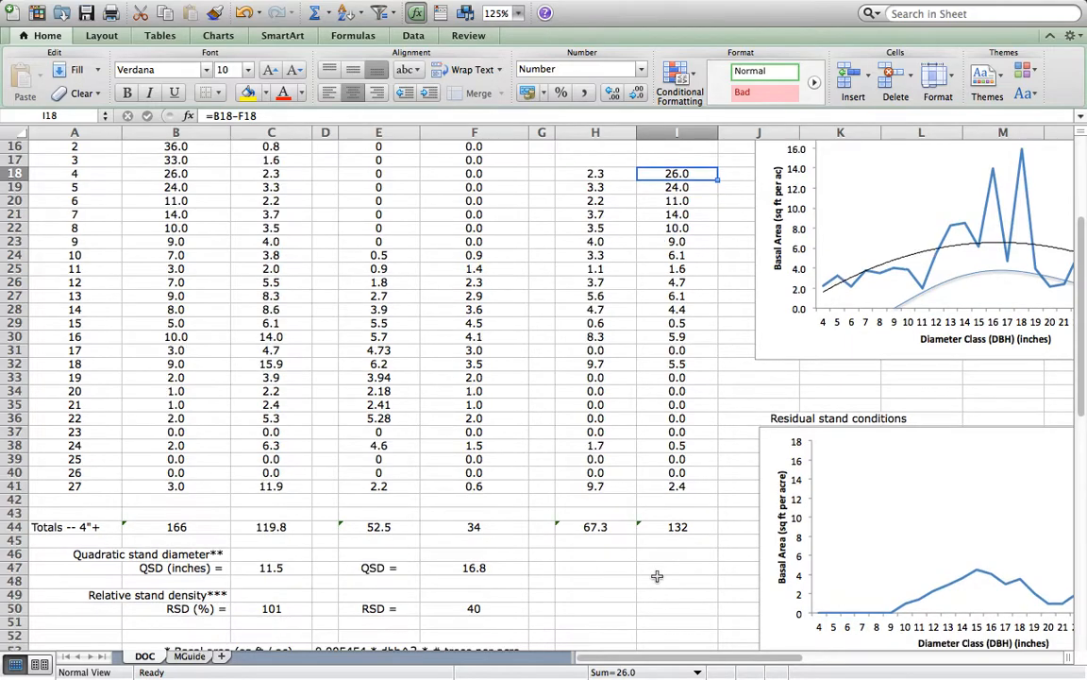
{"action": "scroll", "scroll_direction": "down", "scroll_amount": 3}
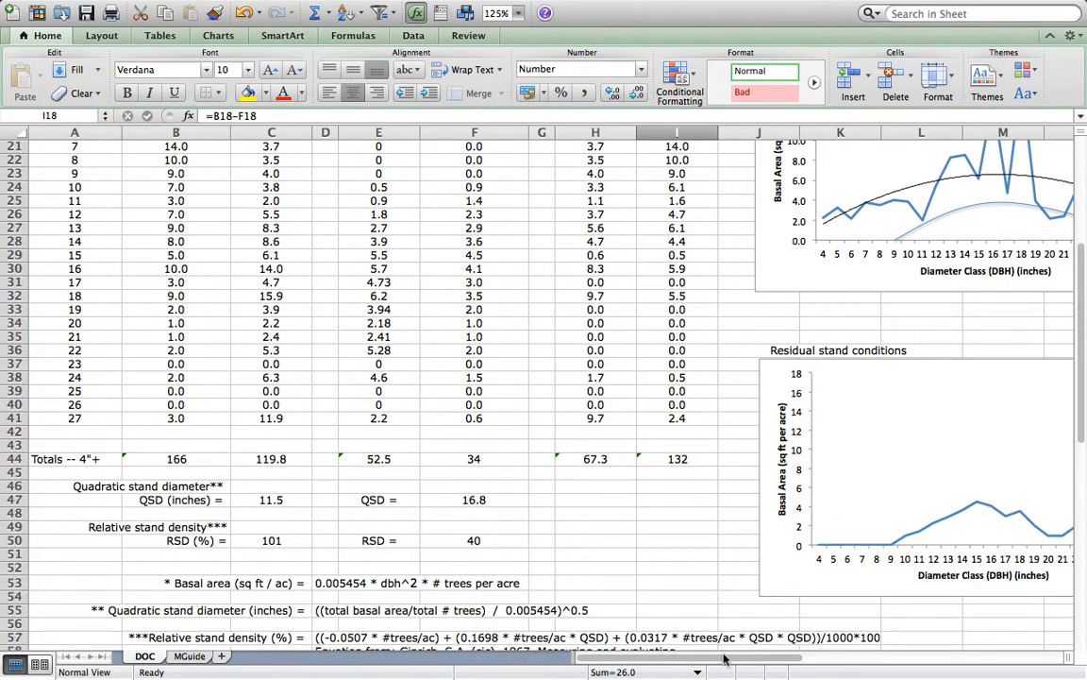
{"action": "scroll", "scroll_direction": "right", "scroll_amount": 3}
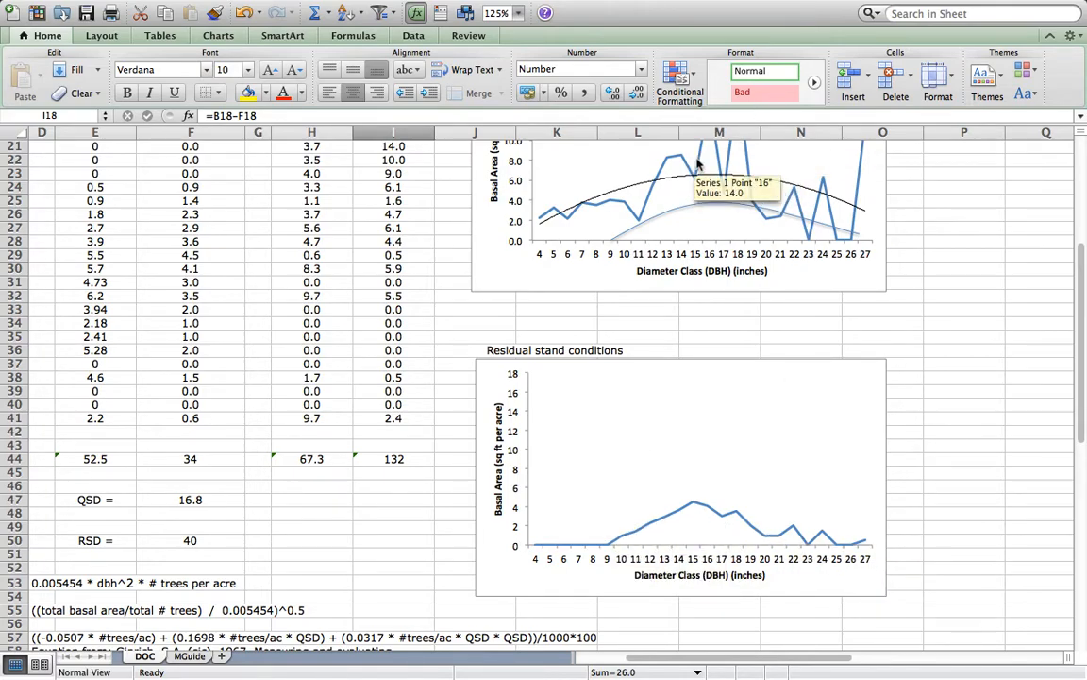
{"action": "scroll", "scroll_direction": "down", "scroll_amount": 3}
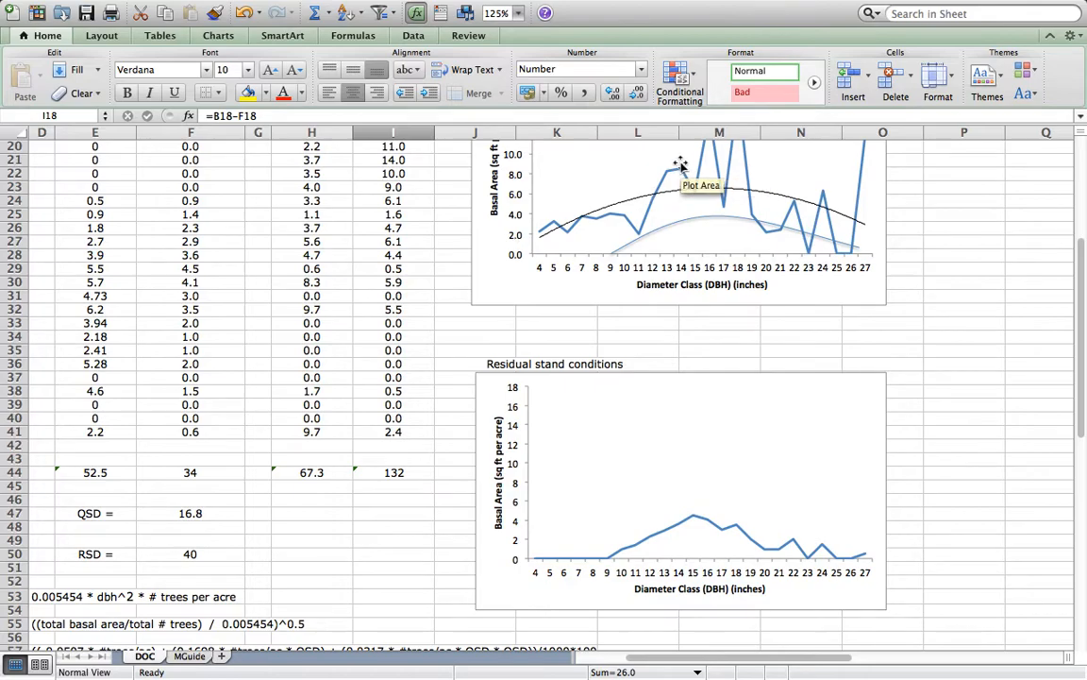
{"action": "scroll", "scroll_direction": "down", "scroll_amount": 3}
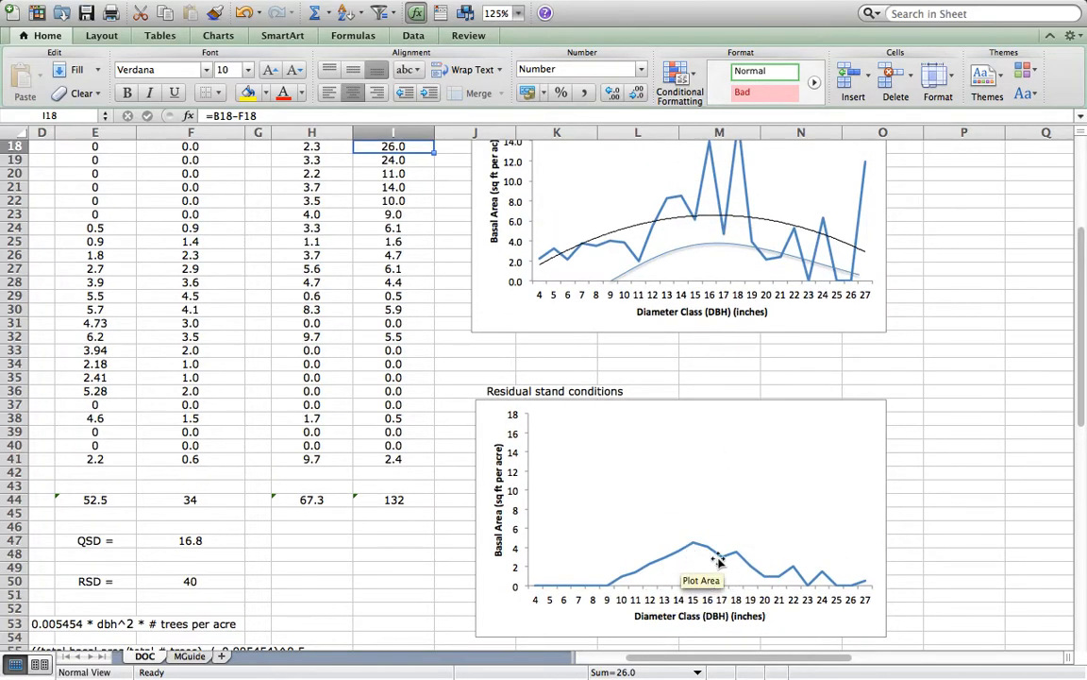
{"action": "mouse_move", "coordinate": [846, 596]}
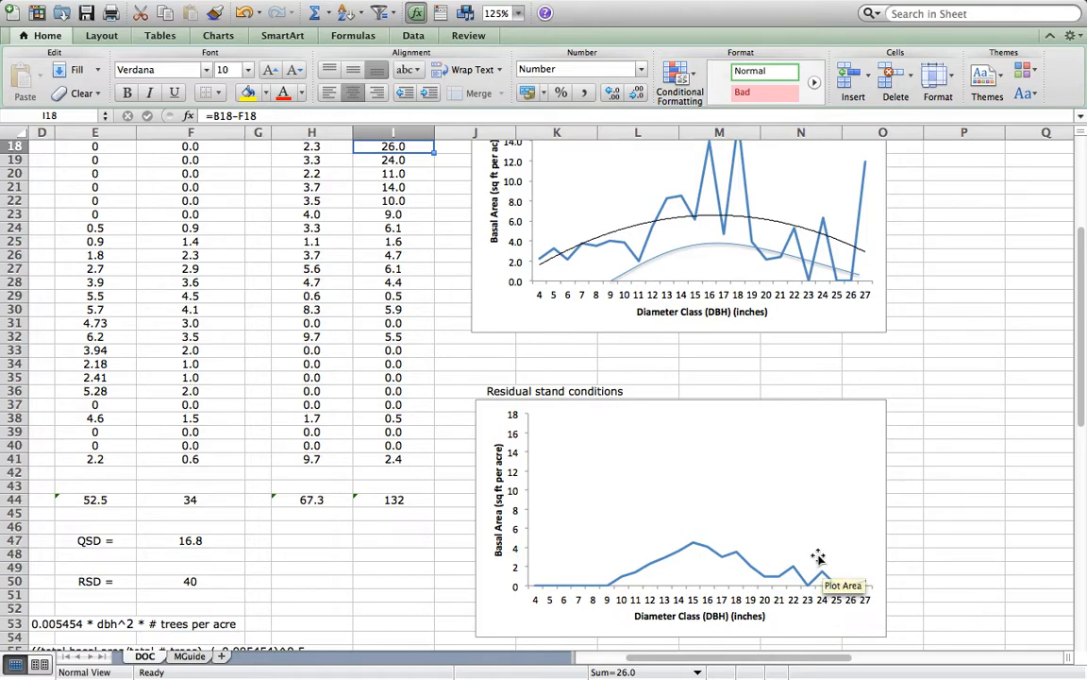
{"action": "mouse_move", "coordinate": [670, 573]}
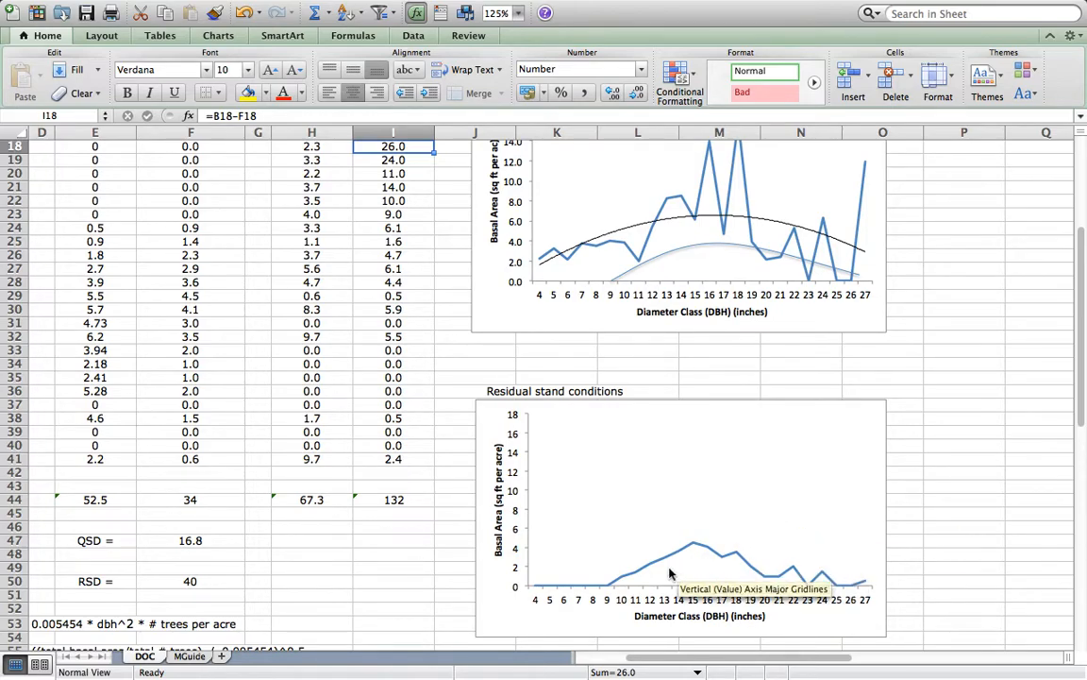
{"action": "mouse_move", "coordinate": [653, 578]}
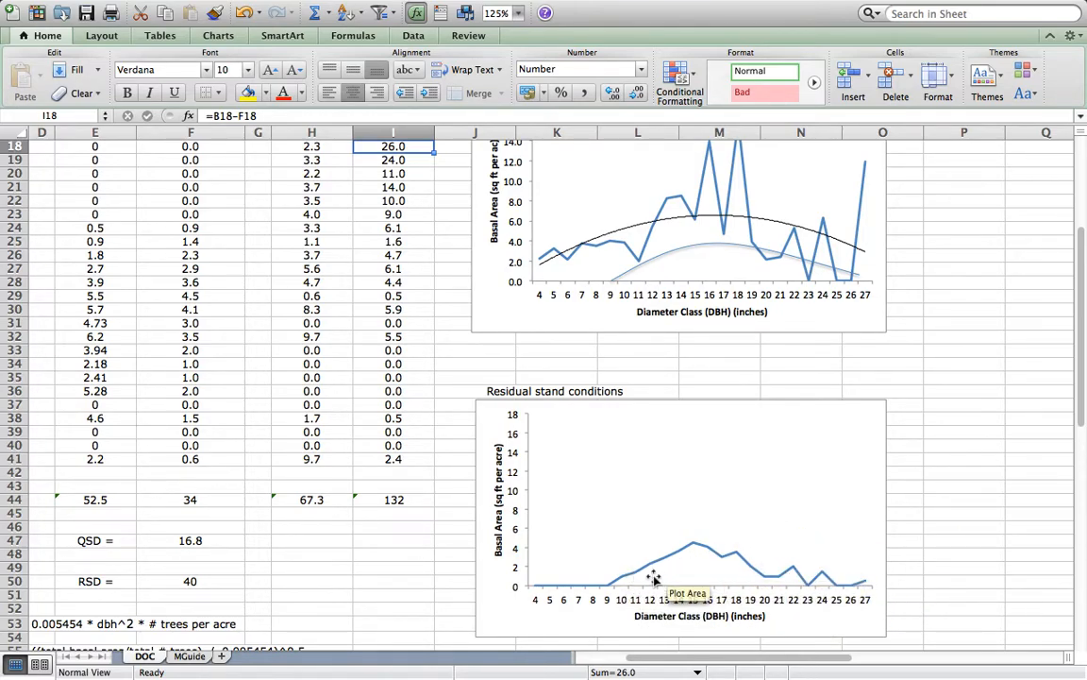
{"action": "mouse_move", "coordinate": [832, 428]}
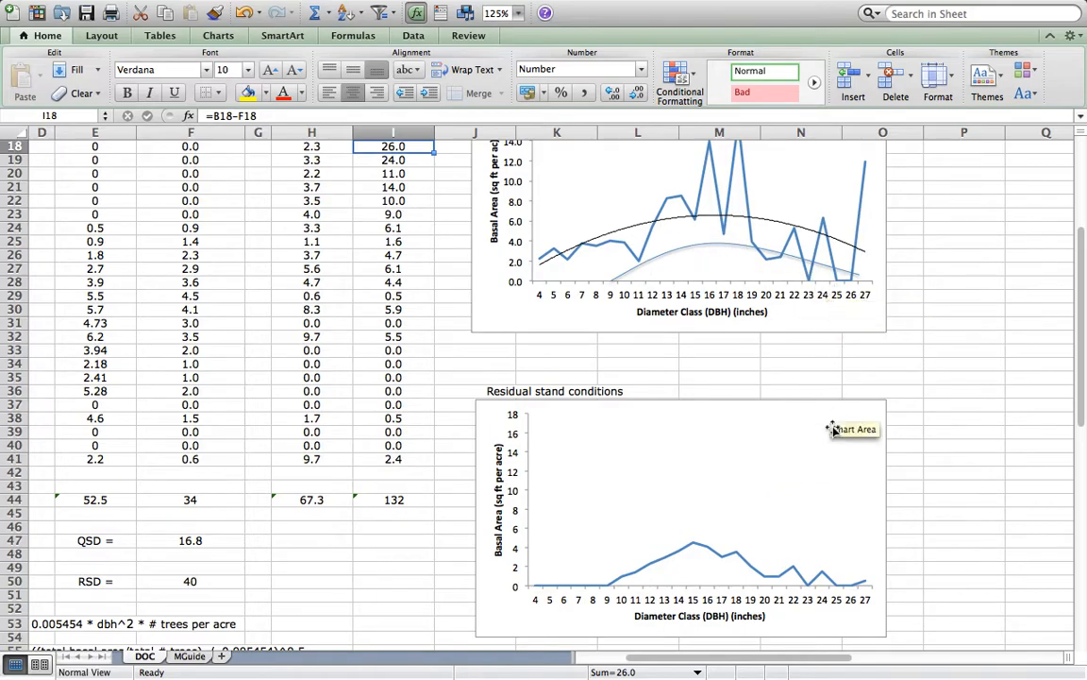
{"action": "mouse_move", "coordinate": [464, 377]}
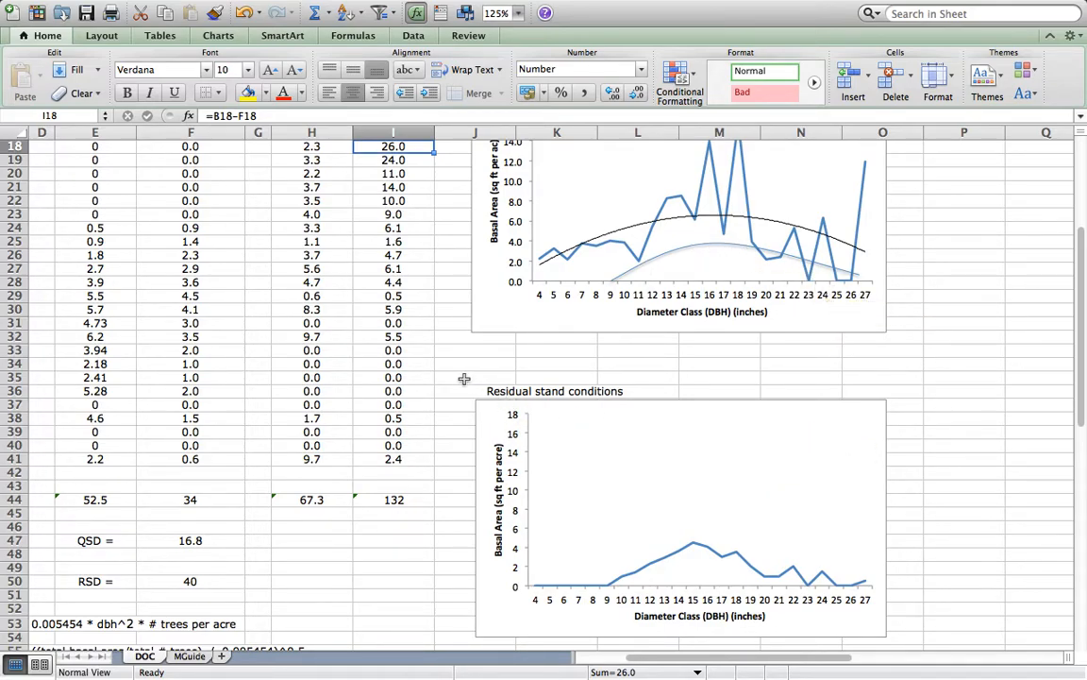
{"action": "scroll", "scroll_direction": "down", "scroll_amount": 3}
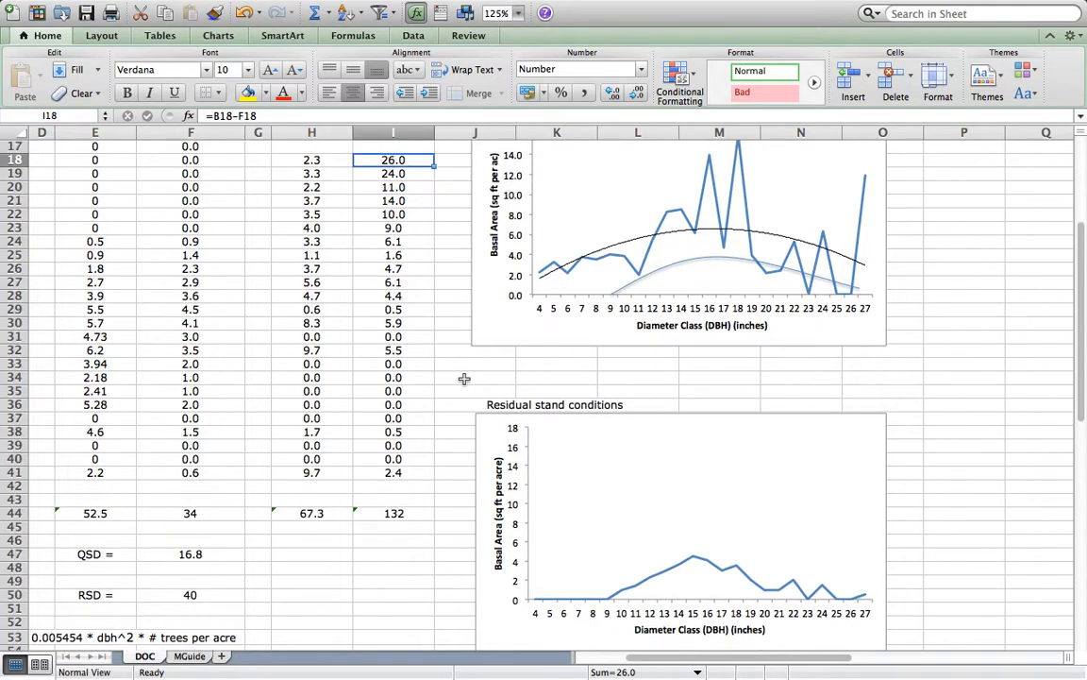
{"action": "scroll", "scroll_direction": "down", "scroll_amount": 3}
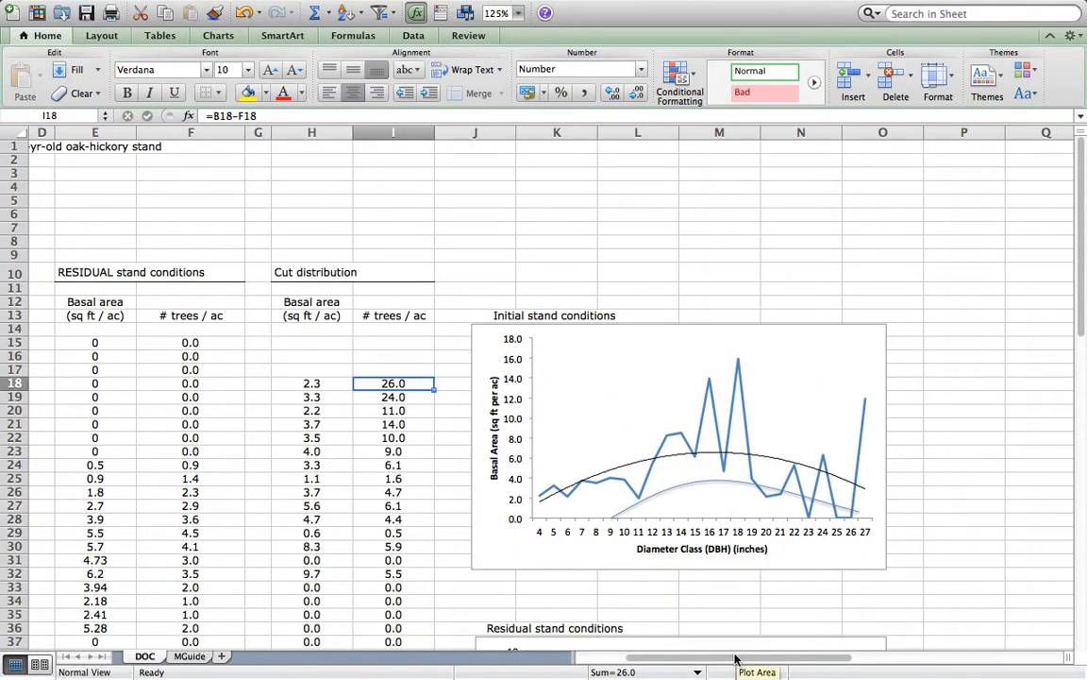
{"action": "scroll", "scroll_direction": "left", "scroll_amount": 3}
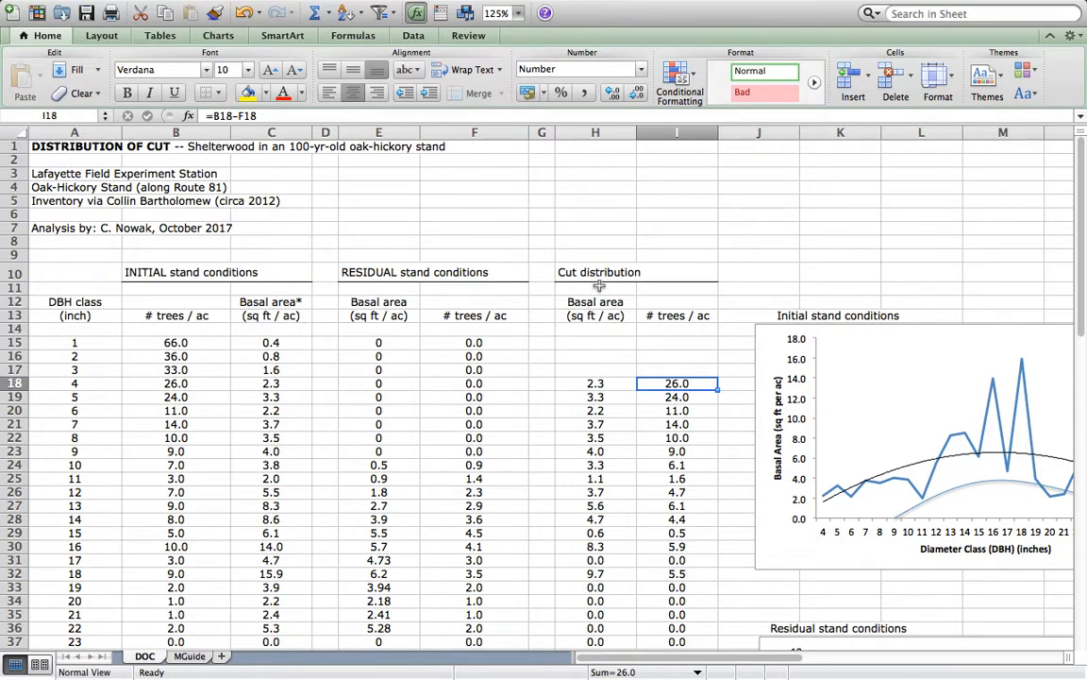
{"action": "mouse_move", "coordinate": [597, 299]}
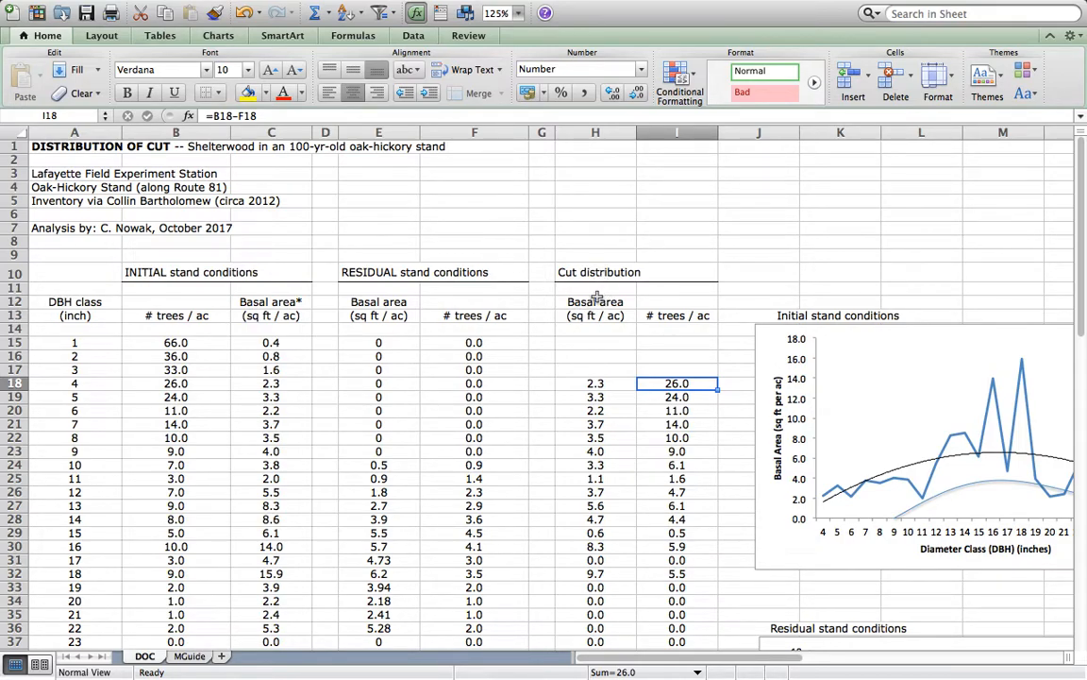